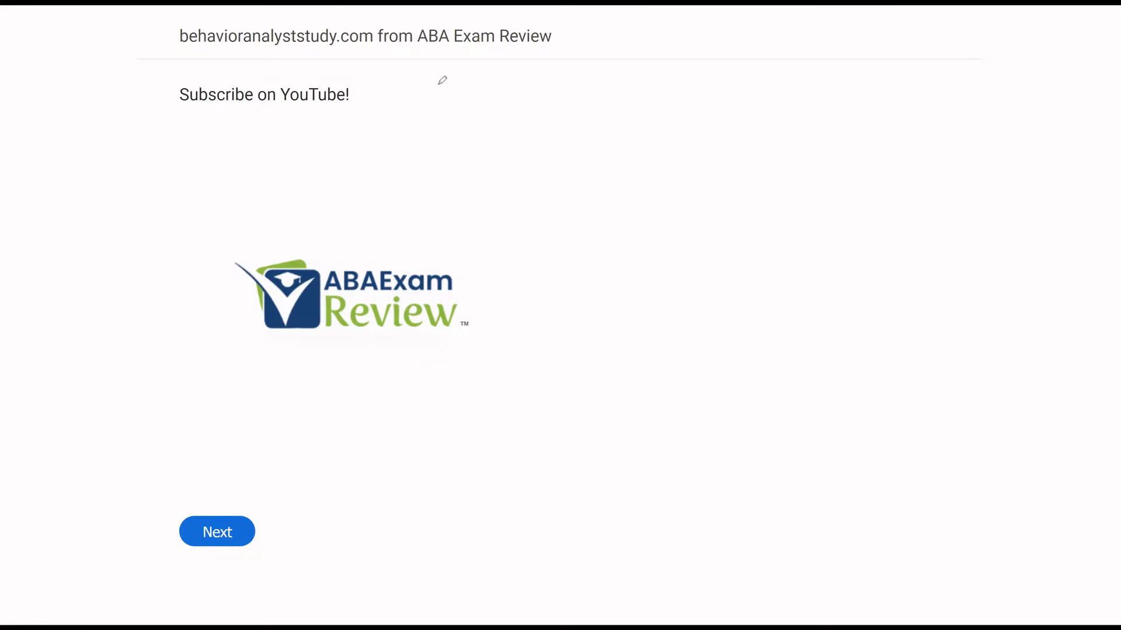
pyautogui.moveTo(581, 84)
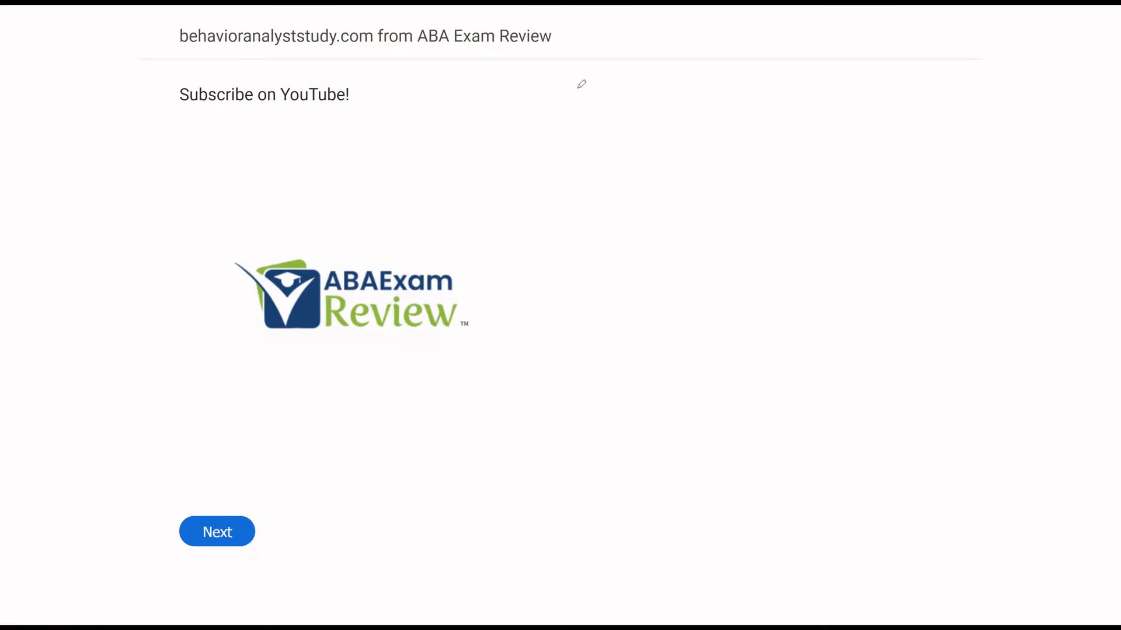
pyautogui.moveTo(181, 89)
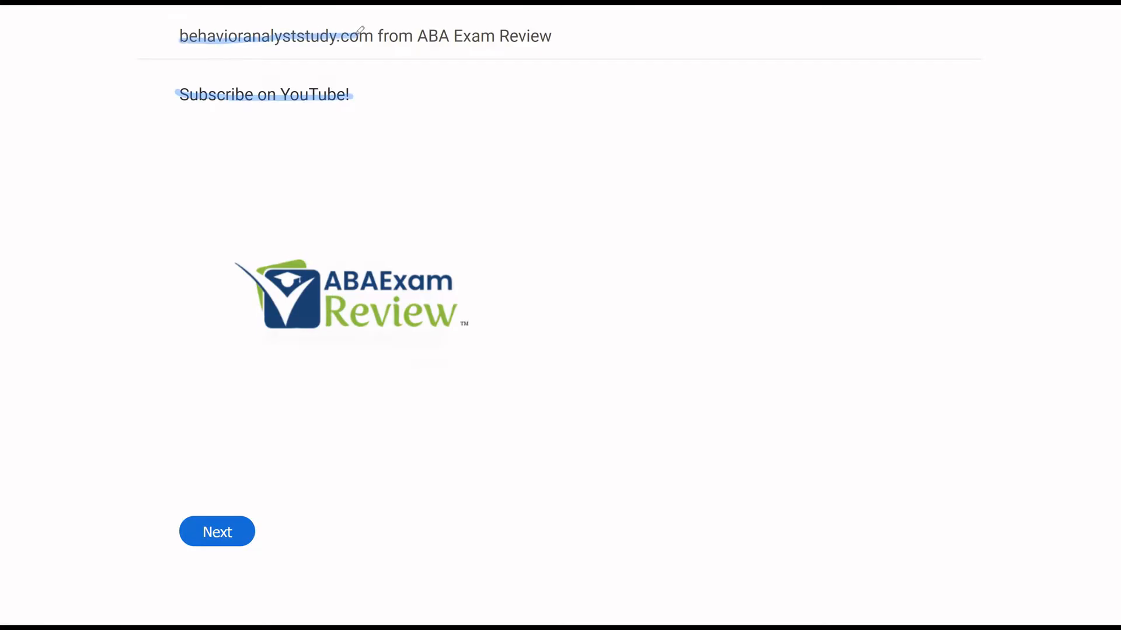
pyautogui.moveTo(83, 350)
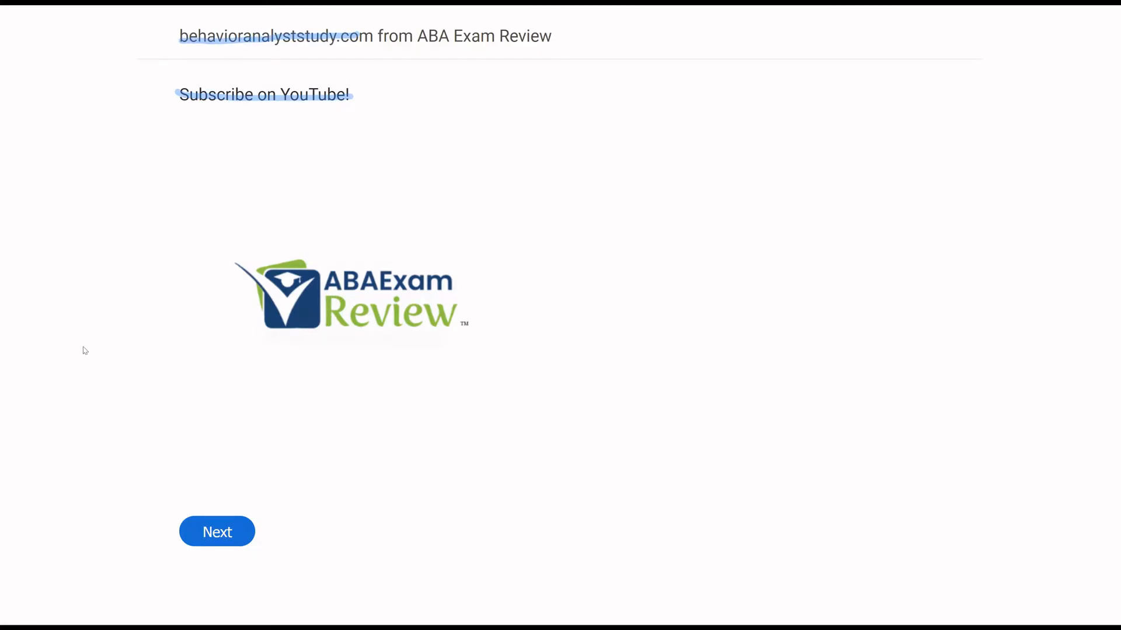
pyautogui.moveTo(258, 343)
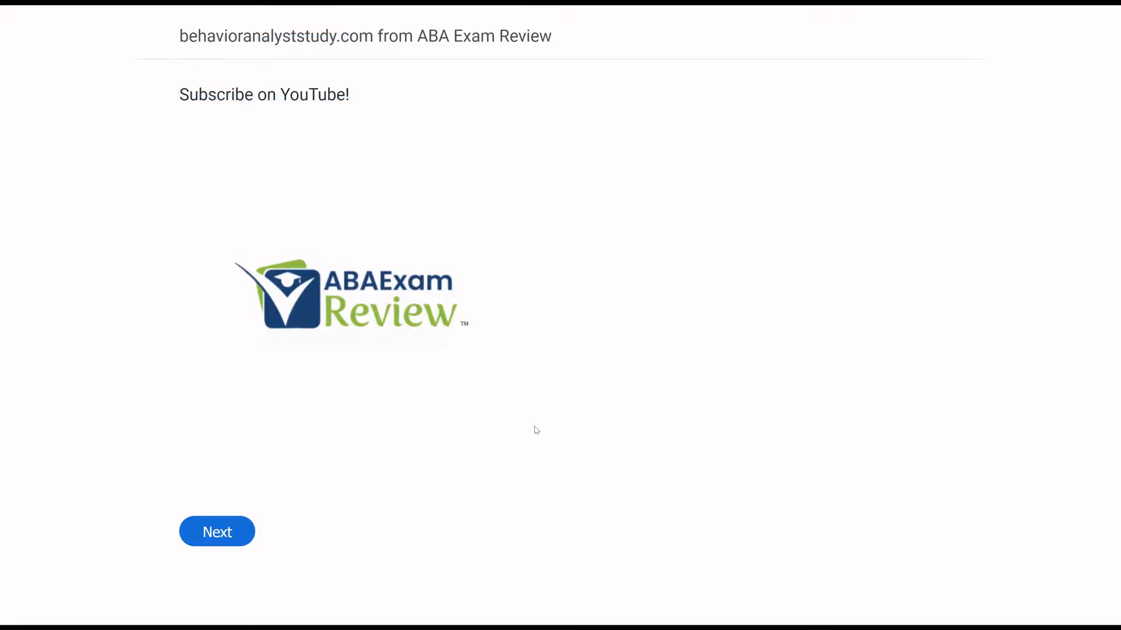
# Step: Return to the exam and mark Temporal locus for the guards leaving their post
pyautogui.click(216, 532)
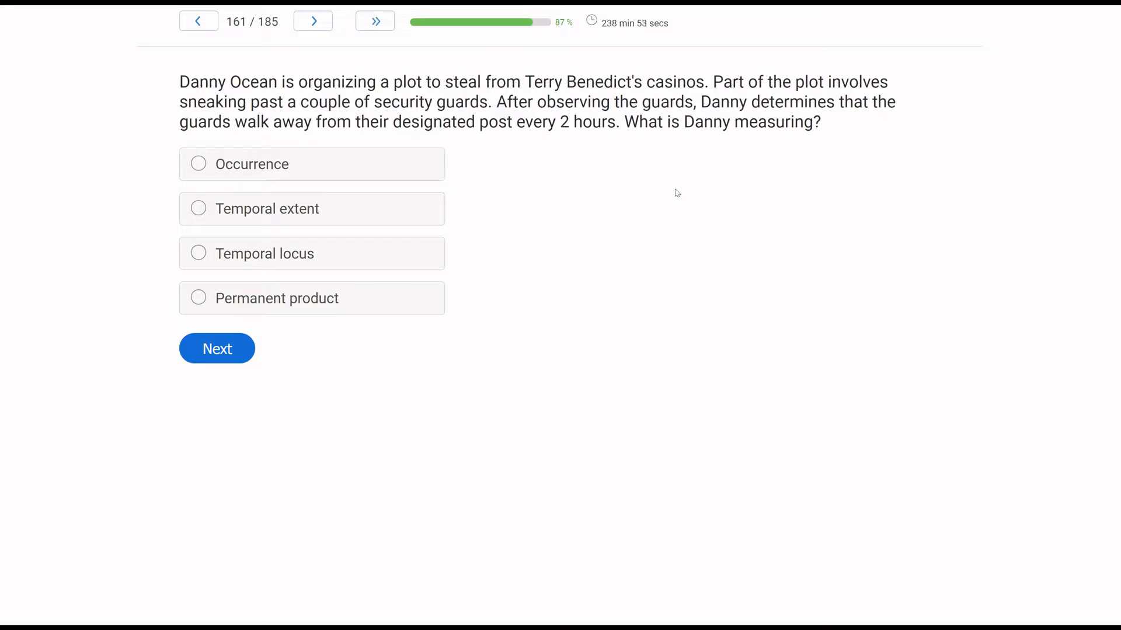
pyautogui.moveTo(592, 189)
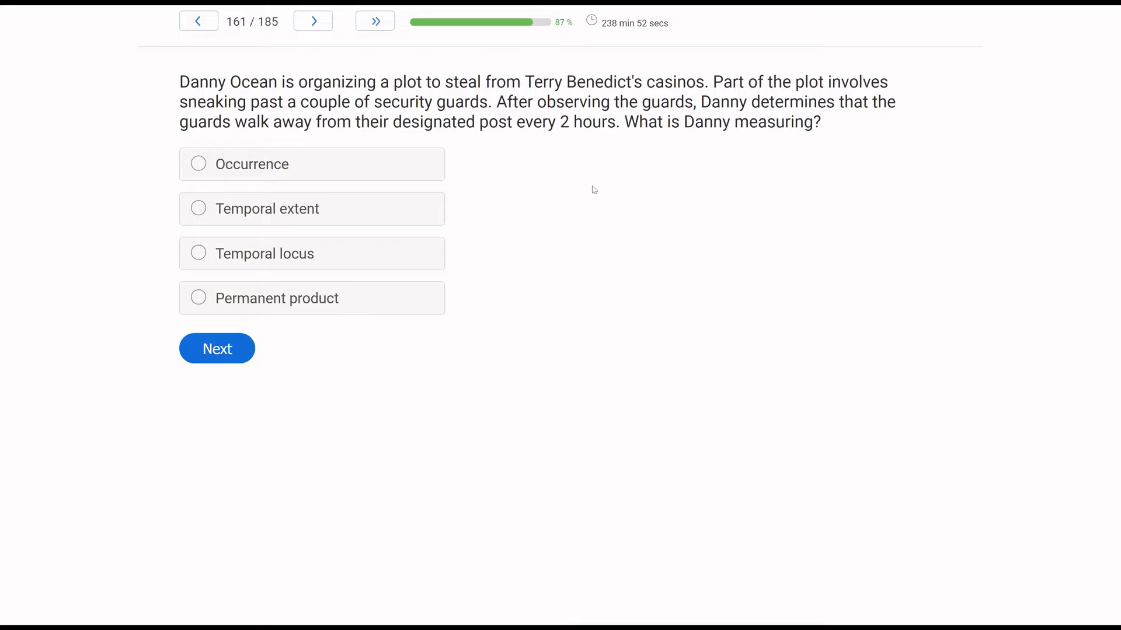
pyautogui.moveTo(696, 169)
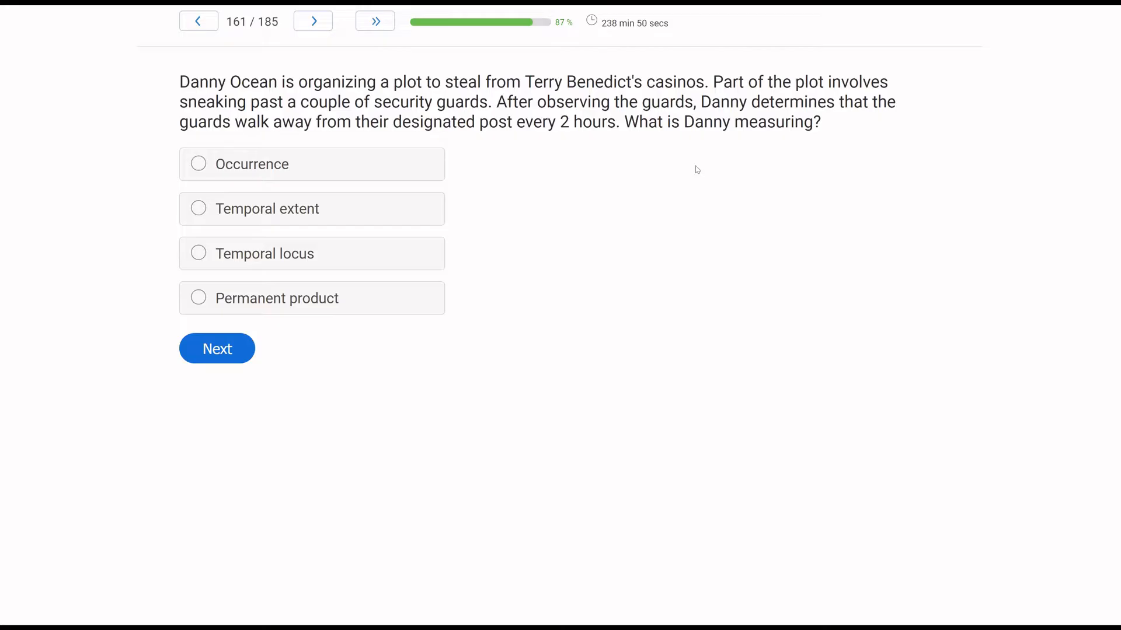
pyautogui.moveTo(596, 186)
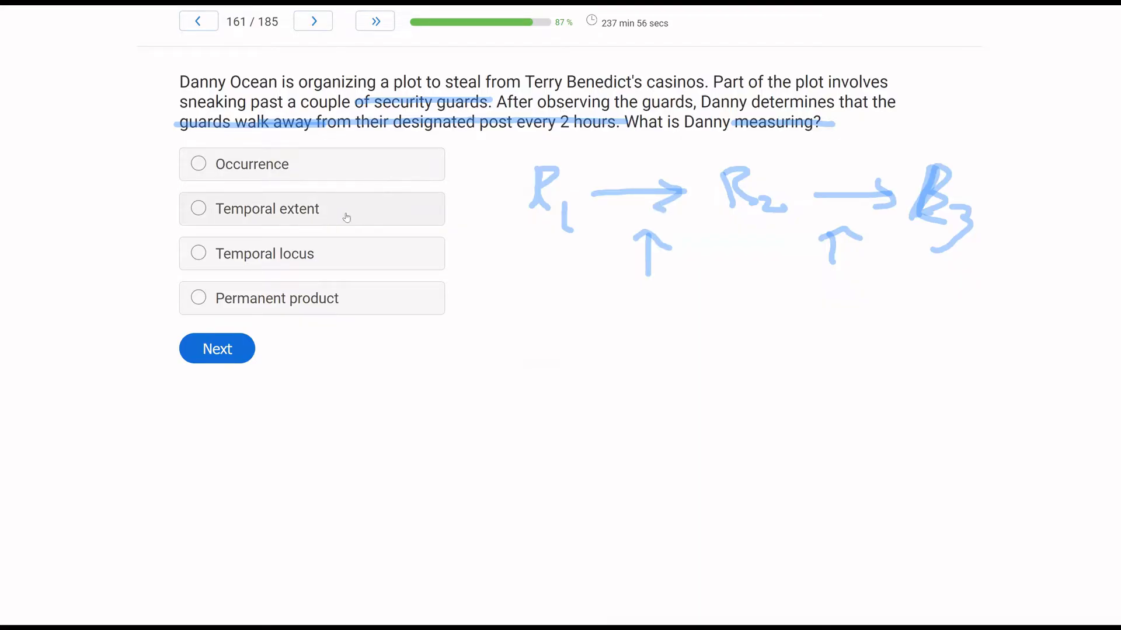
pyautogui.moveTo(458, 212)
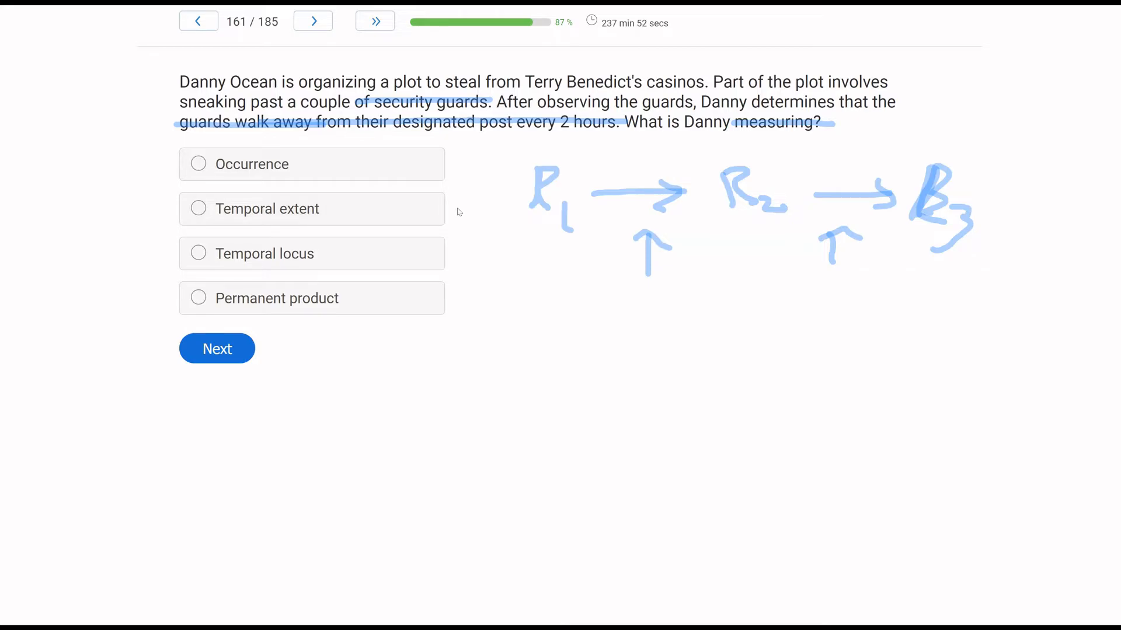
pyautogui.moveTo(369, 303)
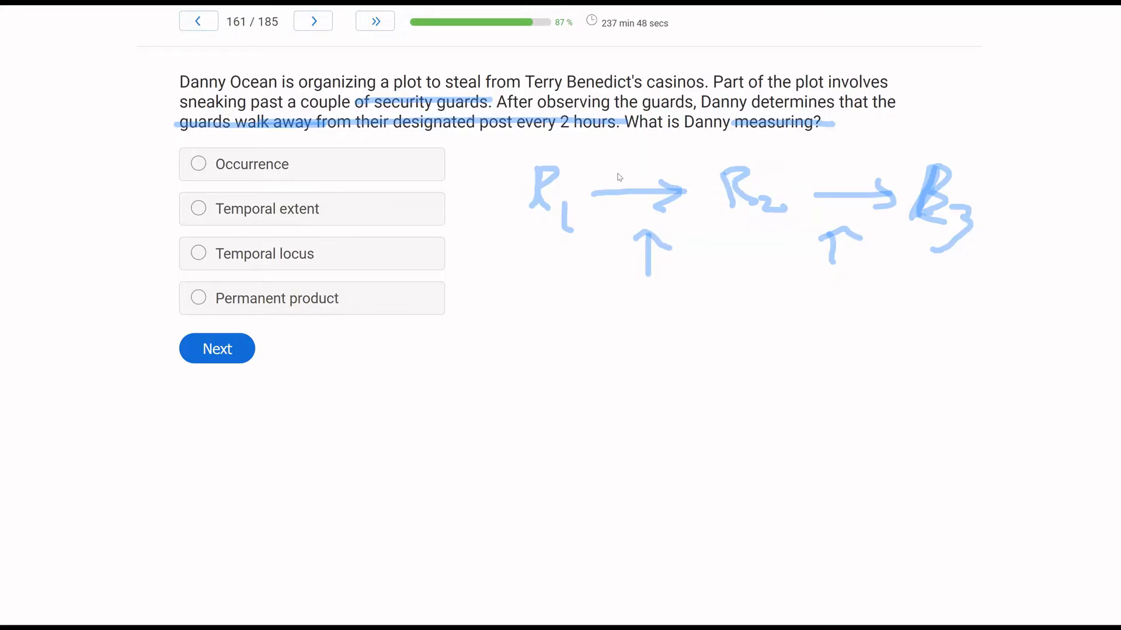
pyautogui.moveTo(672, 193)
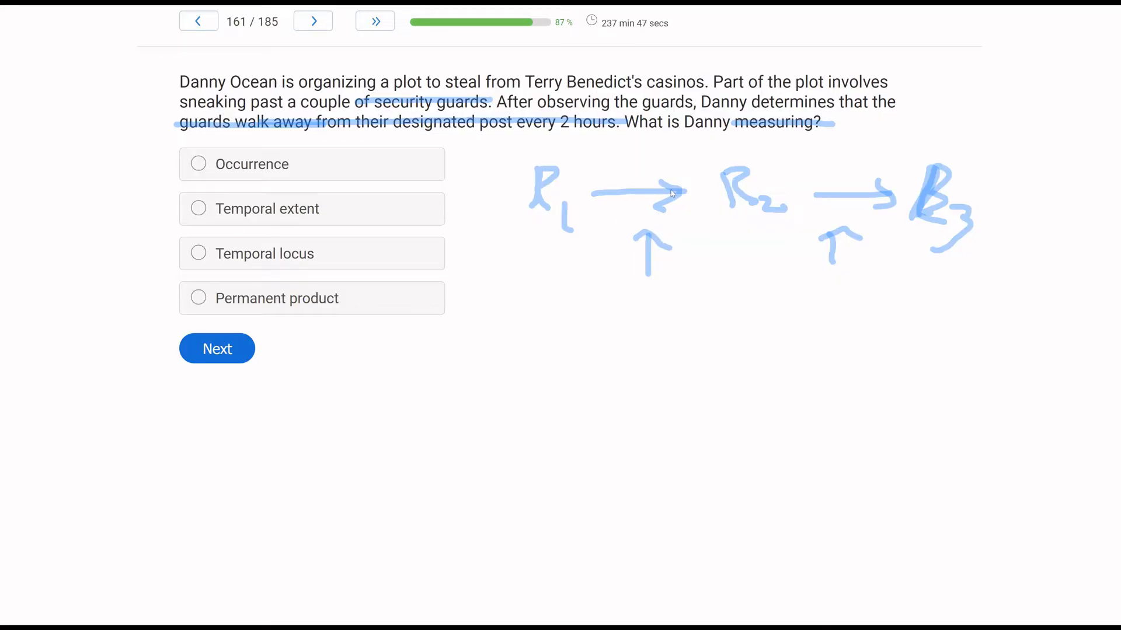
pyautogui.moveTo(856, 200)
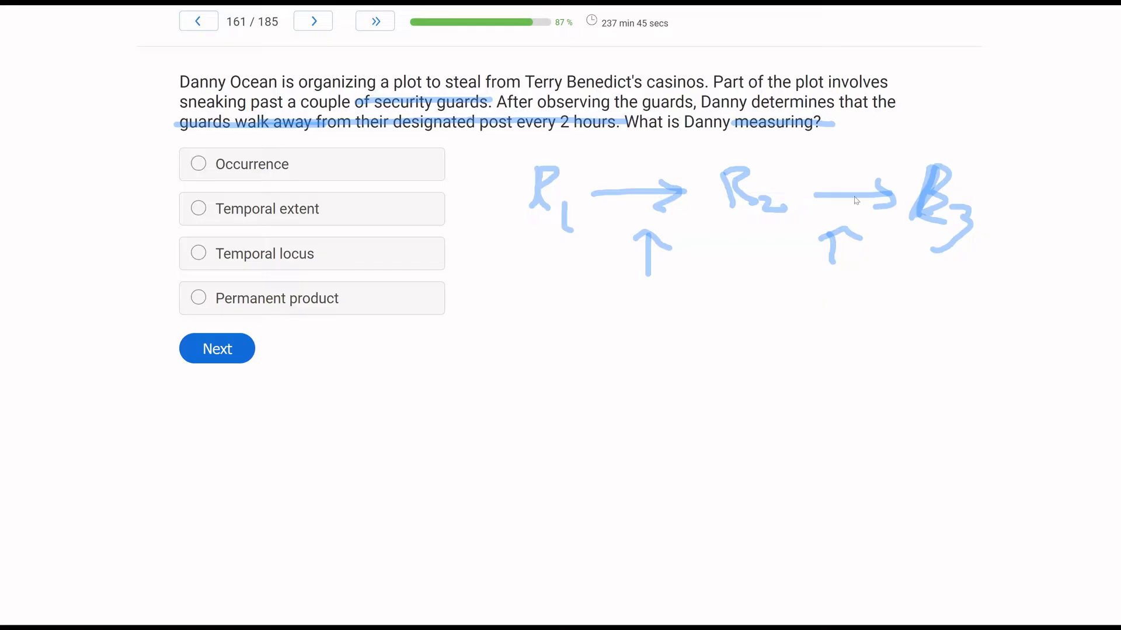
pyautogui.moveTo(618, 262)
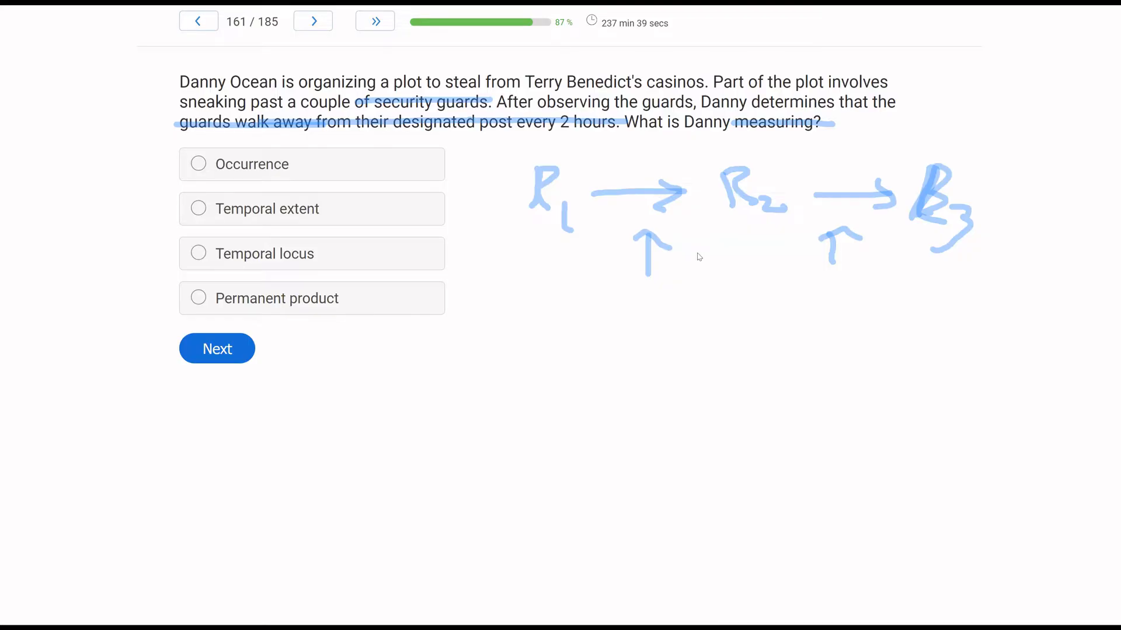
pyautogui.moveTo(510, 217)
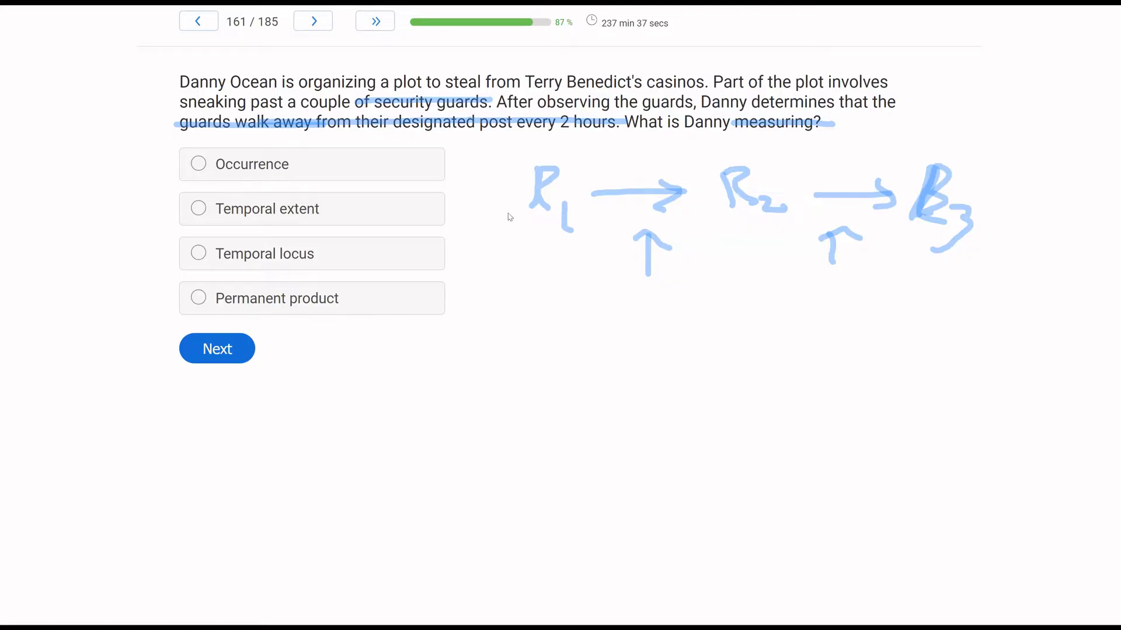
pyautogui.moveTo(36, 324)
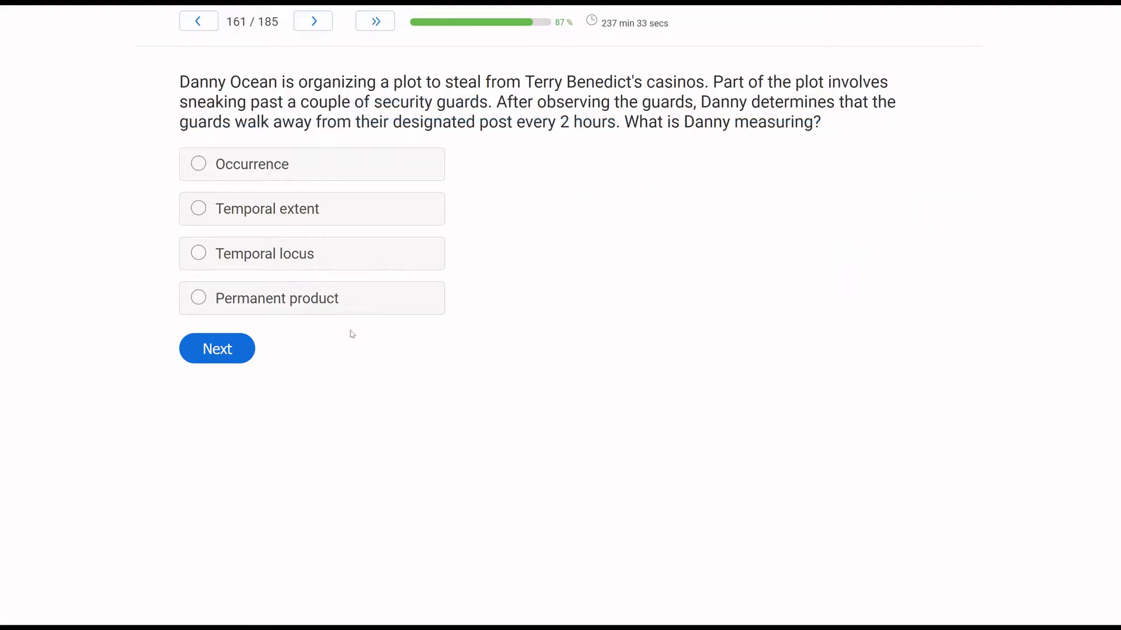
pyautogui.moveTo(470, 305)
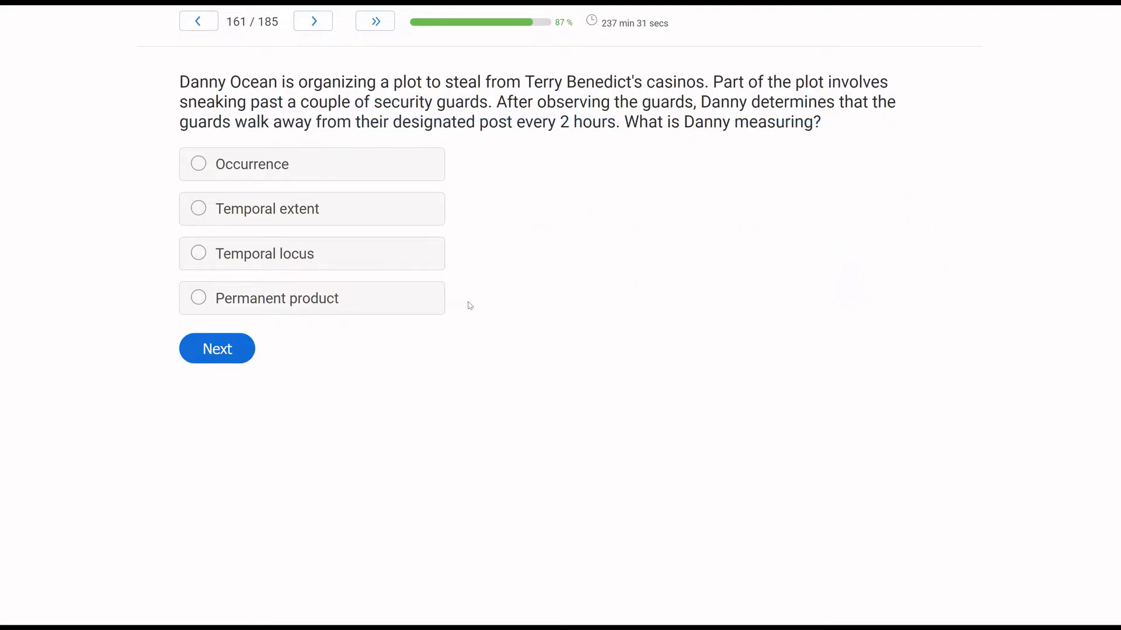
pyautogui.moveTo(353, 271)
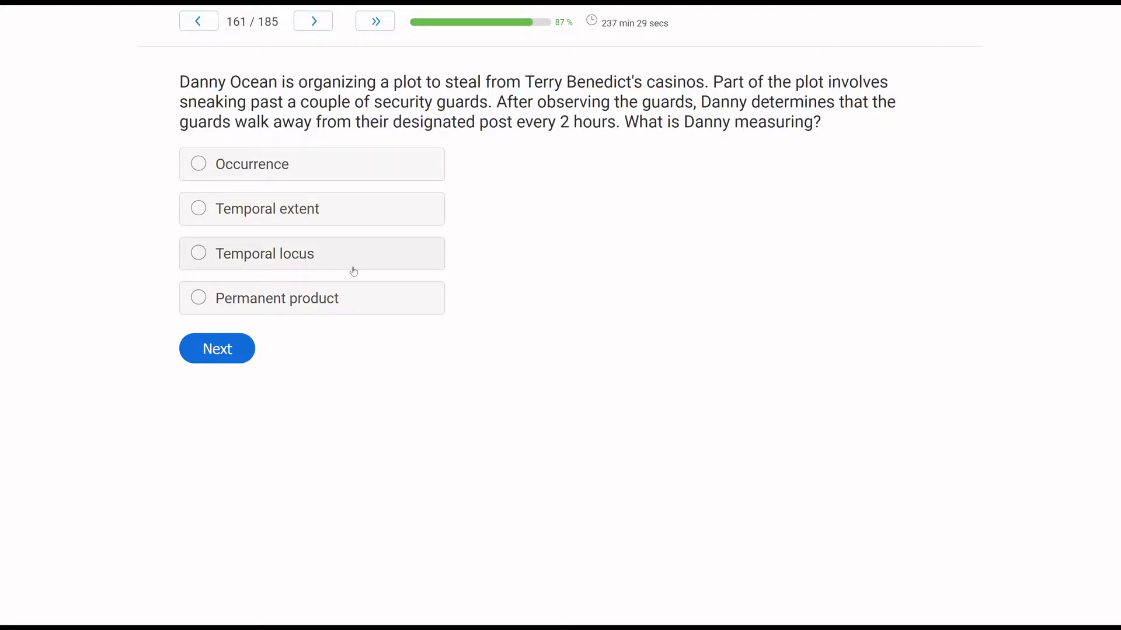
pyautogui.moveTo(346, 262)
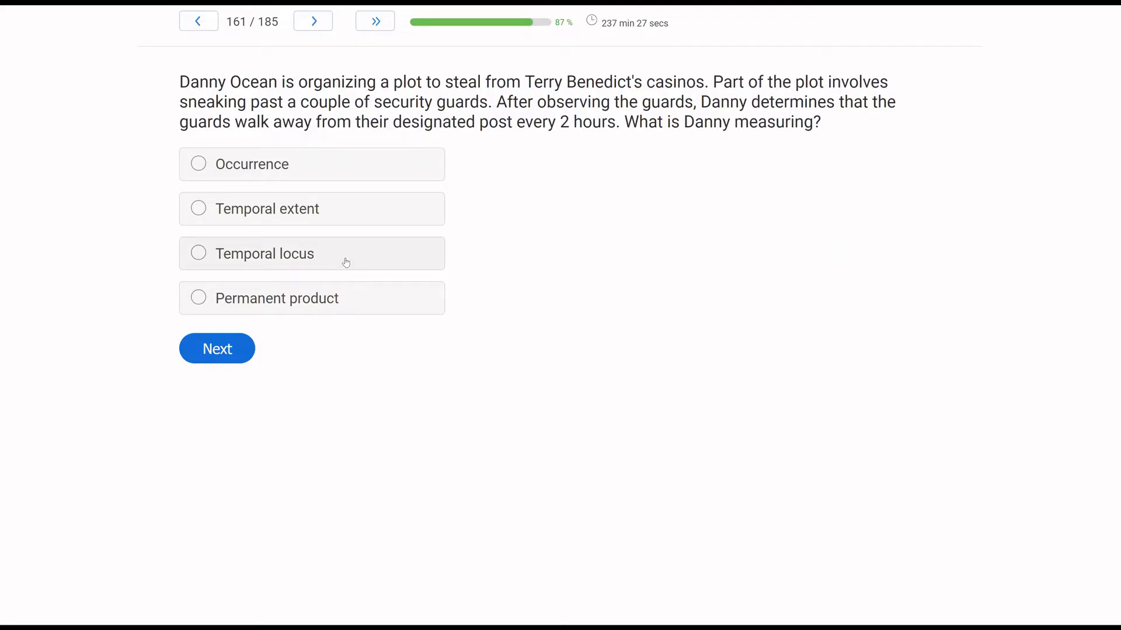
pyautogui.click(198, 253)
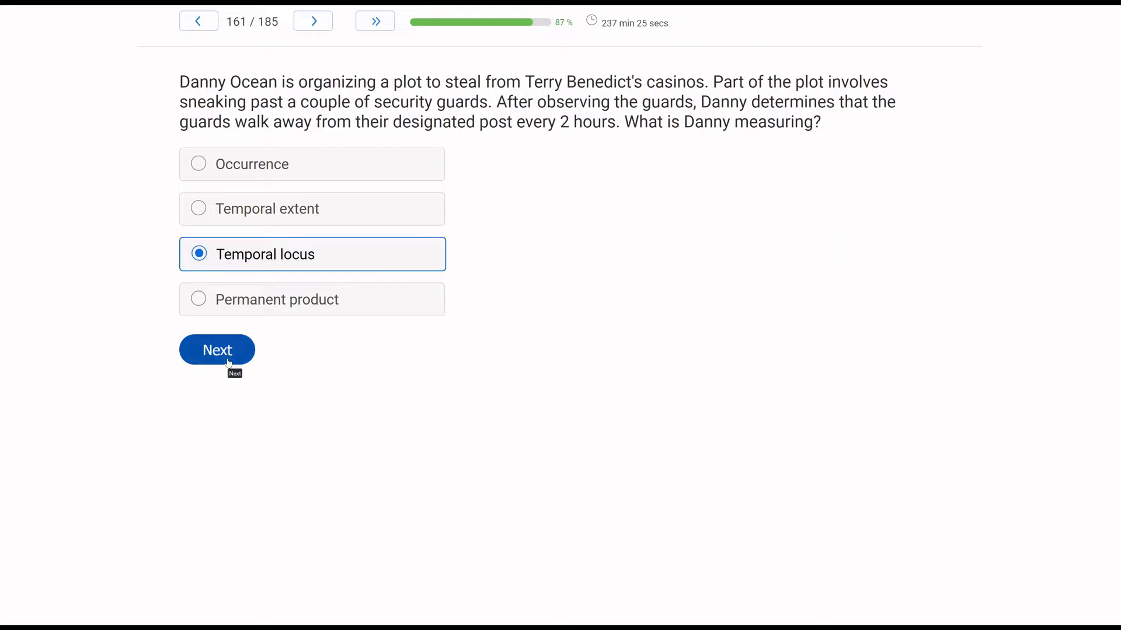
# Step: Advance to question 162 and mark Observational learning for Usain's strategy videos
pyautogui.click(217, 350)
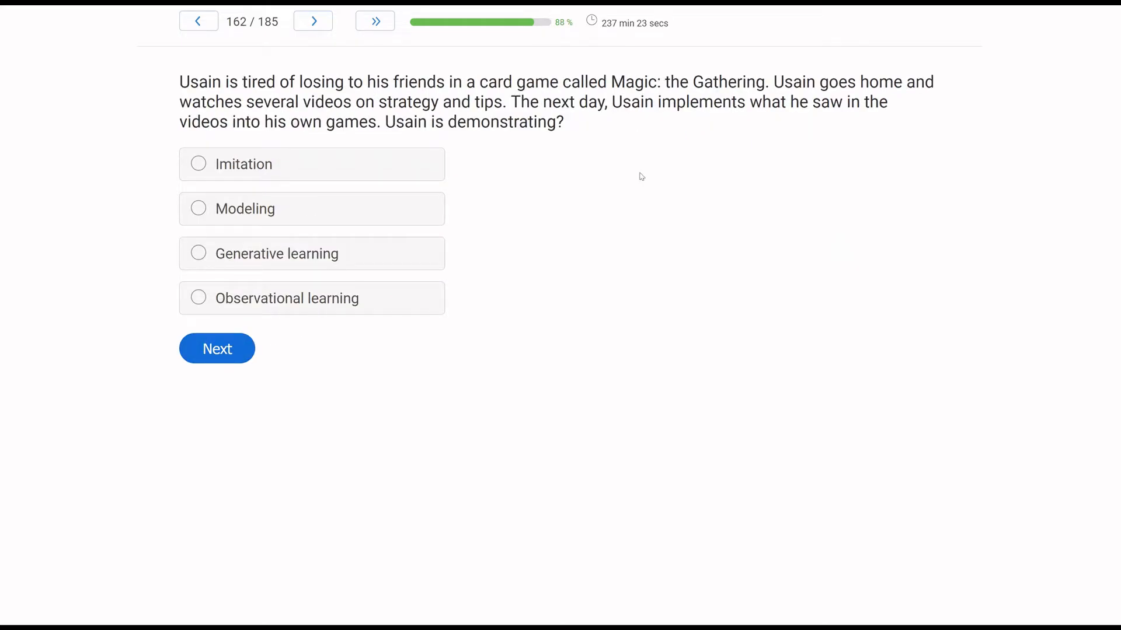
pyautogui.moveTo(691, 204)
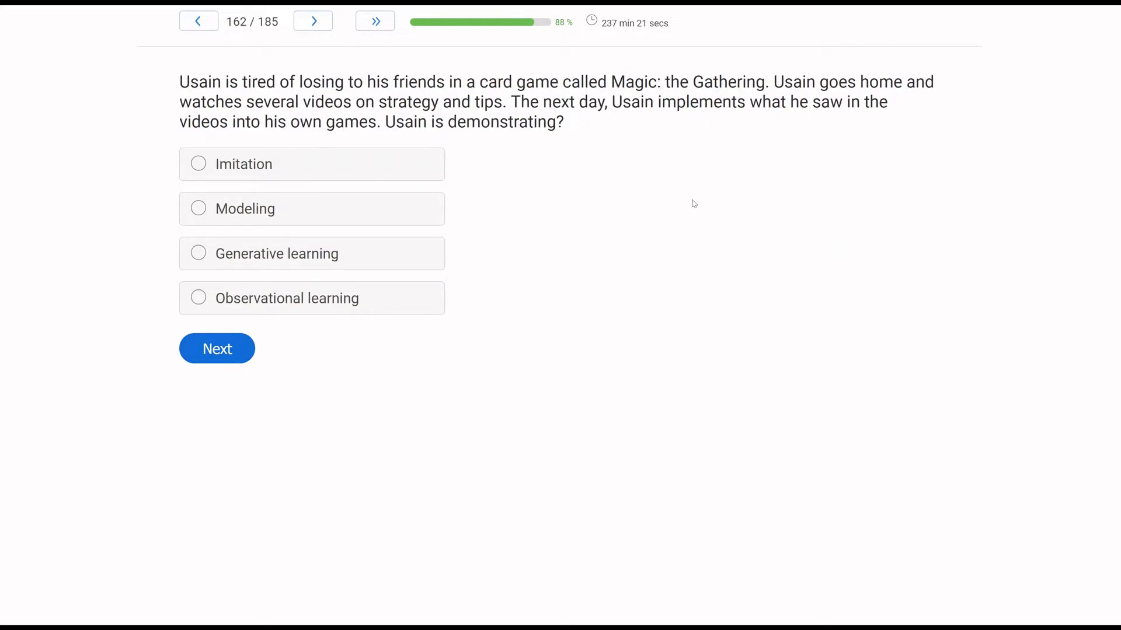
pyautogui.moveTo(640, 207)
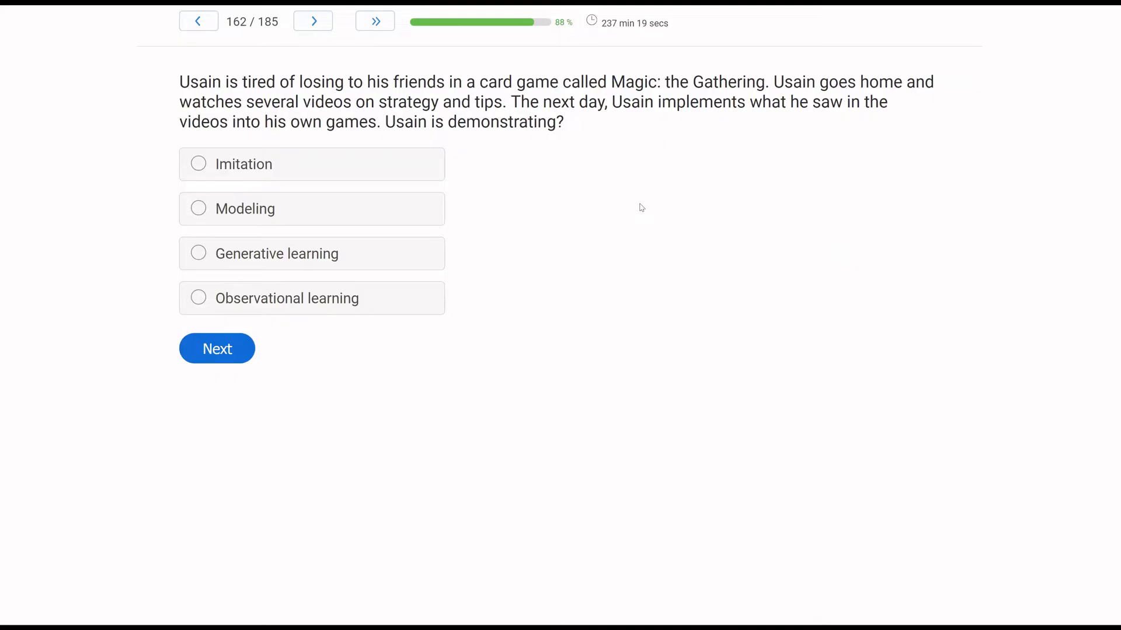
pyautogui.moveTo(614, 209)
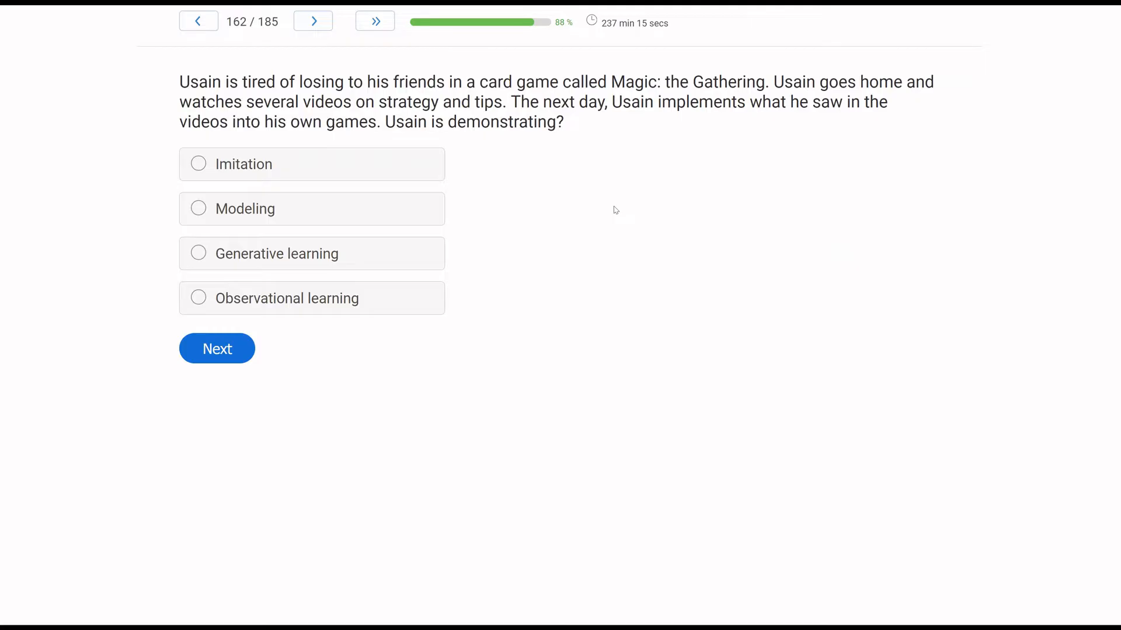
pyautogui.moveTo(310, 232)
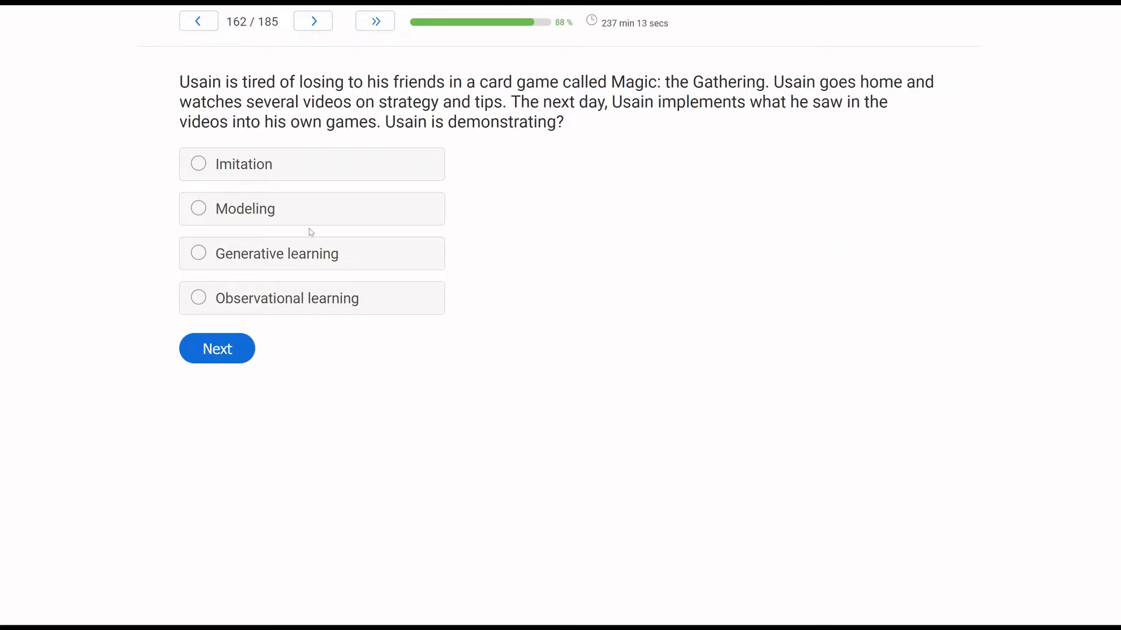
pyautogui.moveTo(88, 260)
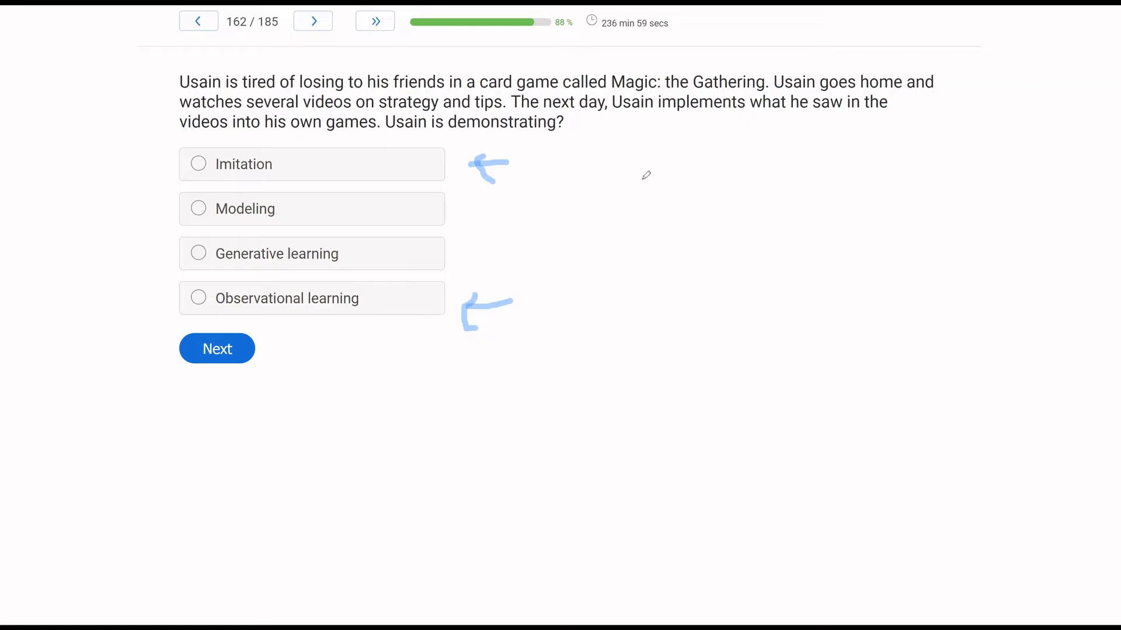
pyautogui.moveTo(460, 210)
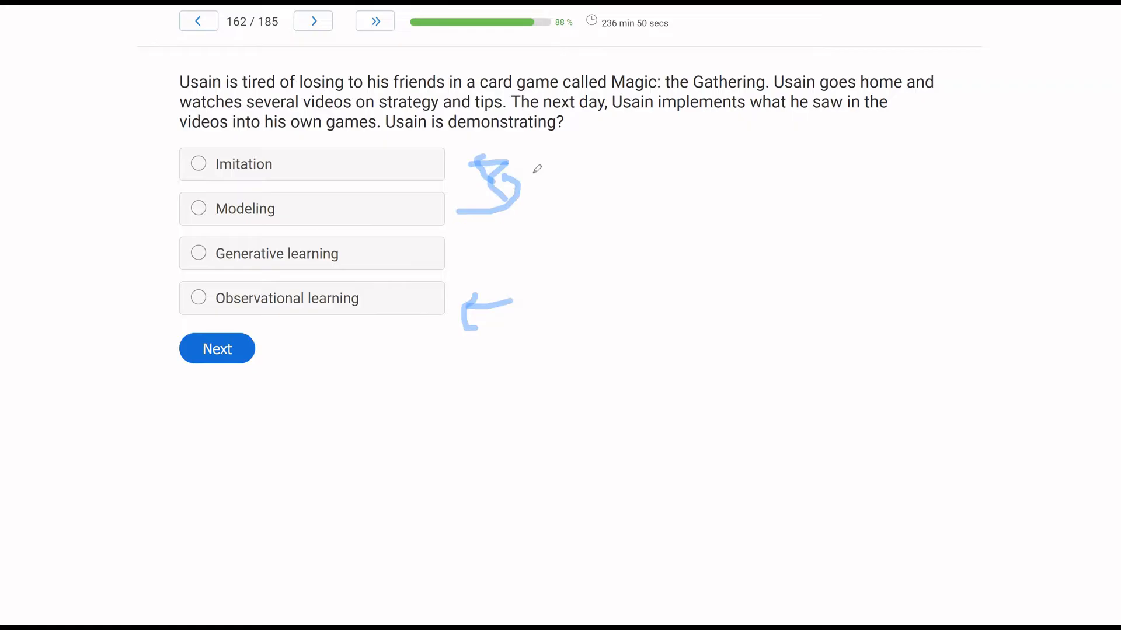
pyautogui.moveTo(585, 259)
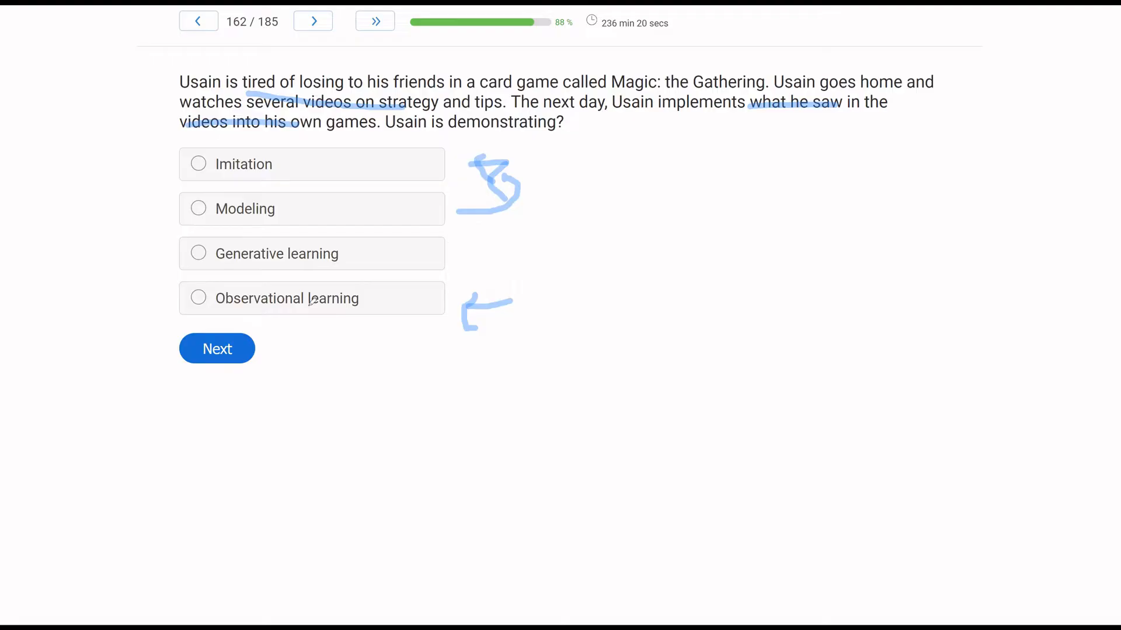
pyautogui.moveTo(83, 377)
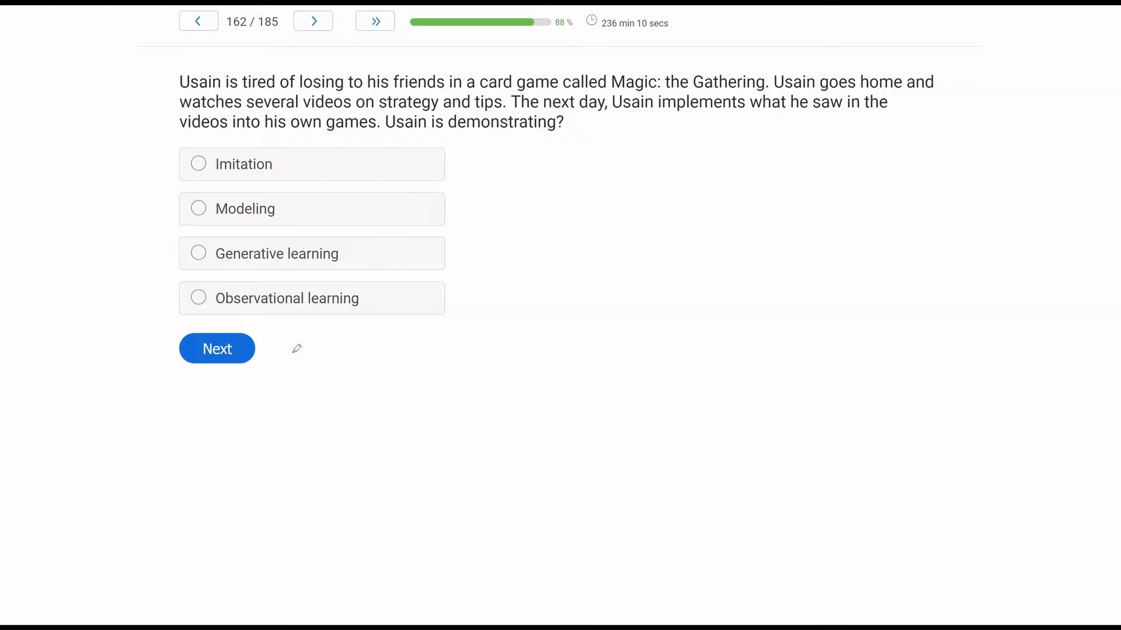
pyautogui.moveTo(636, 181)
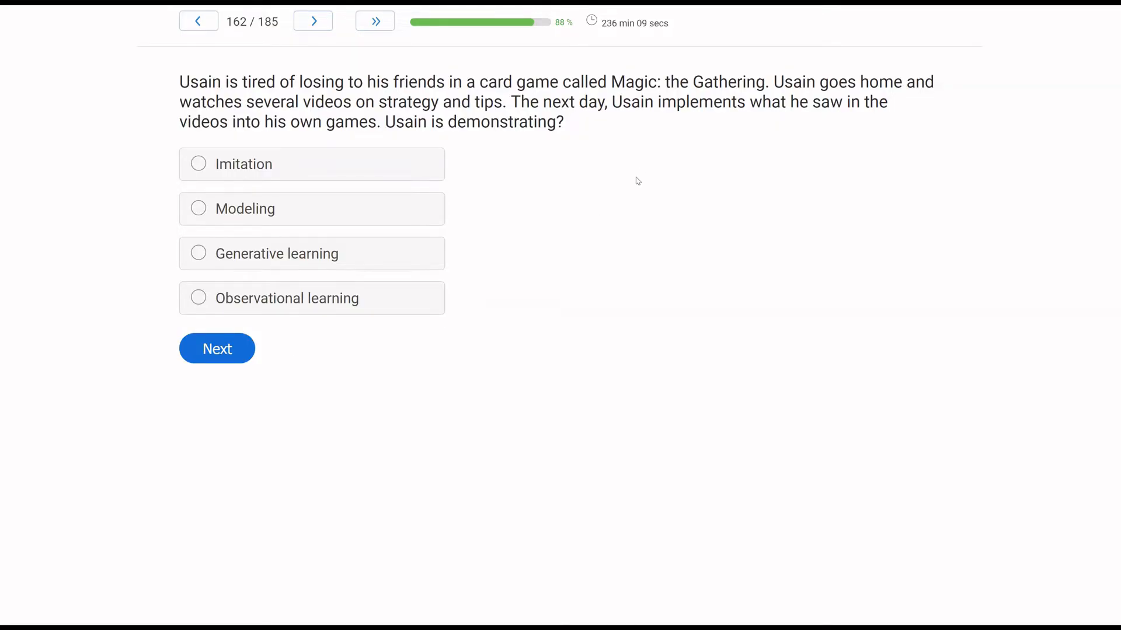
pyautogui.moveTo(642, 111)
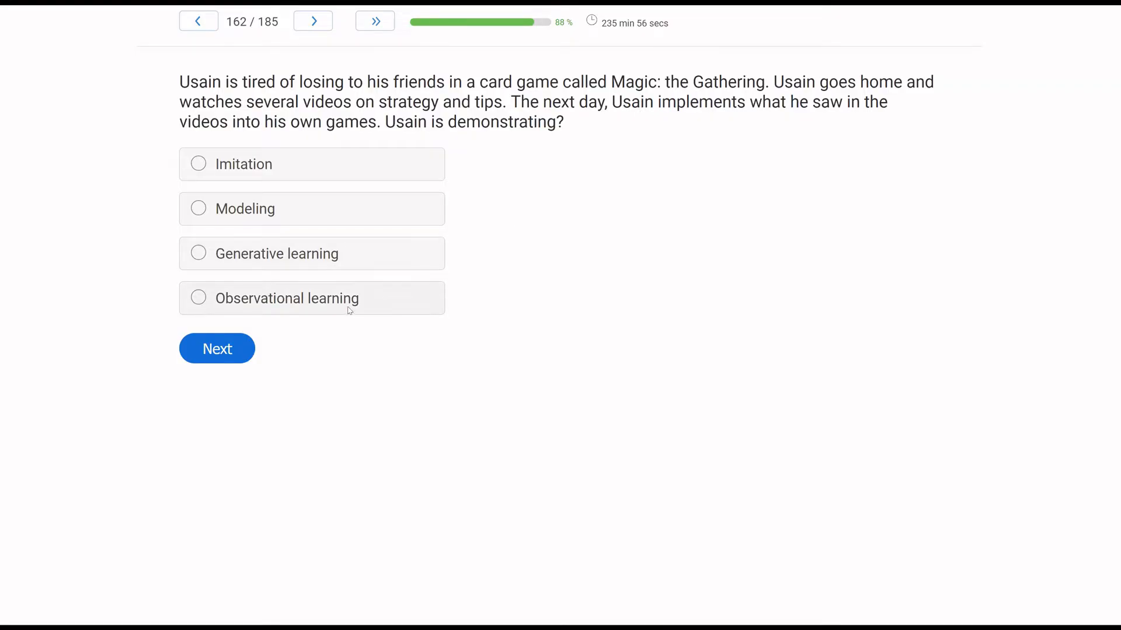
pyautogui.click(198, 298)
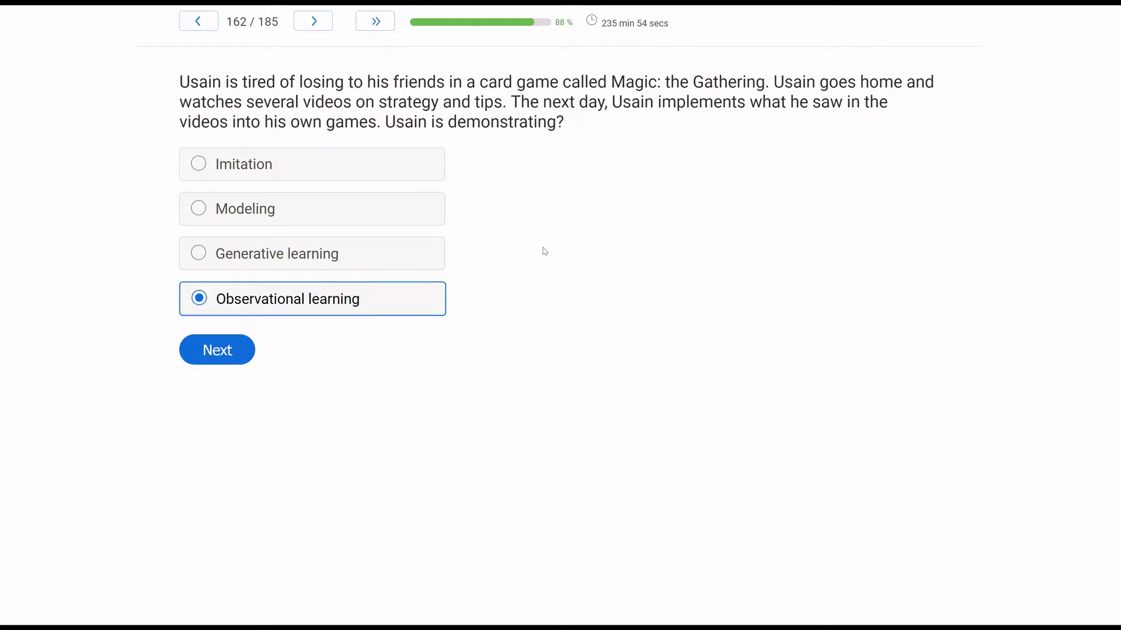
pyautogui.moveTo(401, 318)
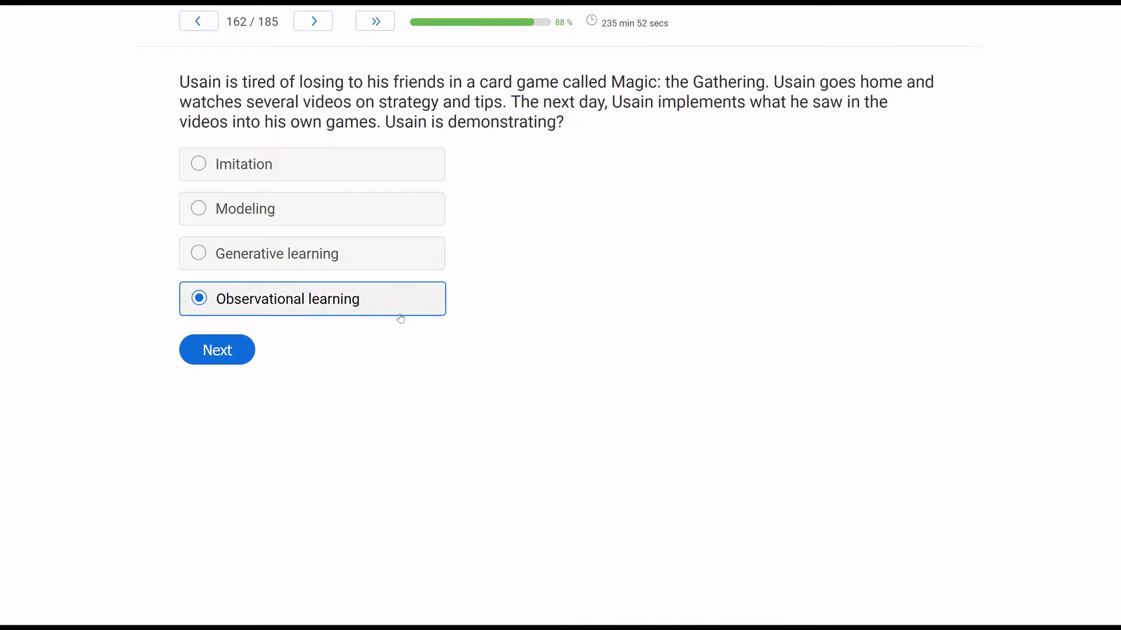
pyautogui.moveTo(471, 309)
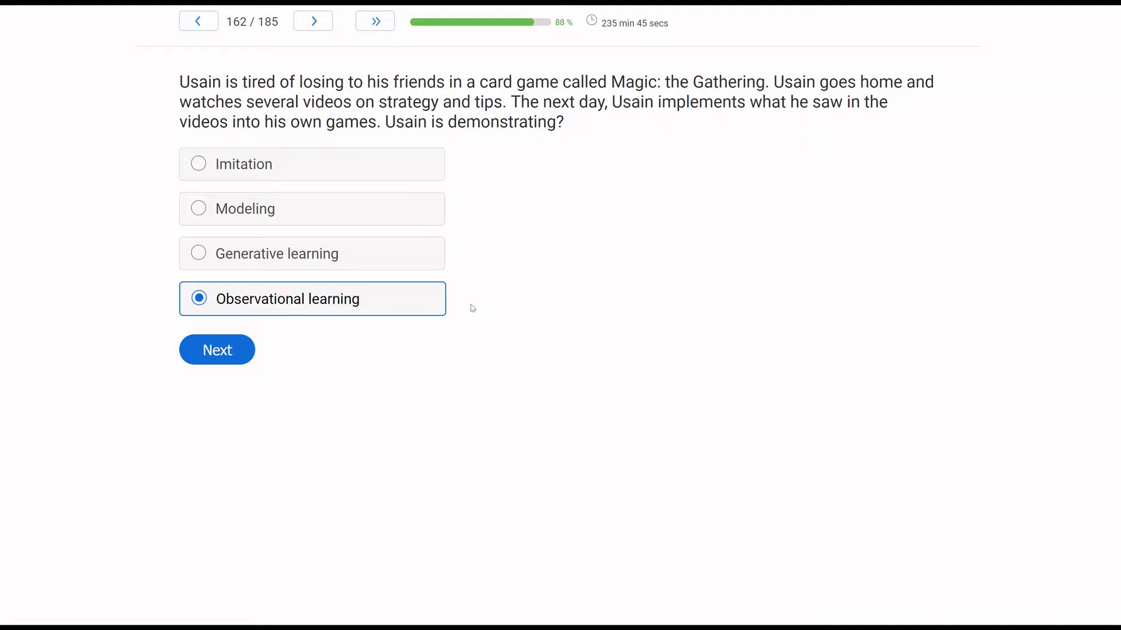
pyautogui.moveTo(448, 300)
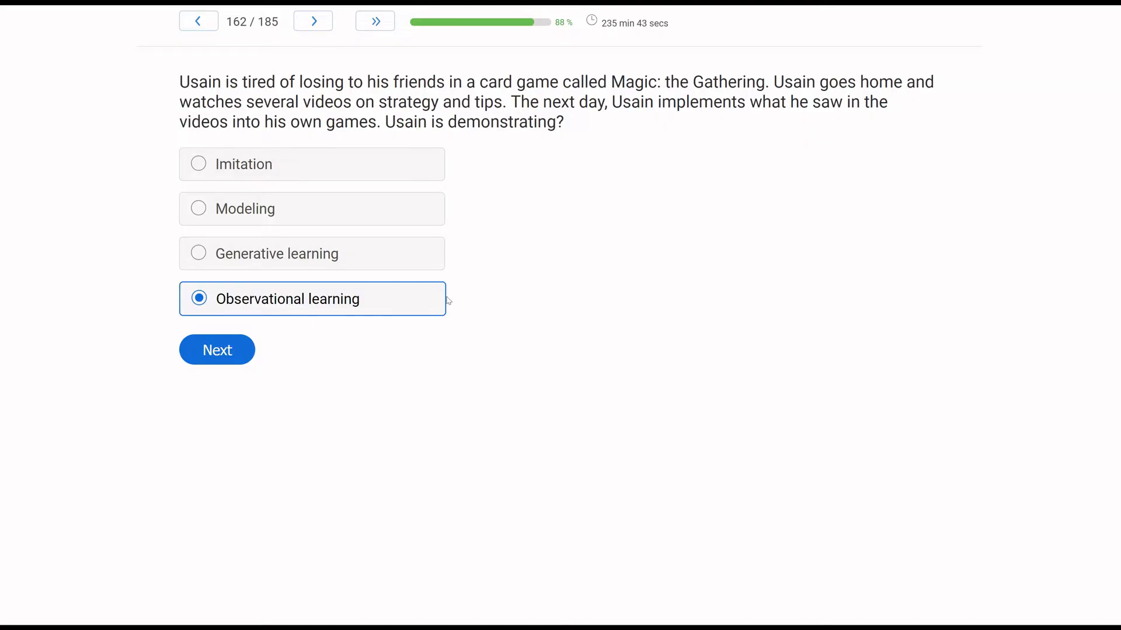
pyautogui.moveTo(554, 316)
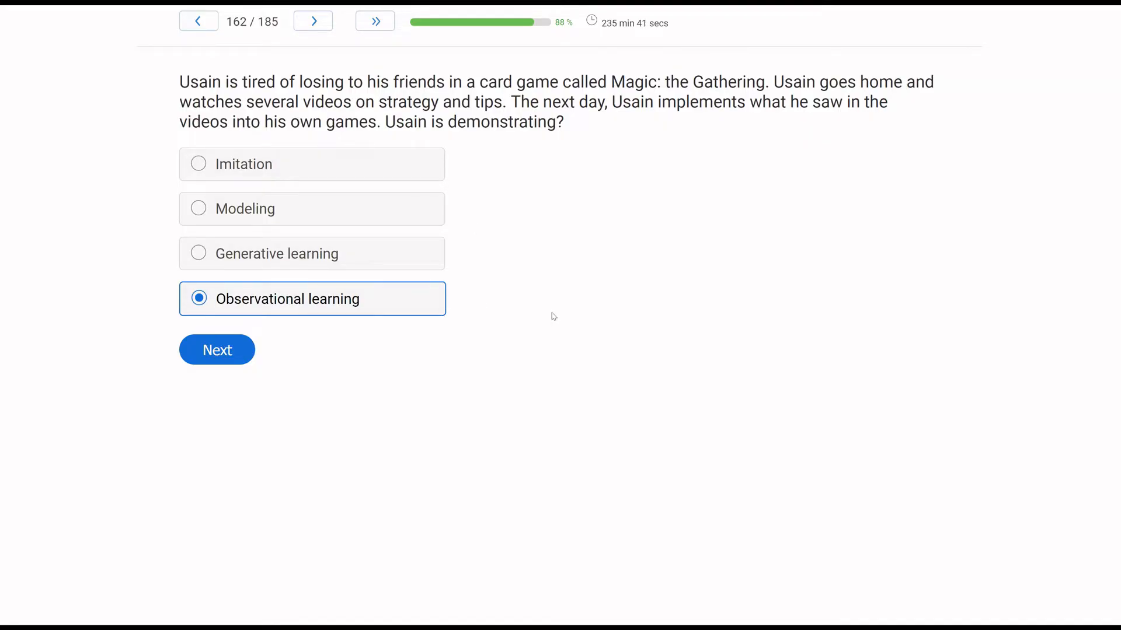
pyautogui.moveTo(278, 380)
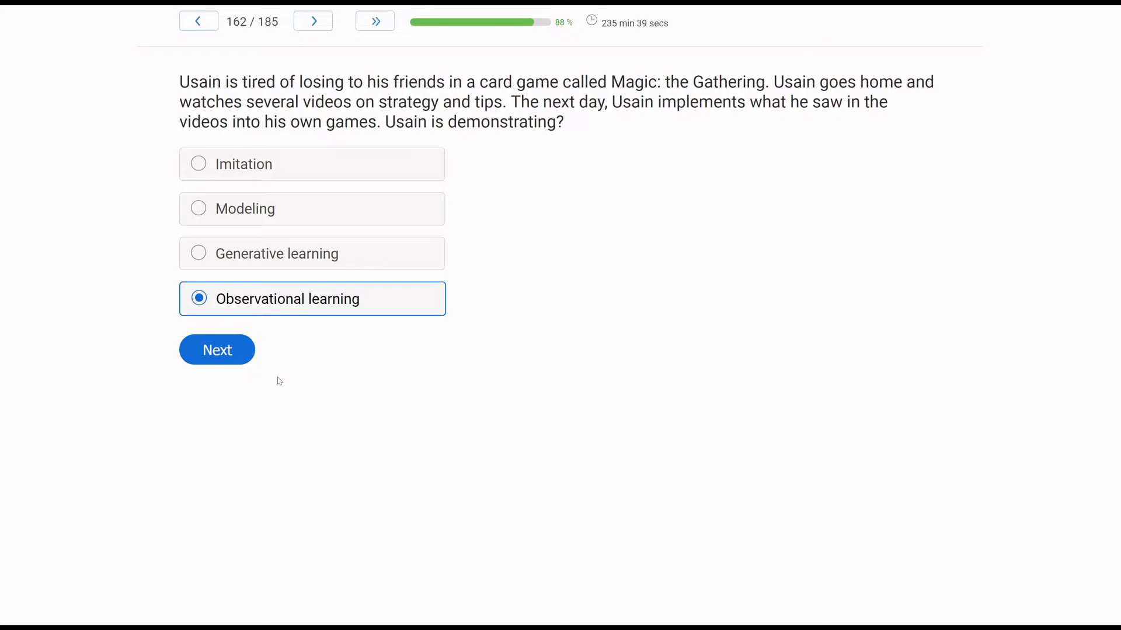
# Step: Advance to question 163 about Rusty's pool gate handle
pyautogui.click(216, 349)
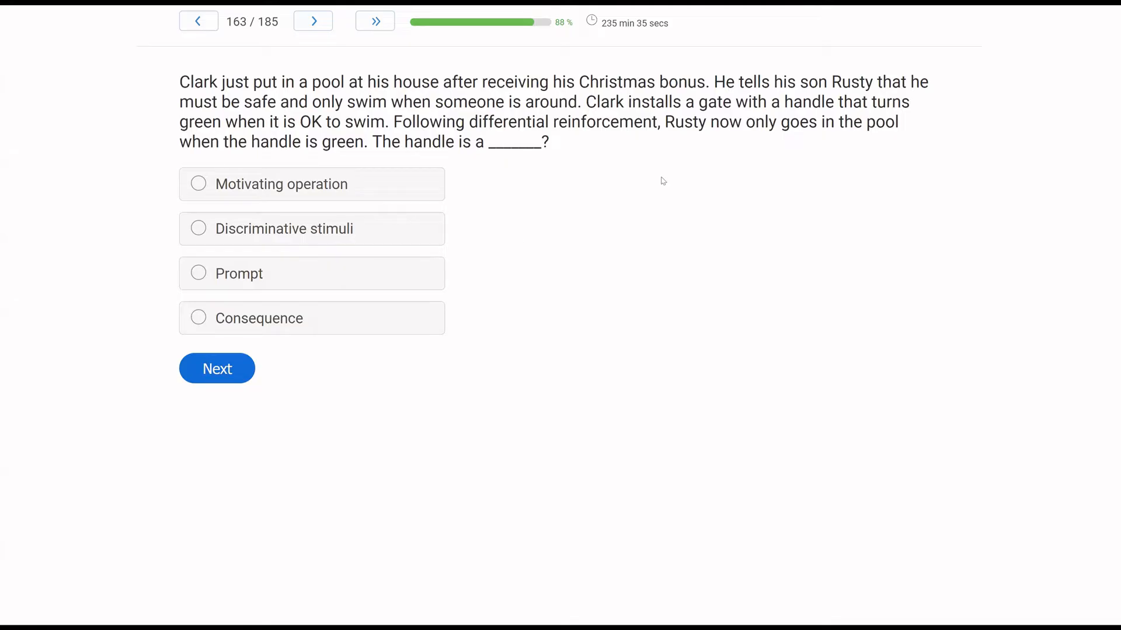
pyautogui.moveTo(531, 230)
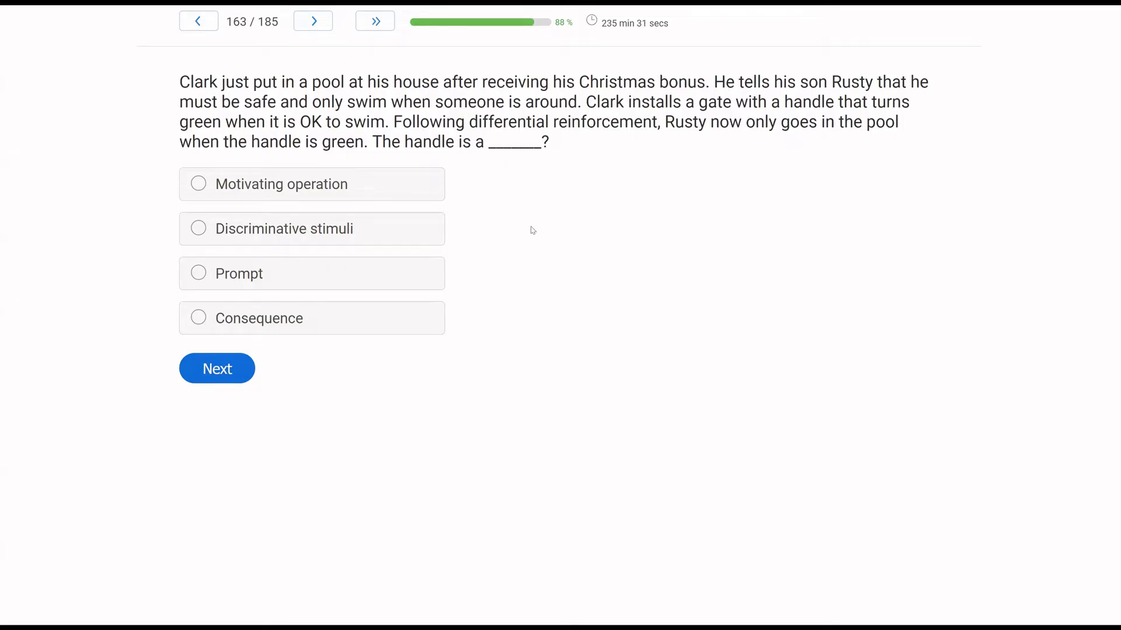
pyautogui.moveTo(754, 155)
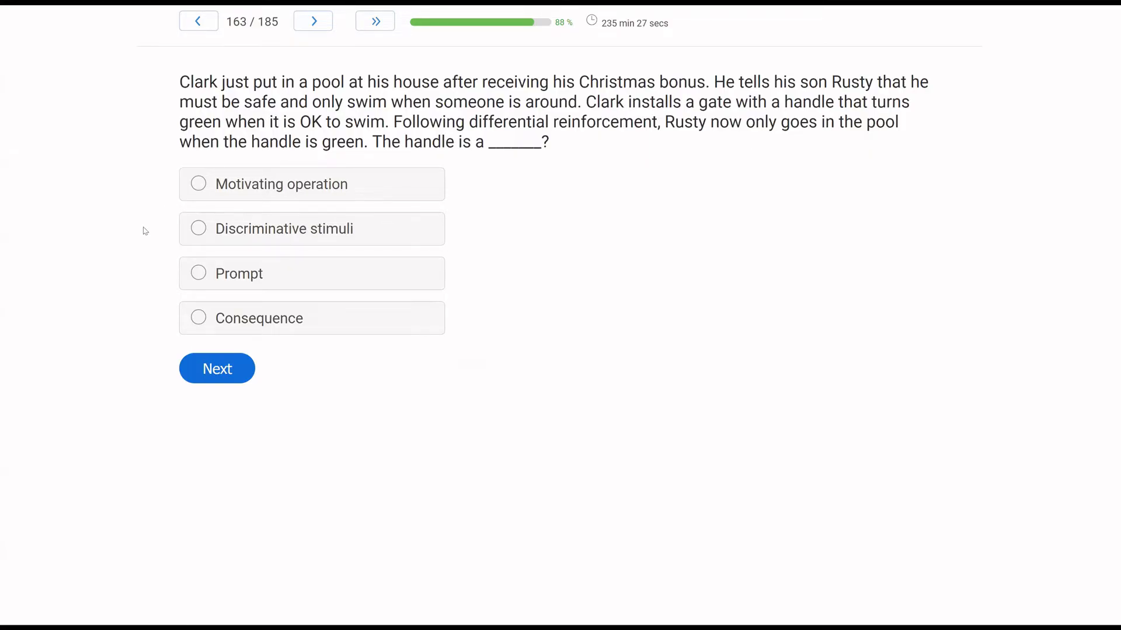
pyautogui.moveTo(33, 273)
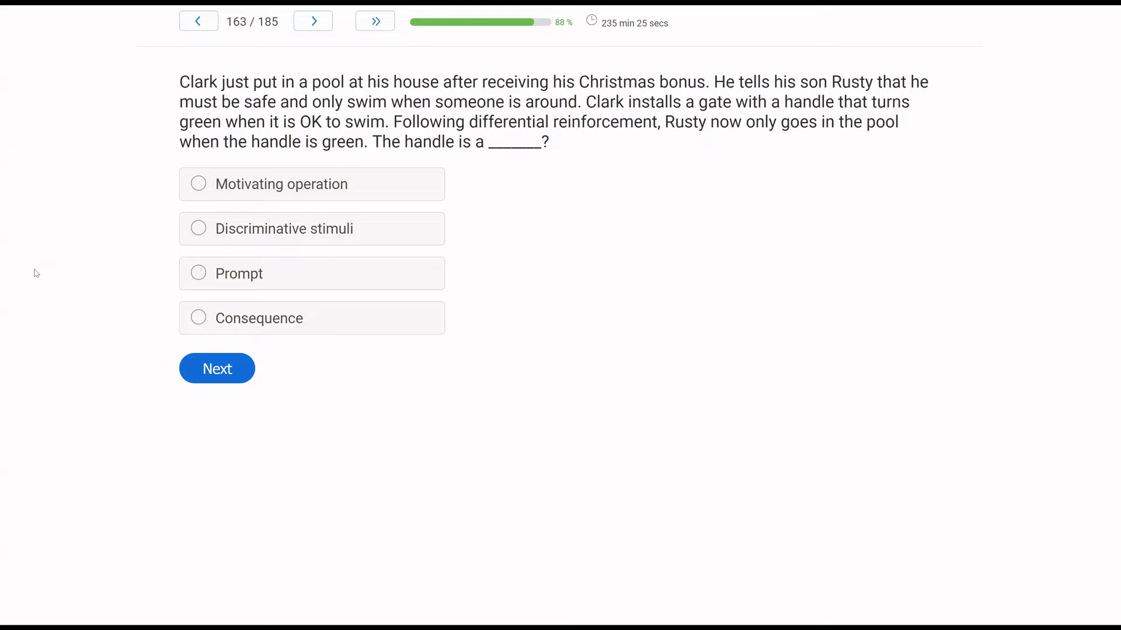
pyautogui.moveTo(548, 199)
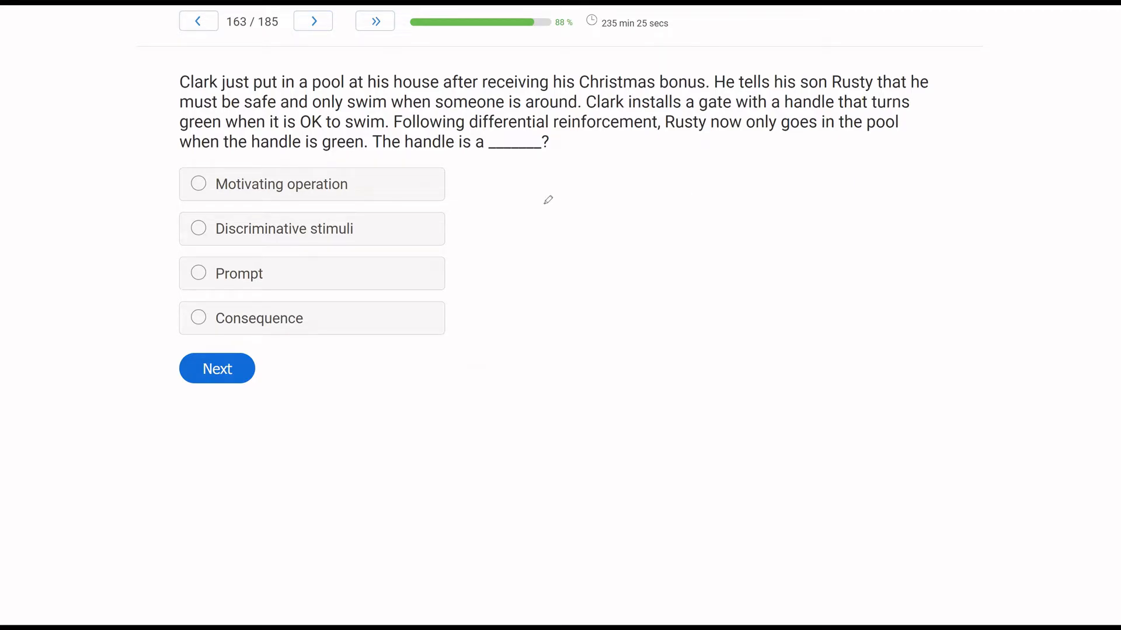
pyautogui.moveTo(582, 210)
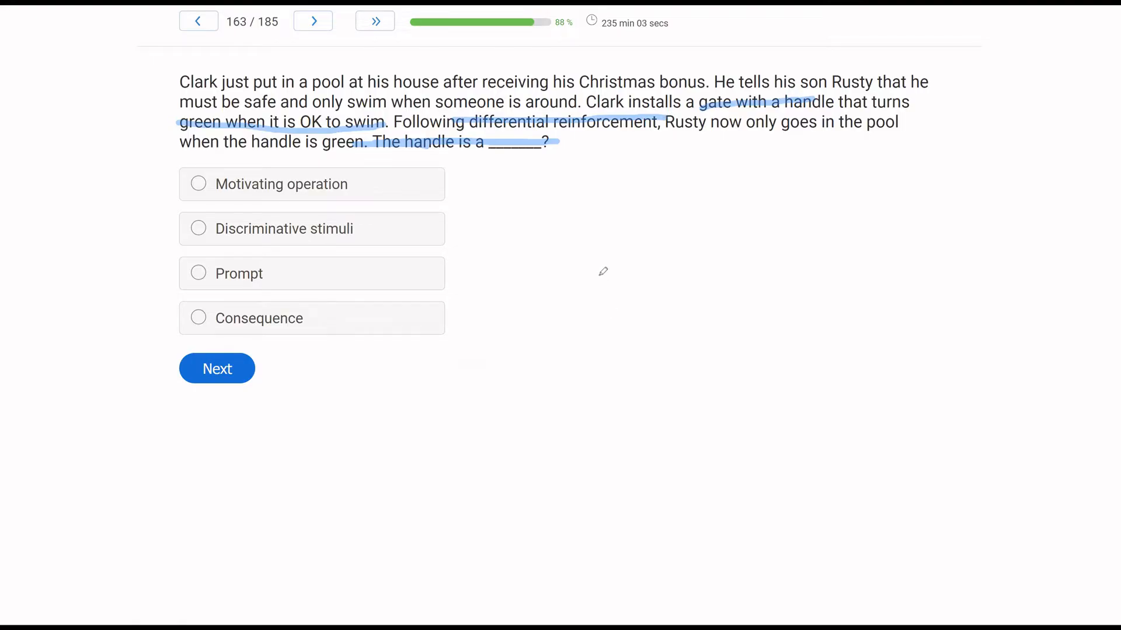
pyautogui.moveTo(614, 163)
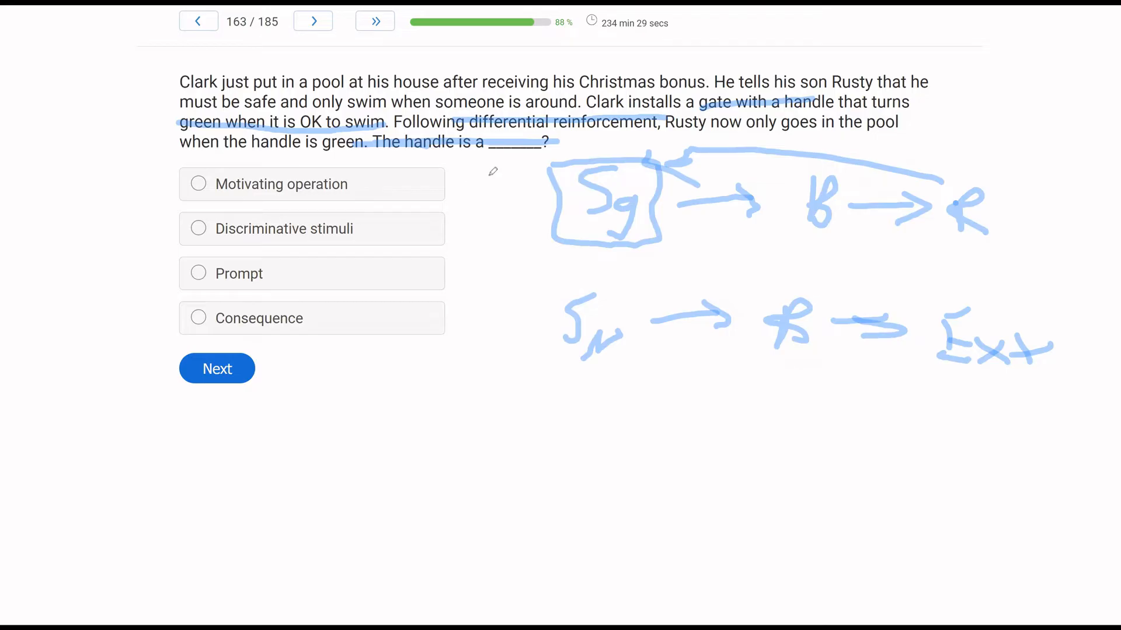
pyautogui.moveTo(441, 223)
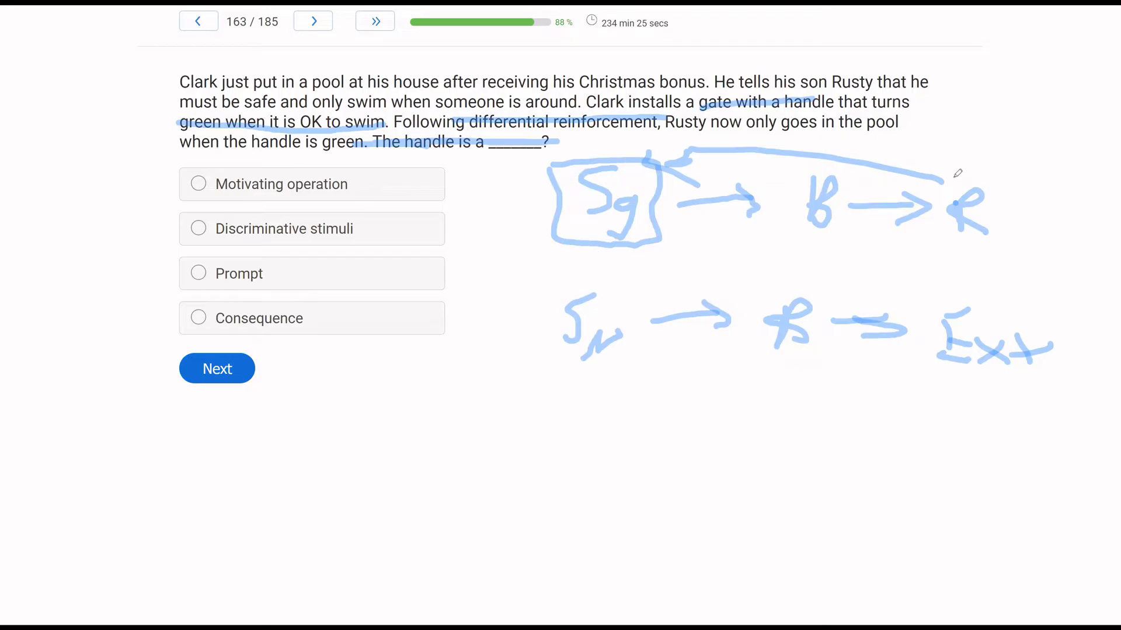
pyautogui.moveTo(450, 196)
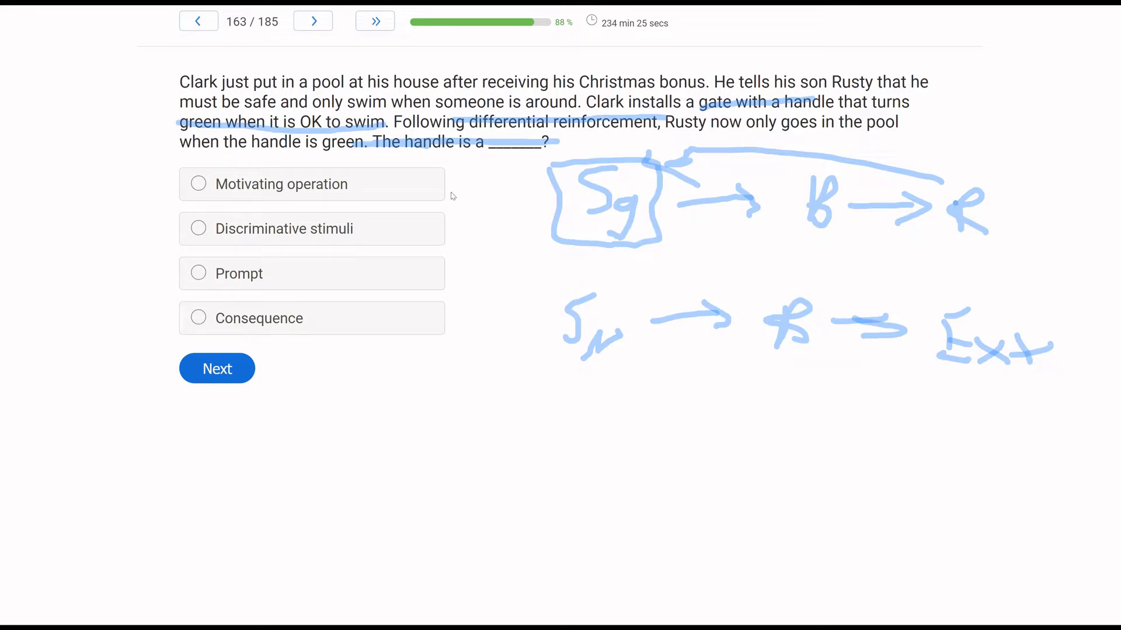
pyautogui.moveTo(641, 221)
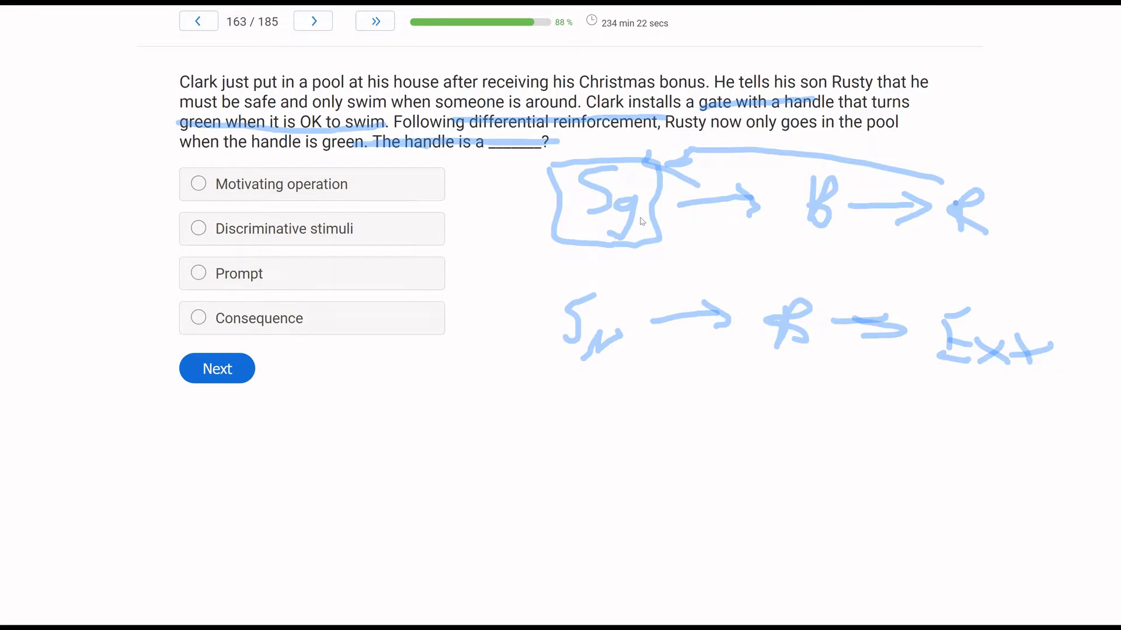
pyautogui.moveTo(691, 280)
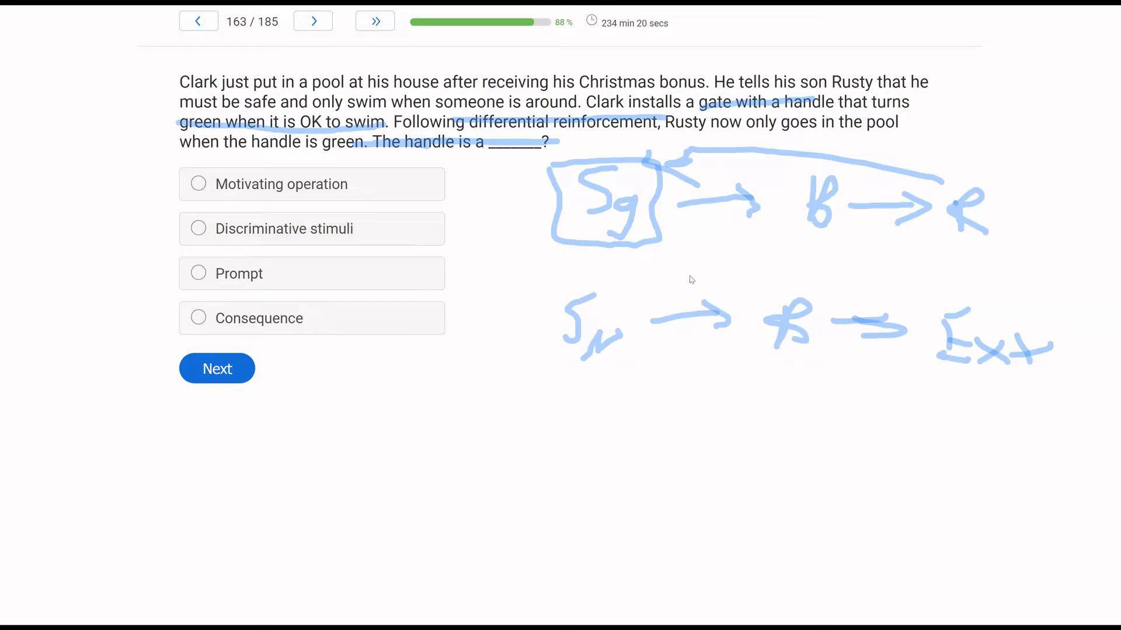
pyautogui.moveTo(707, 168)
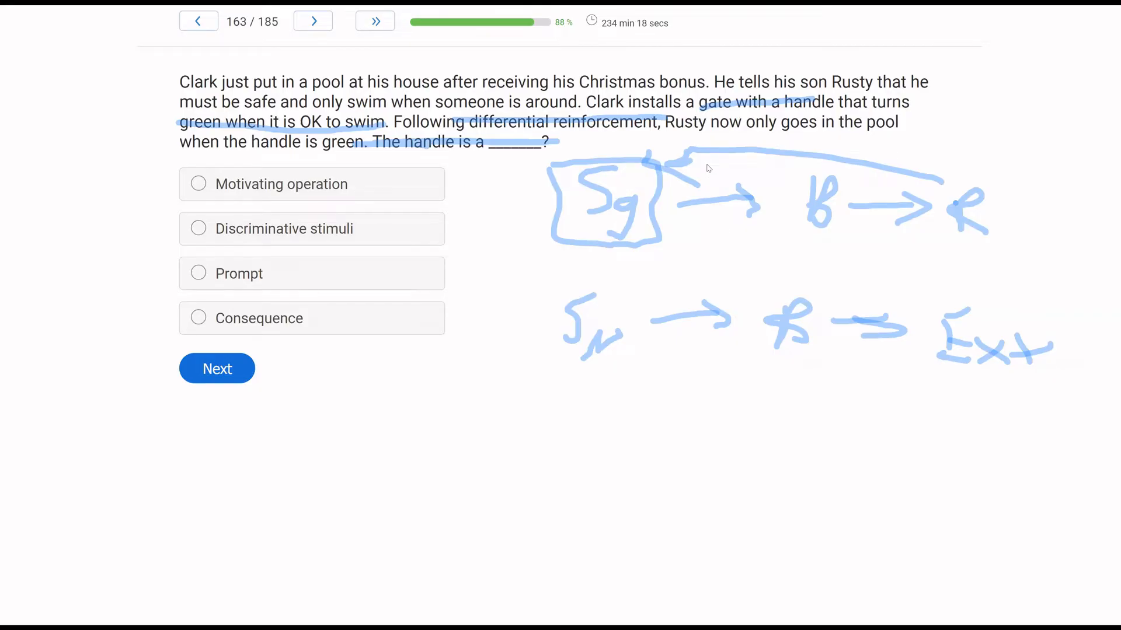
pyautogui.moveTo(595, 126)
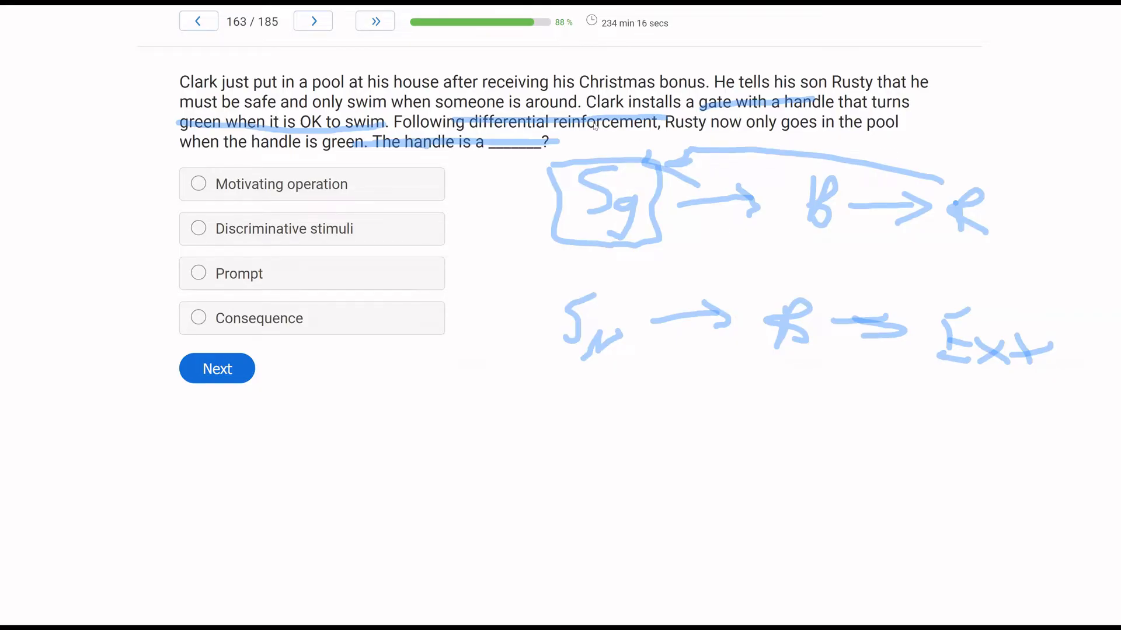
pyautogui.moveTo(464, 240)
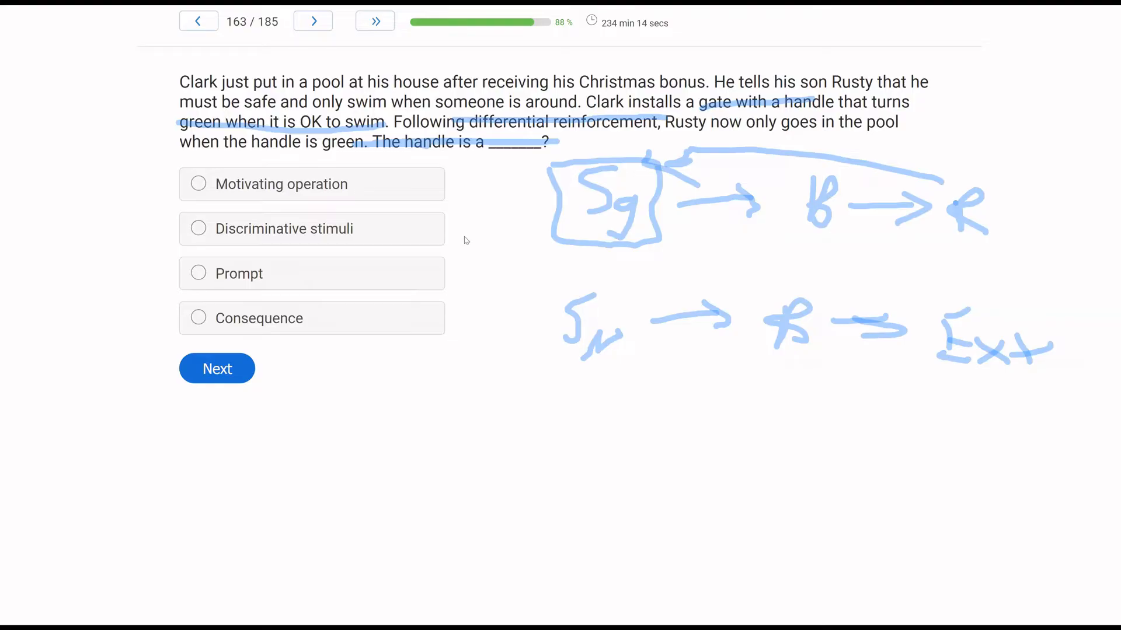
# Step: Mark Discriminative stimuli on question 163 and submit, reaching question 164
pyautogui.click(198, 229)
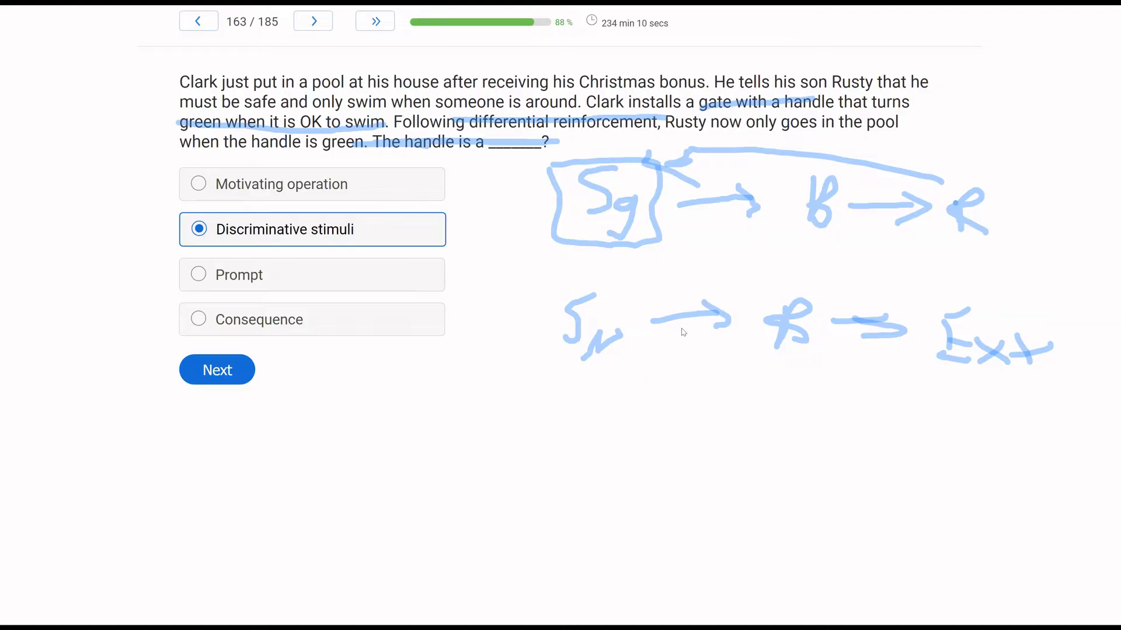
pyautogui.moveTo(525, 256)
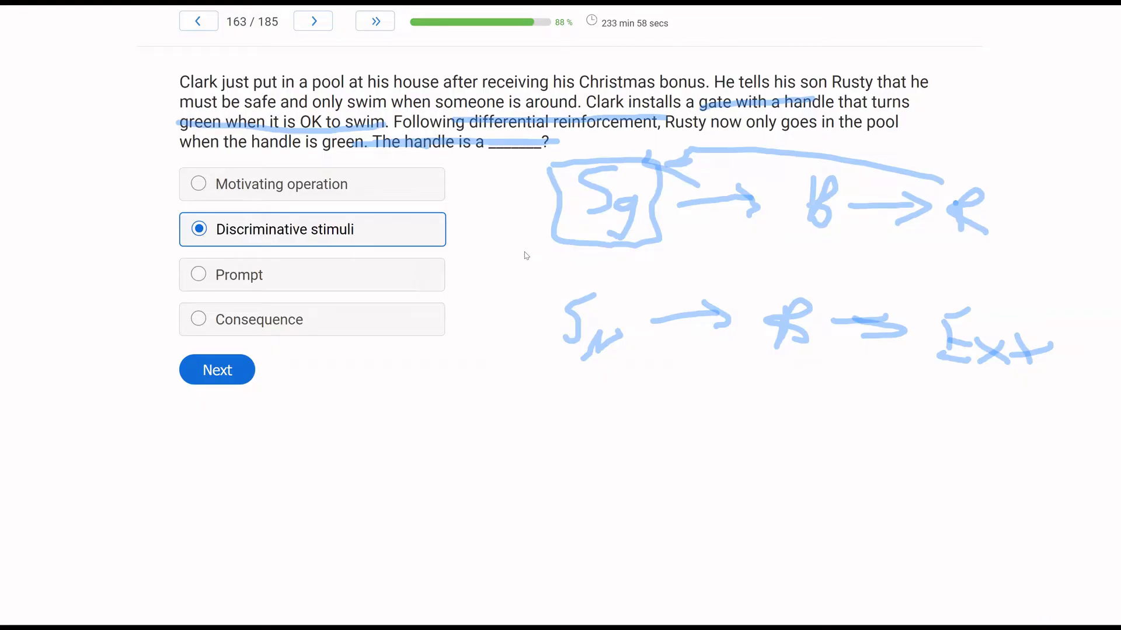
pyautogui.moveTo(45, 355)
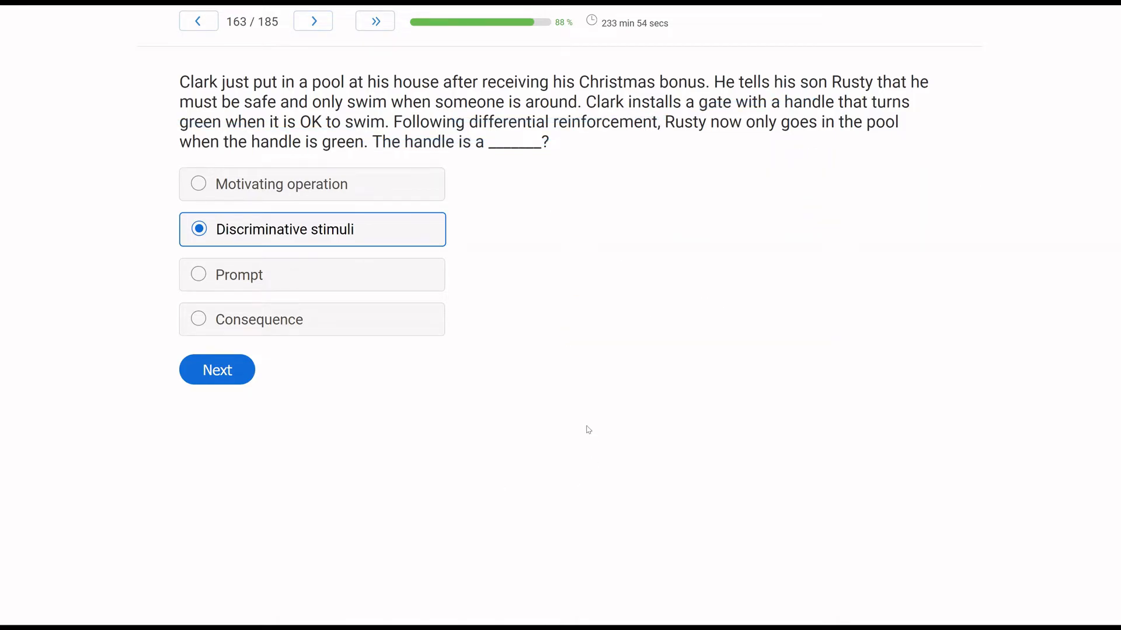
pyautogui.moveTo(520, 375)
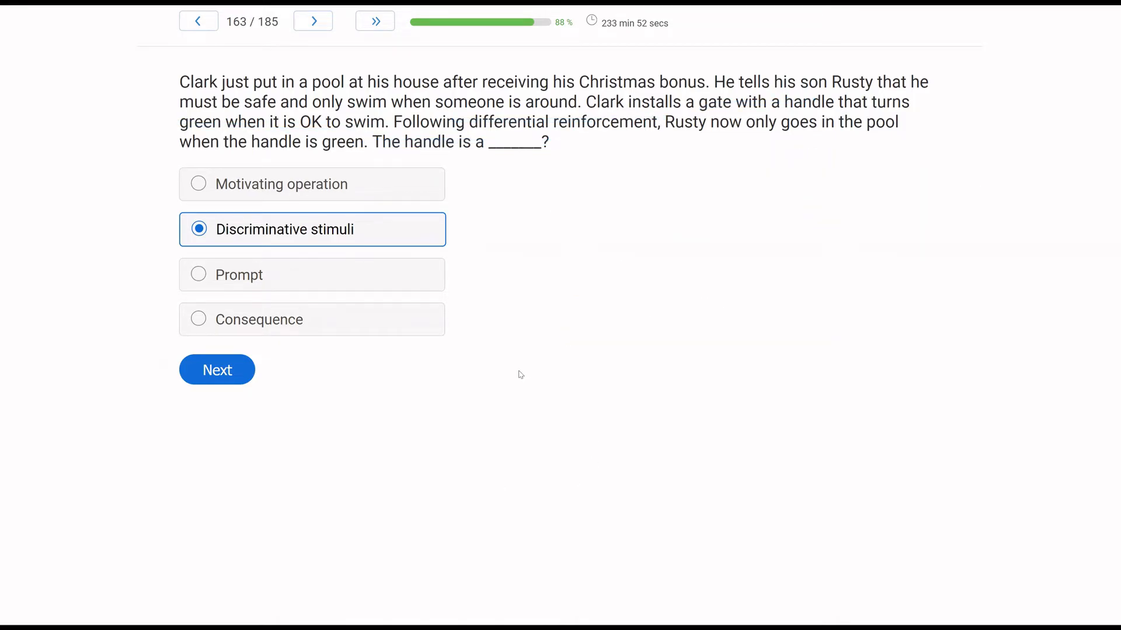
pyautogui.moveTo(311, 280)
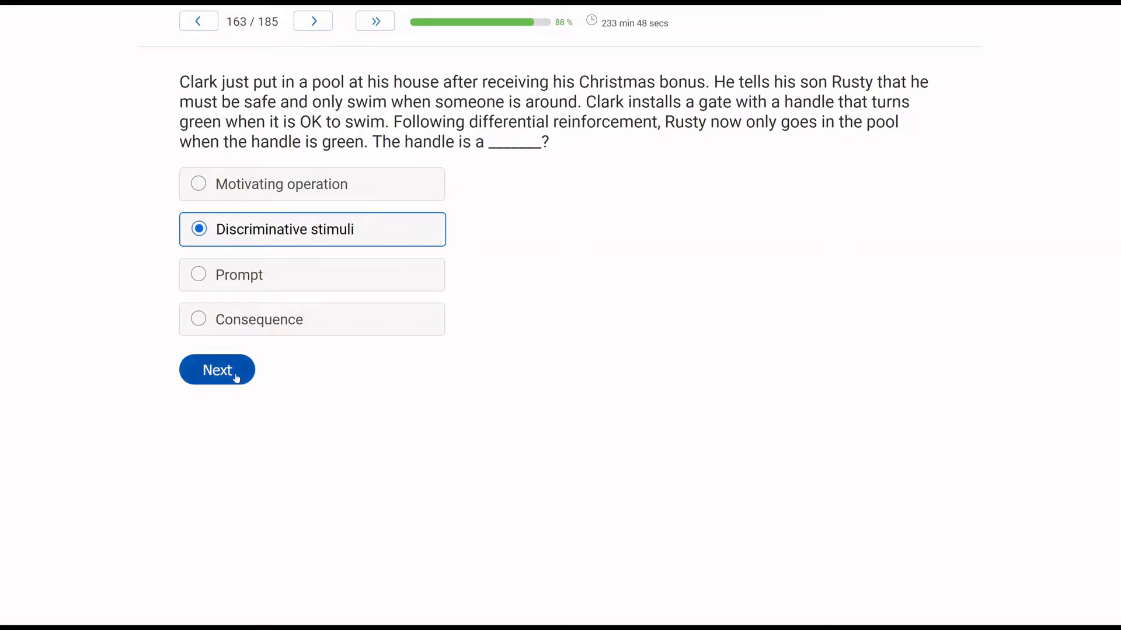
pyautogui.click(217, 370)
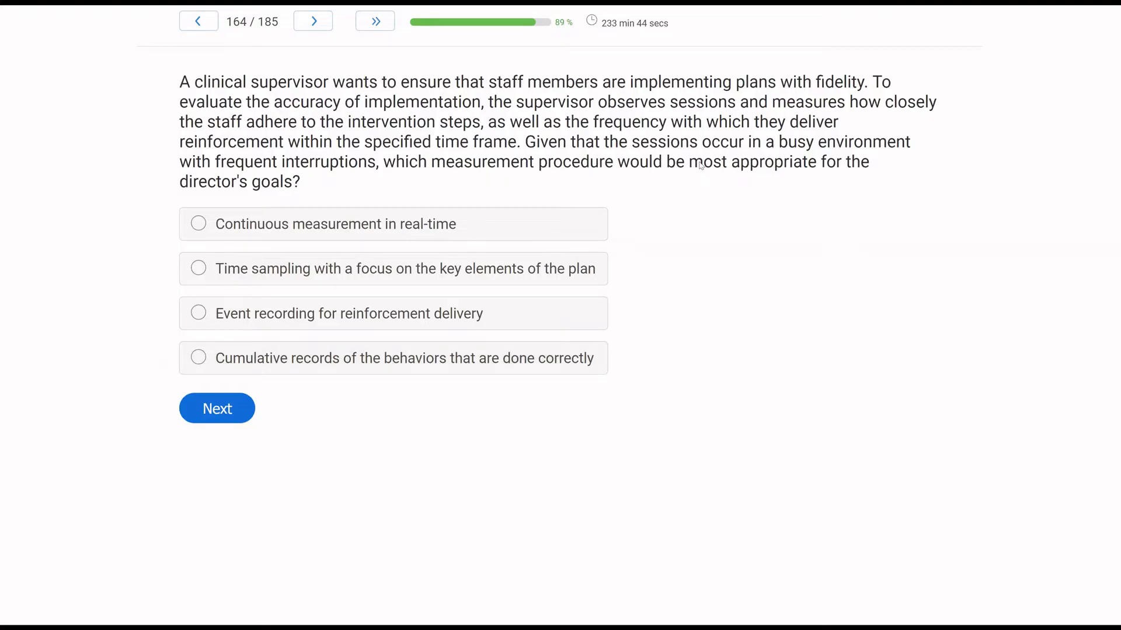
pyautogui.moveTo(729, 226)
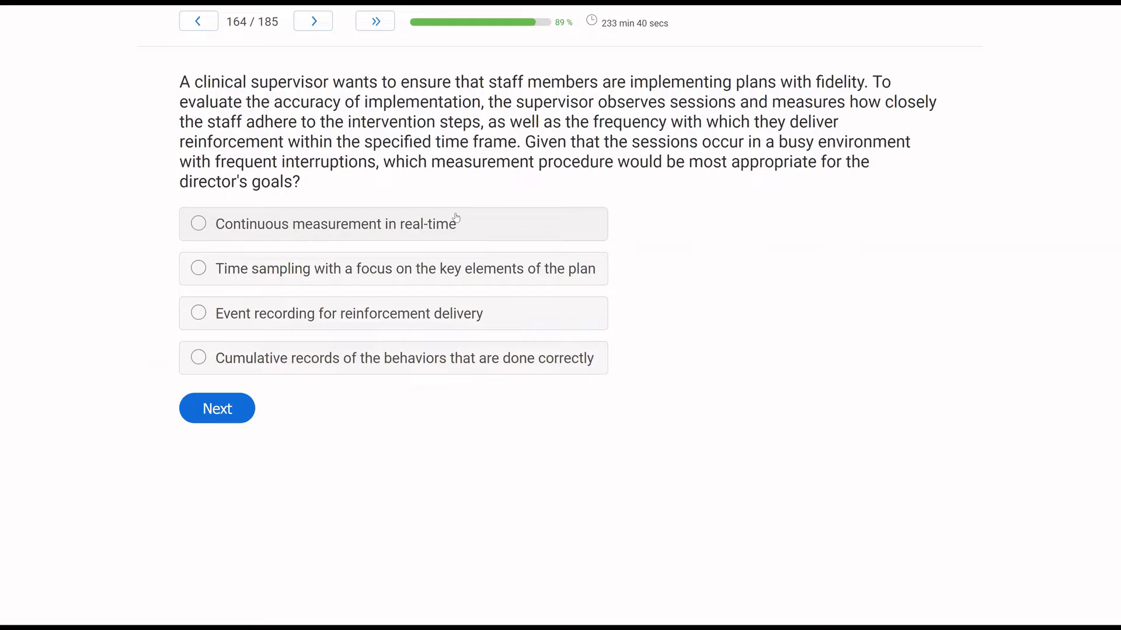
pyautogui.moveTo(659, 189)
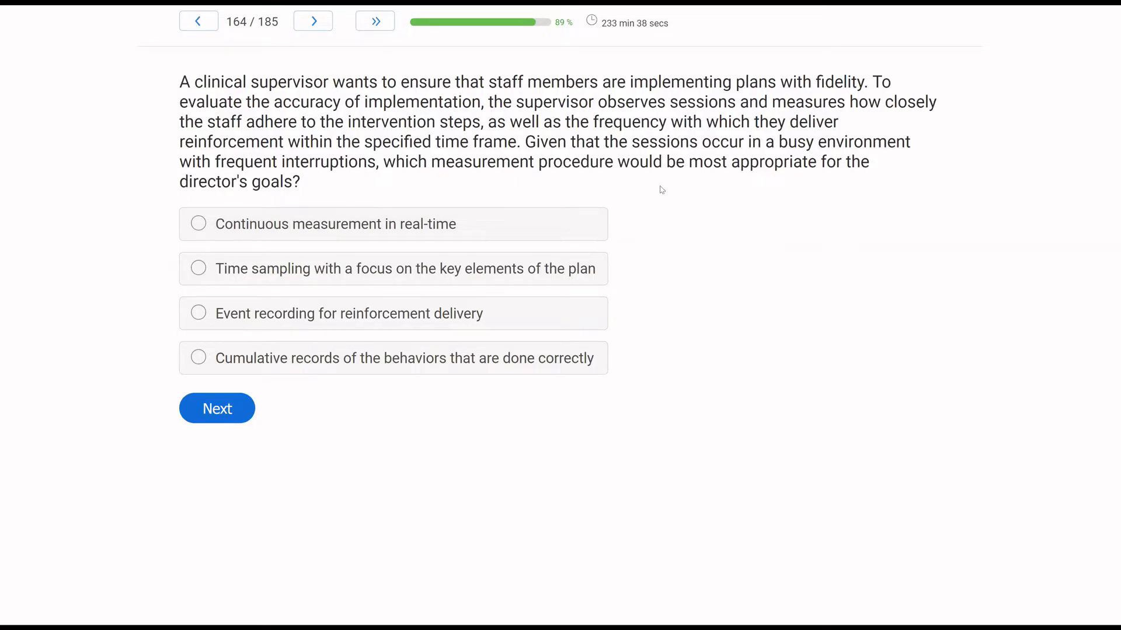
pyautogui.moveTo(744, 183)
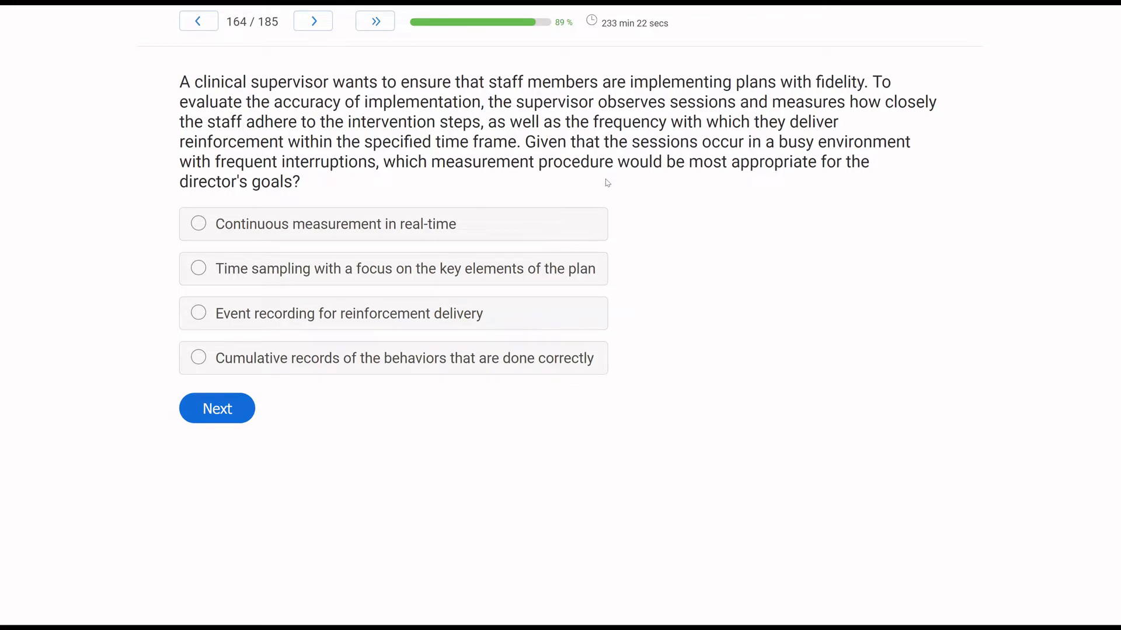
pyautogui.moveTo(163, 293)
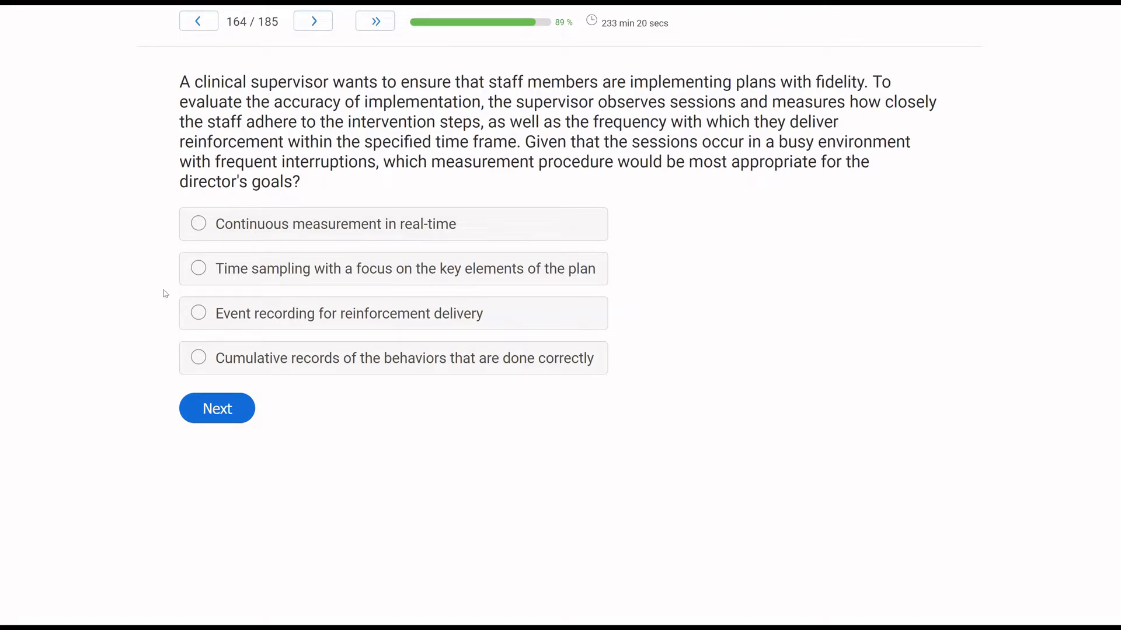
pyautogui.moveTo(32, 239)
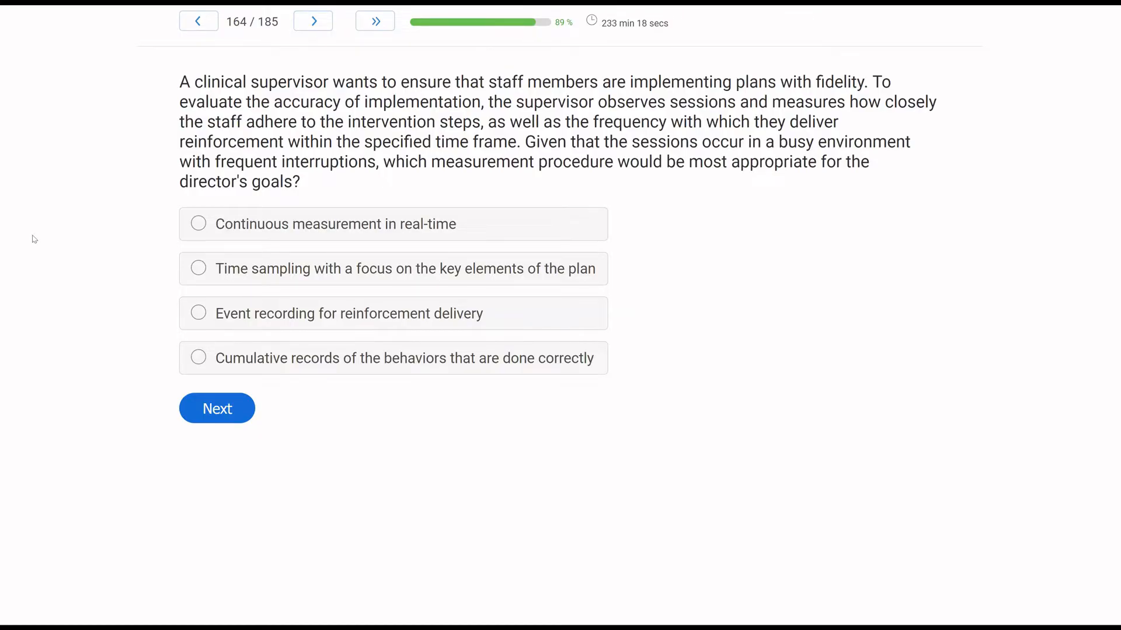
pyautogui.moveTo(293, 220)
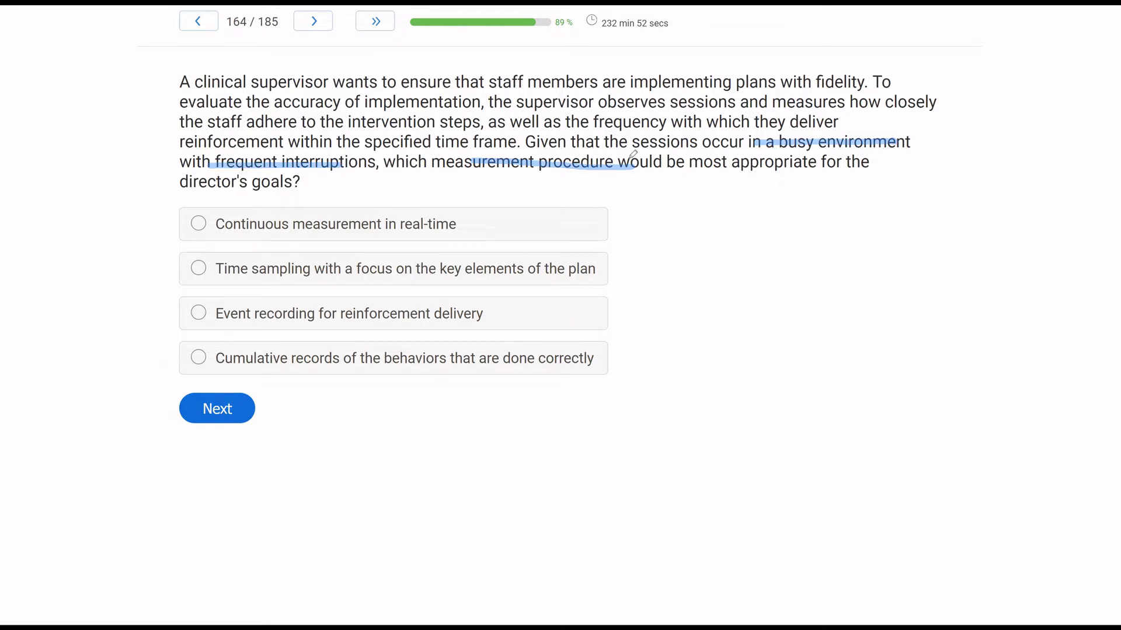
pyautogui.moveTo(707, 157)
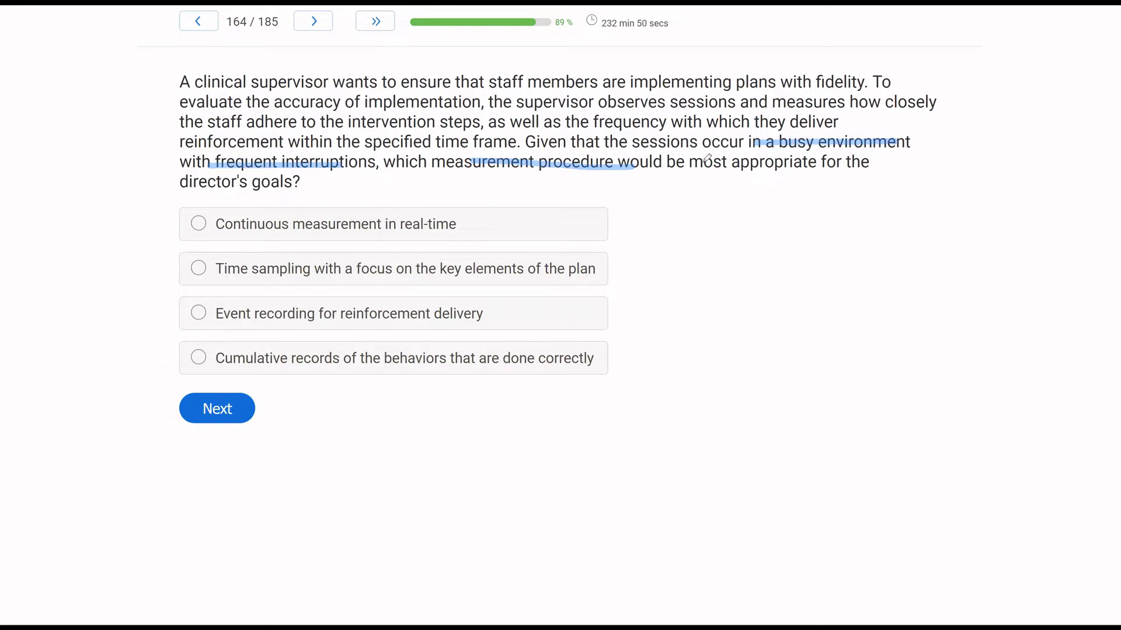
pyautogui.moveTo(488, 172)
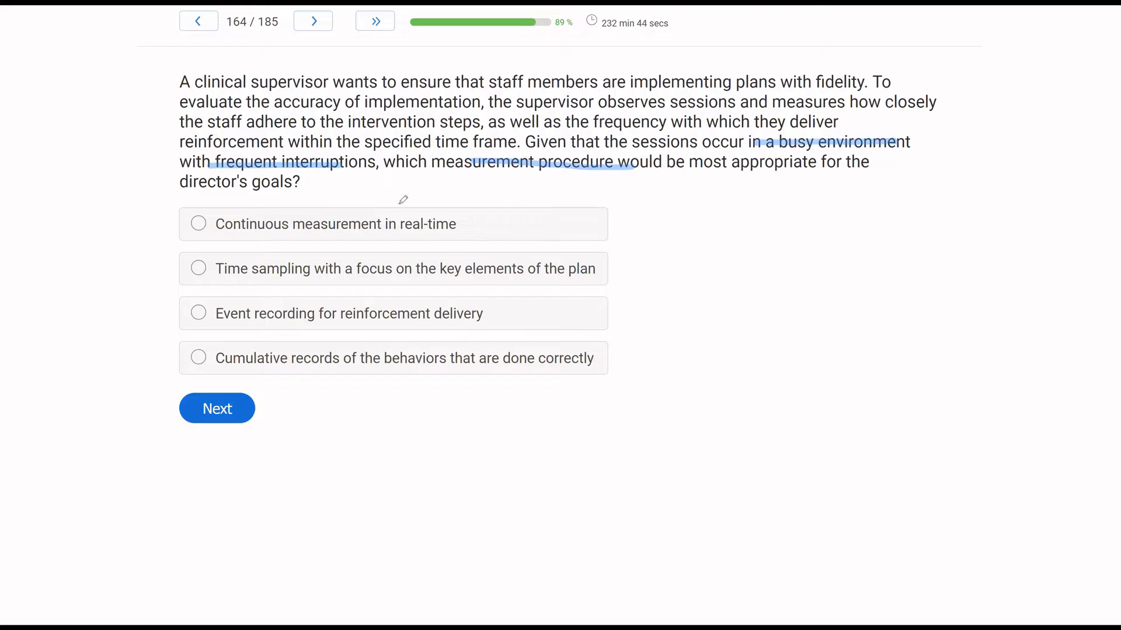
pyautogui.moveTo(286, 93)
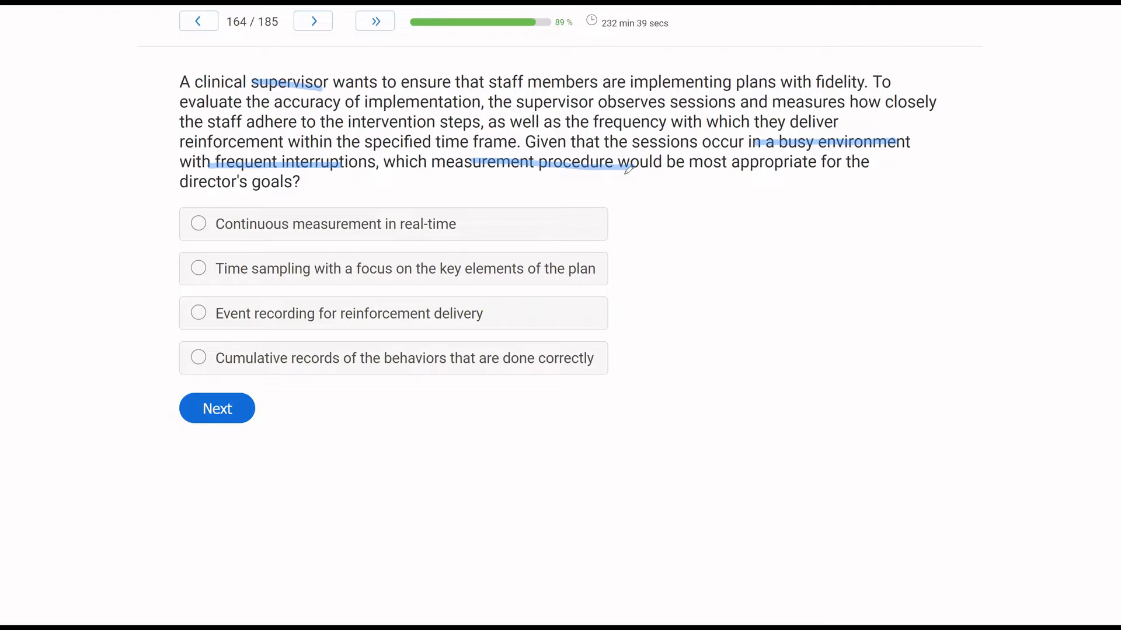
pyautogui.moveTo(275, 213)
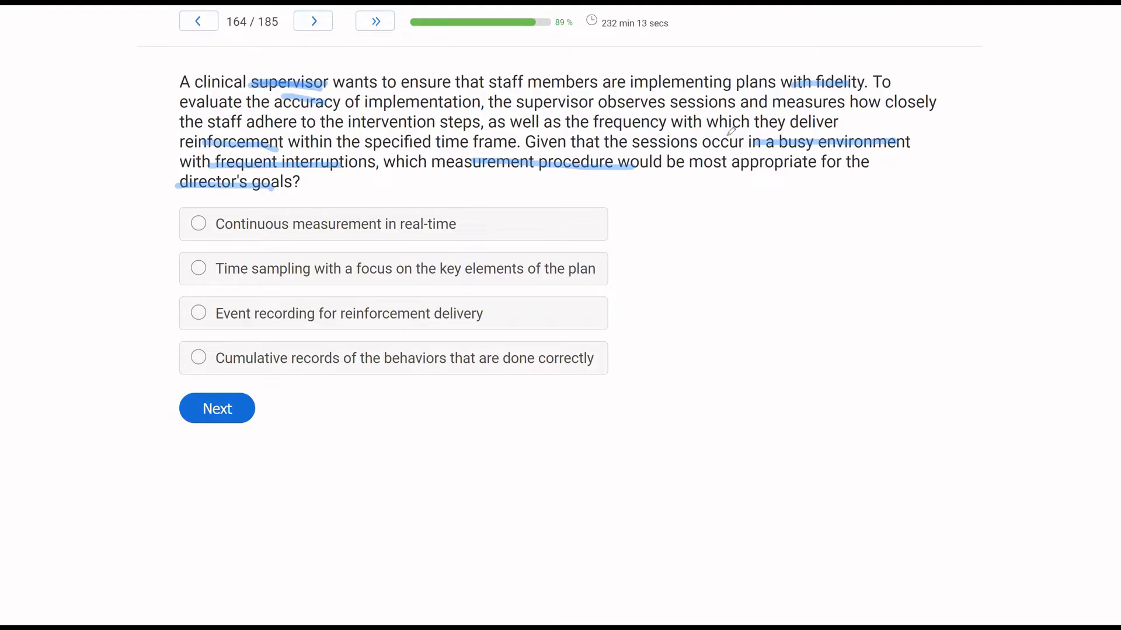
pyautogui.moveTo(587, 240)
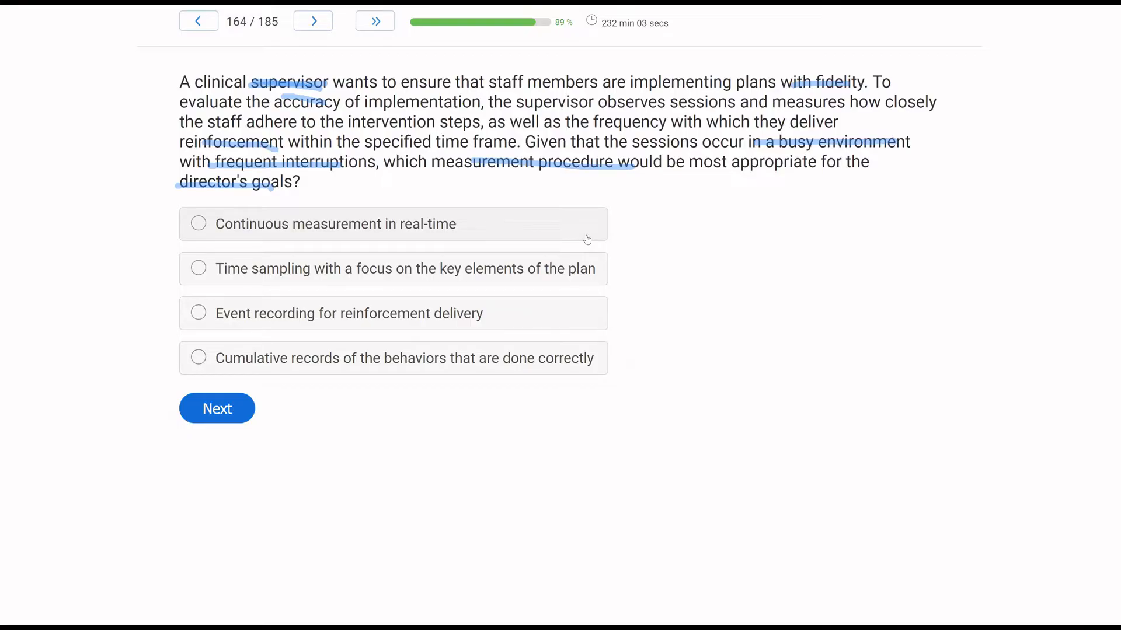
pyautogui.moveTo(815, 153)
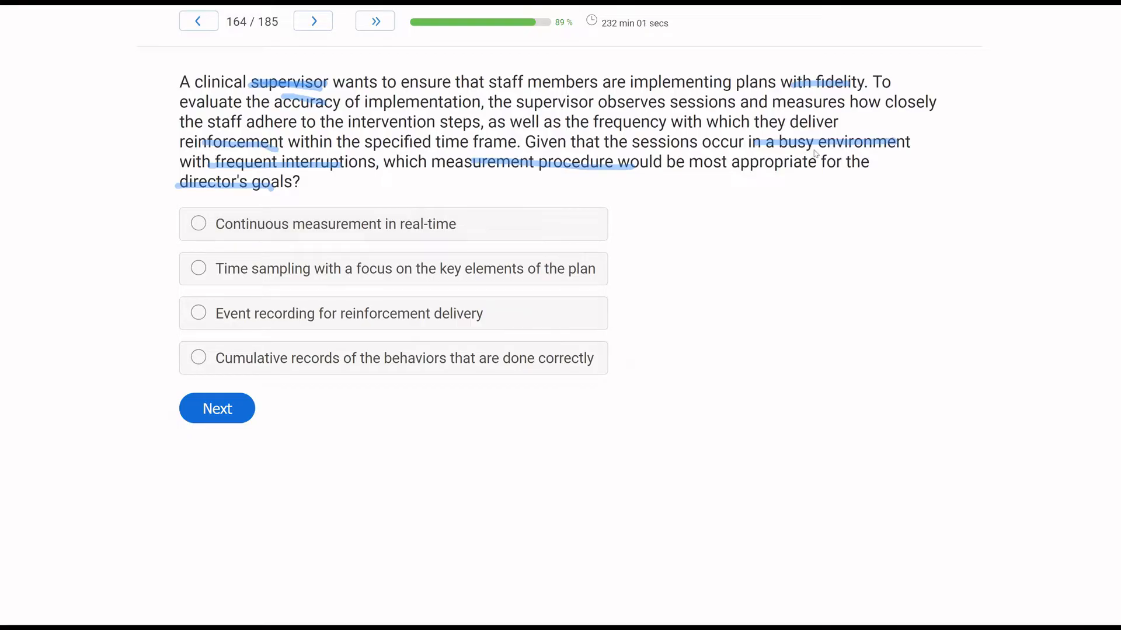
pyautogui.moveTo(734, 188)
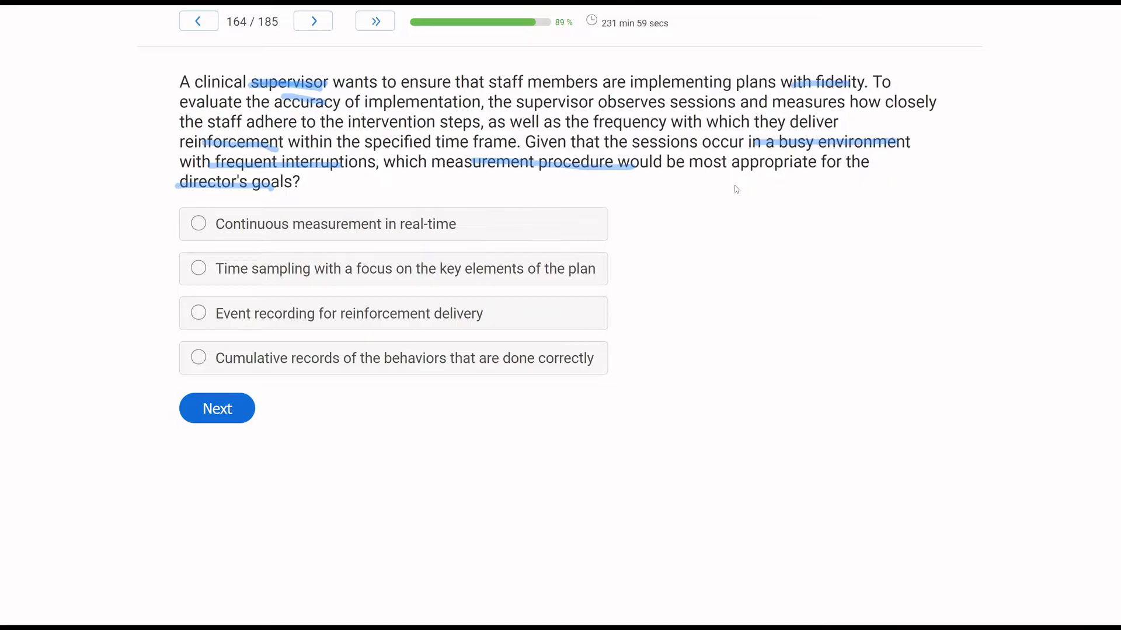
pyautogui.moveTo(583, 293)
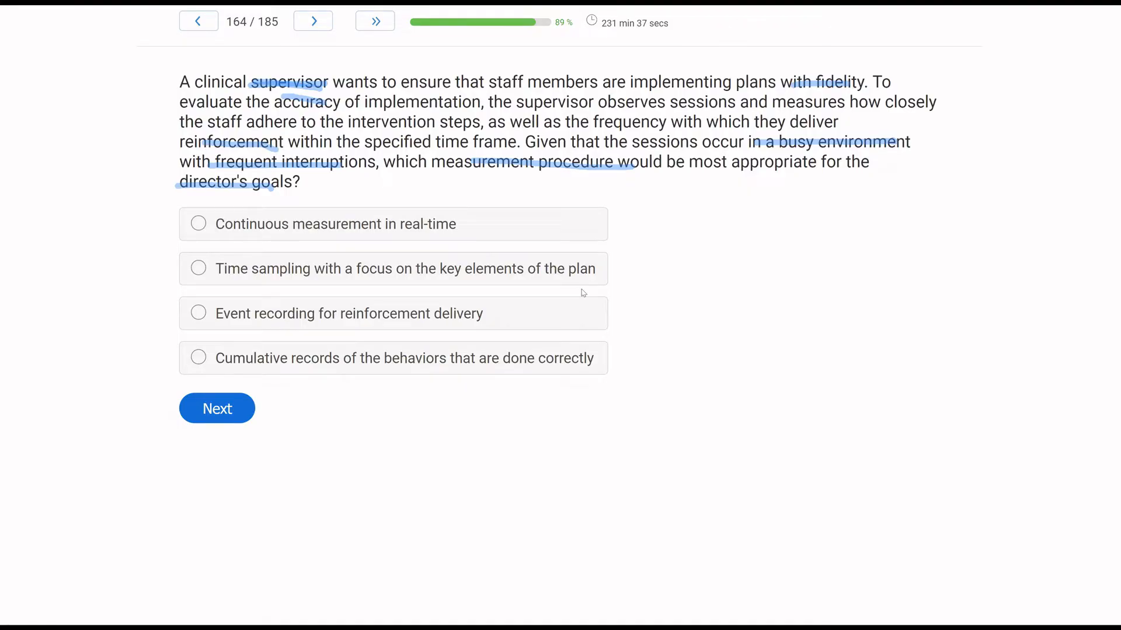
pyautogui.moveTo(531, 308)
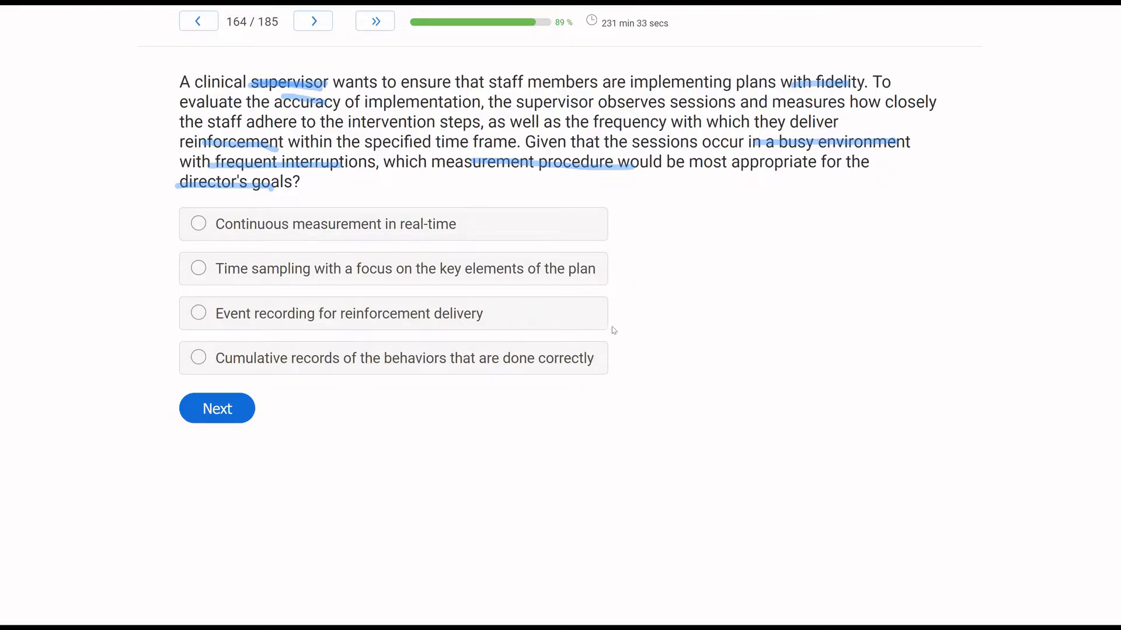
pyautogui.moveTo(518, 318)
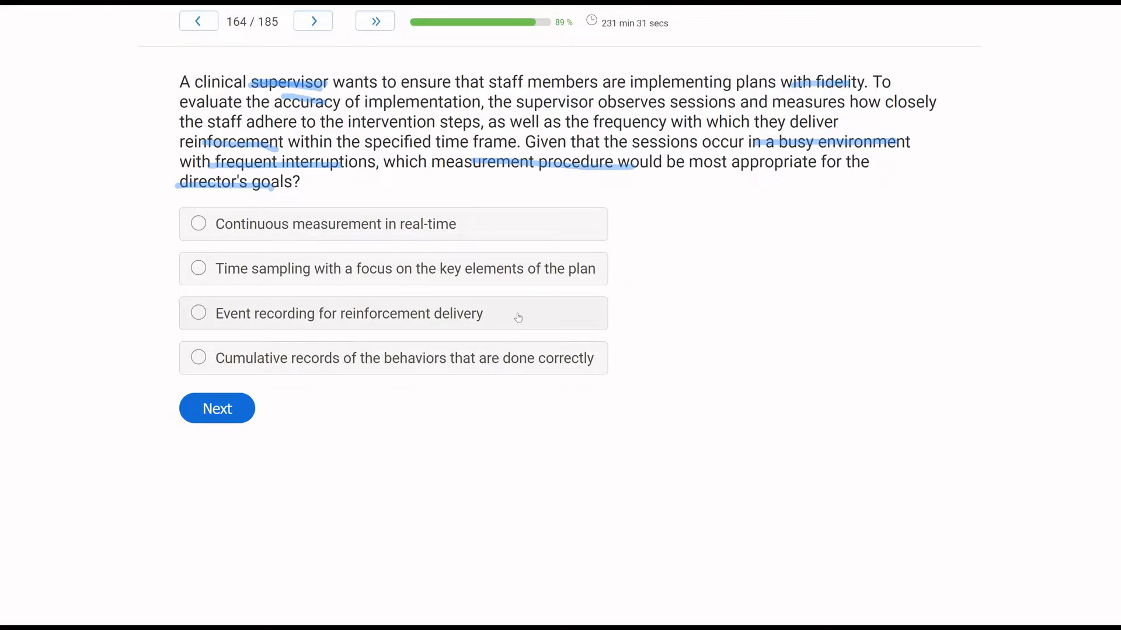
pyautogui.moveTo(525, 288)
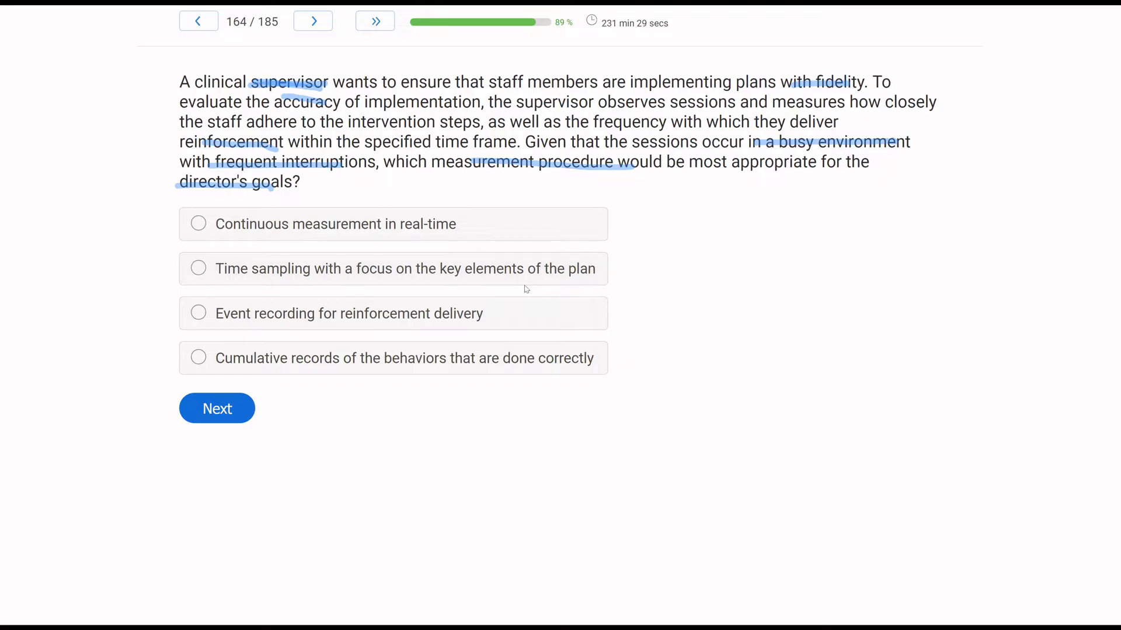
pyautogui.moveTo(359, 385)
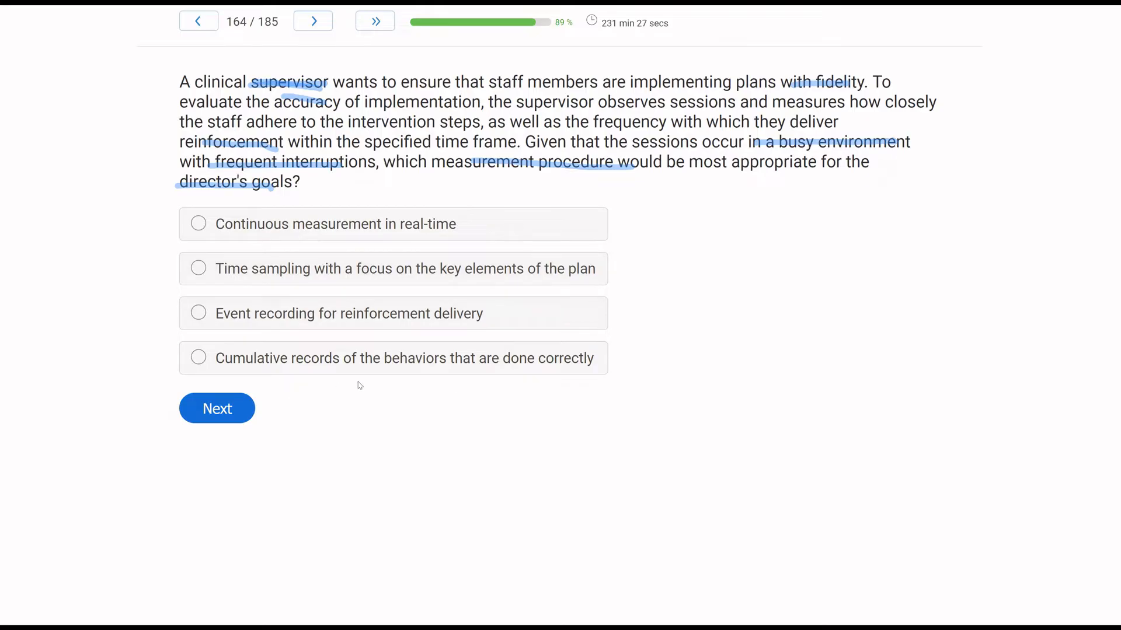
pyautogui.moveTo(37, 385)
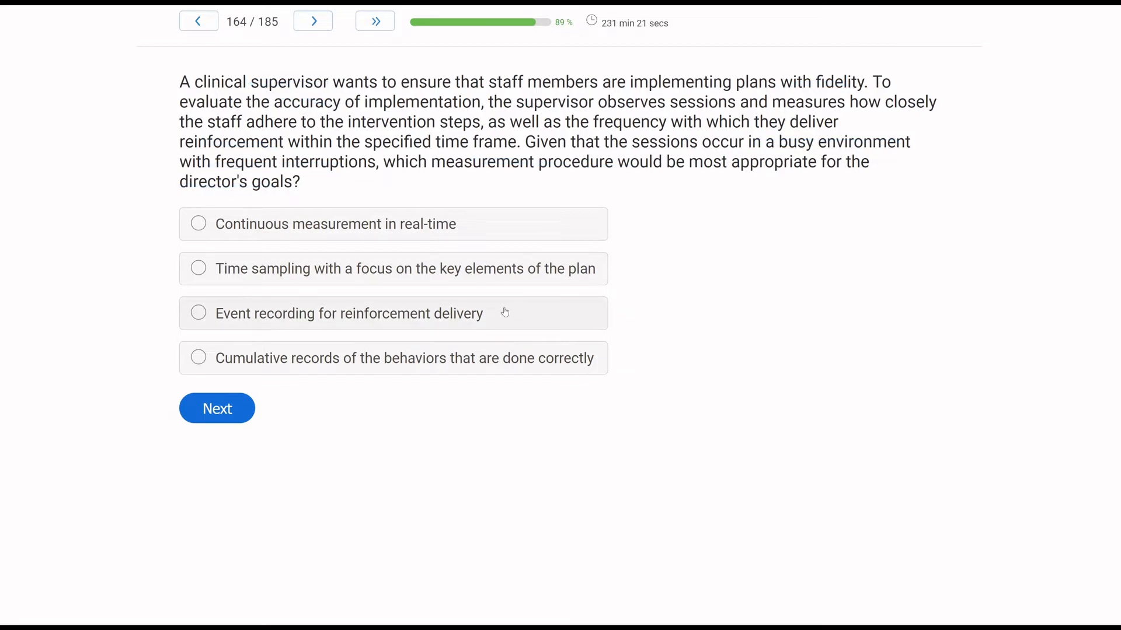
pyautogui.moveTo(777, 211)
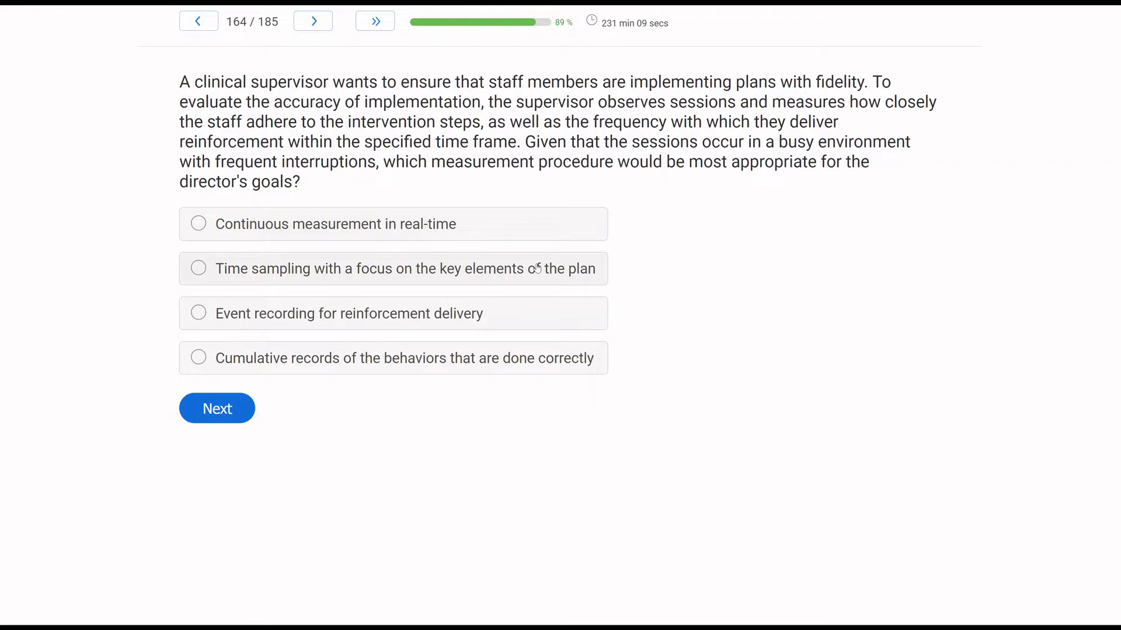
# Step: Pick 'Time sampling with a focus on the key elements of the plan' and submit
pyautogui.click(198, 269)
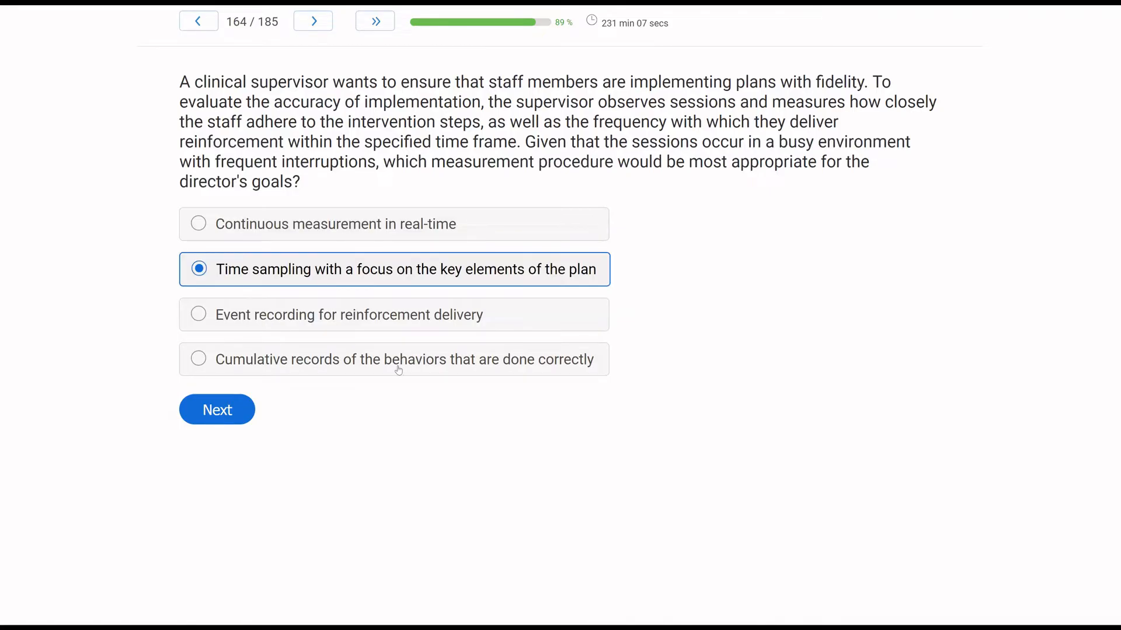
pyautogui.moveTo(297, 434)
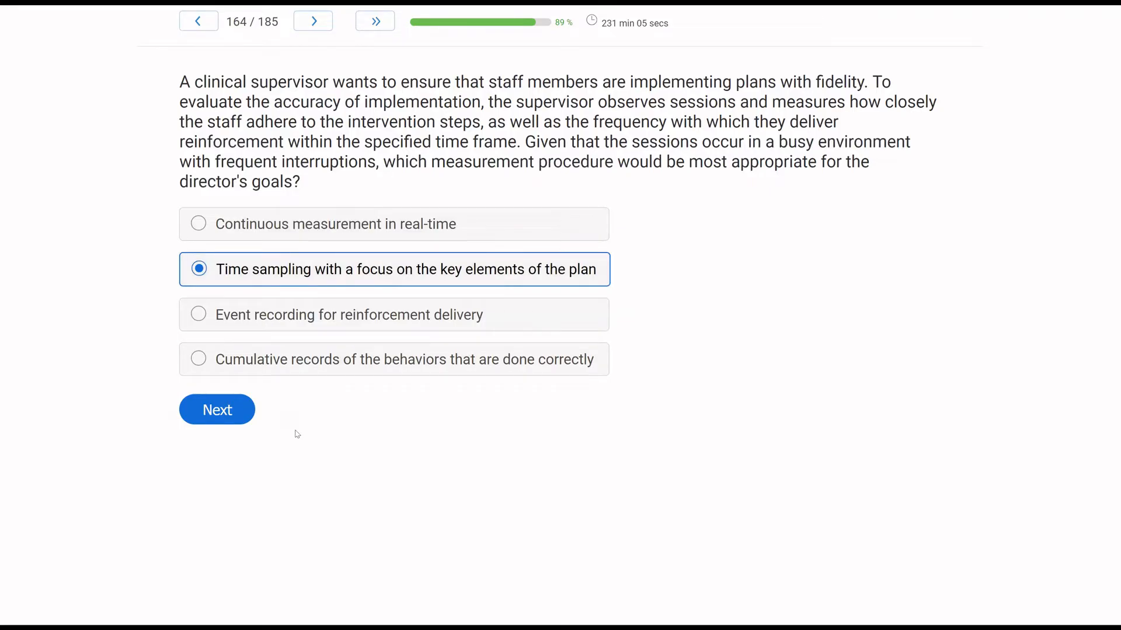
pyautogui.click(217, 410)
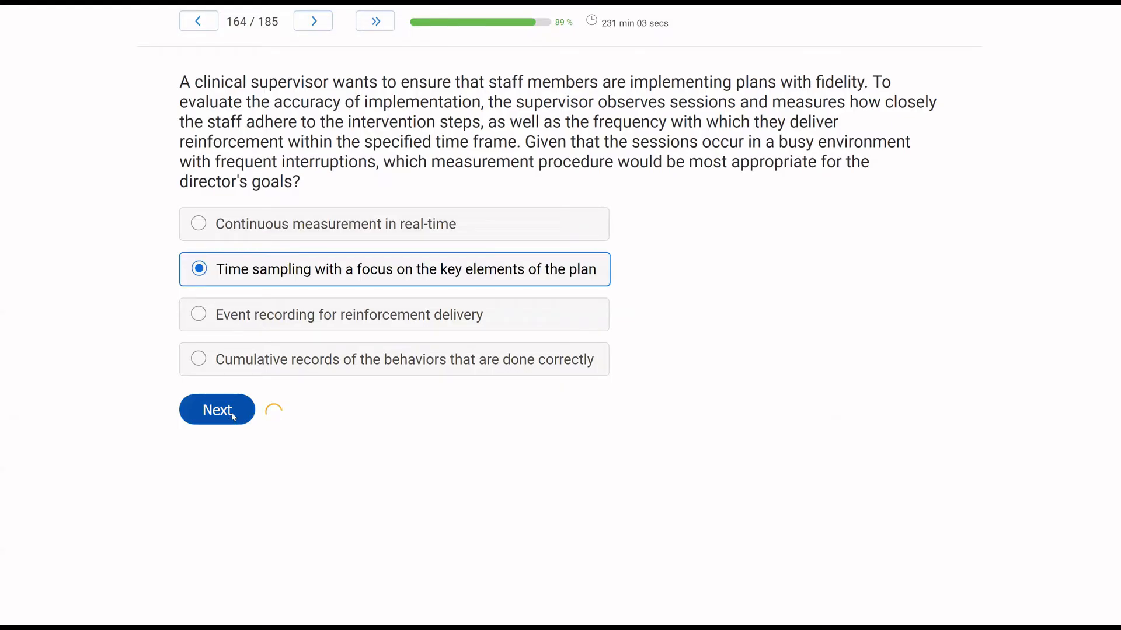
pyautogui.click(217, 410)
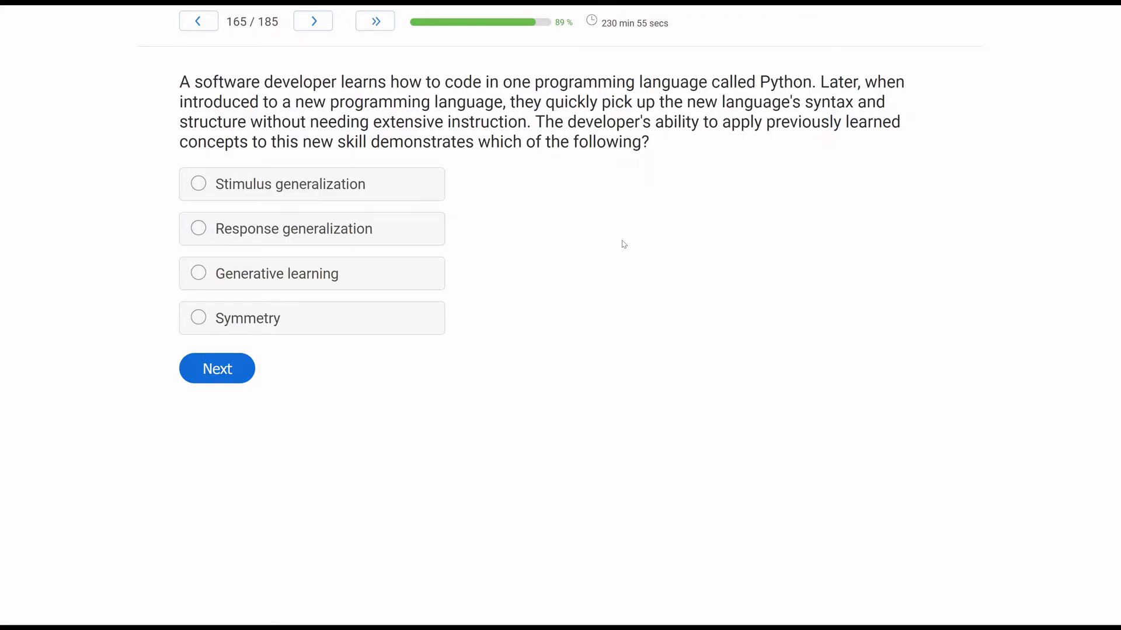
pyautogui.moveTo(558, 261)
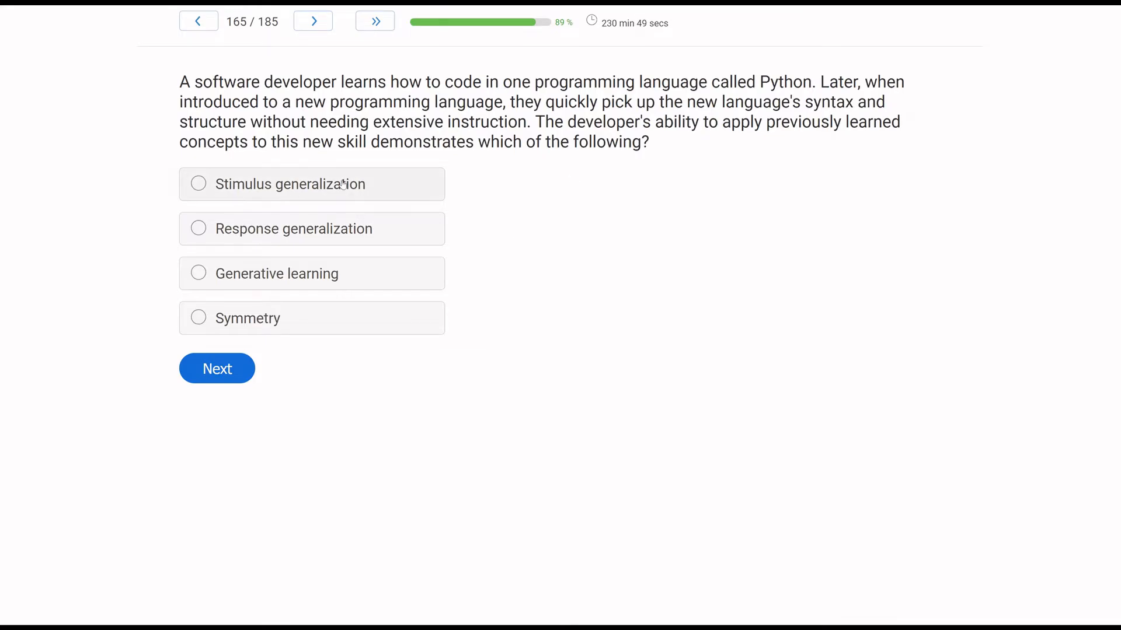
pyautogui.moveTo(37, 254)
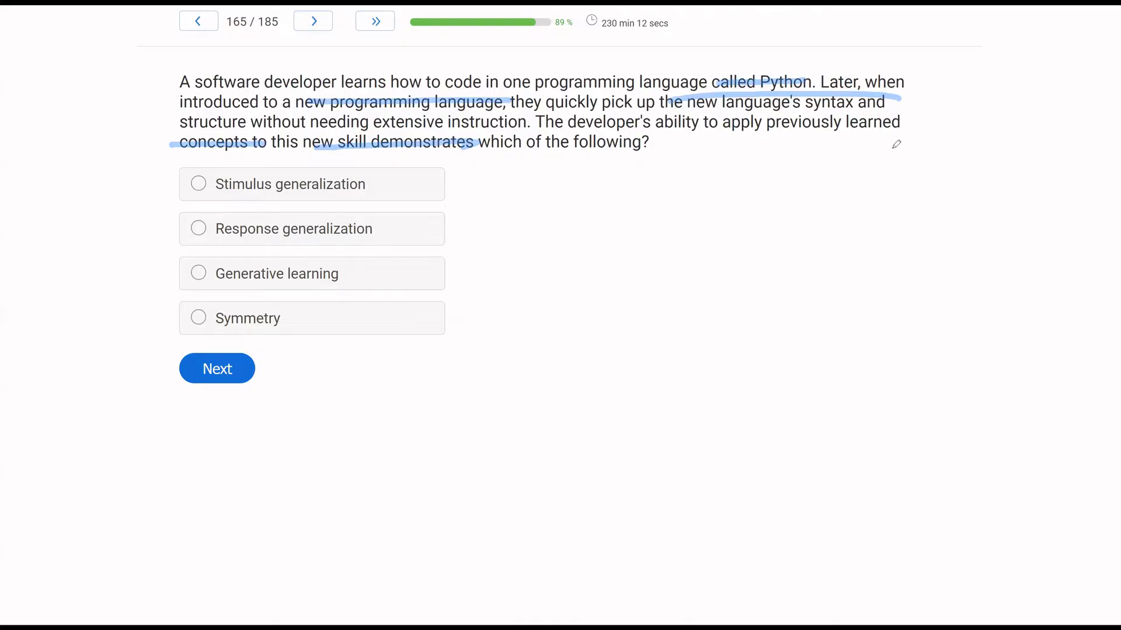
pyautogui.moveTo(471, 187)
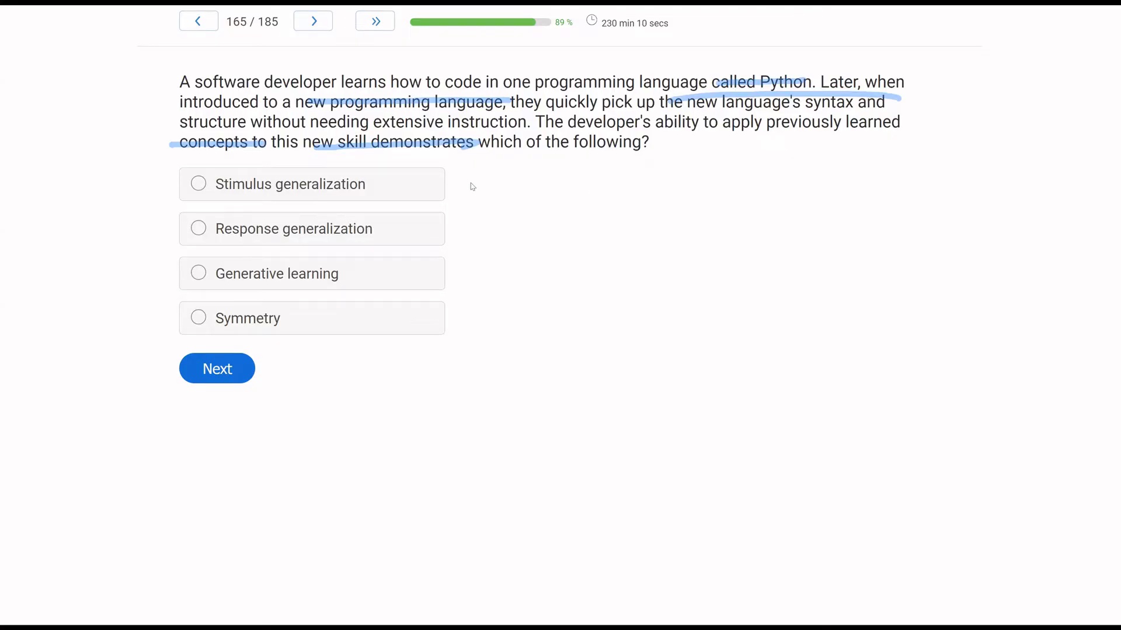
pyautogui.moveTo(93, 274)
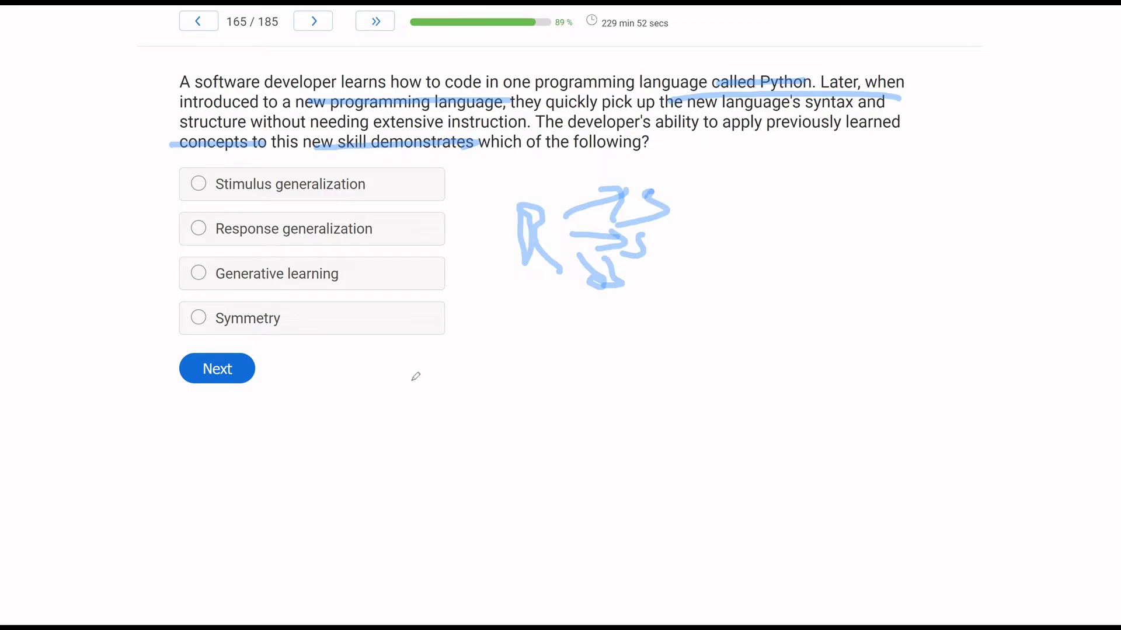
pyautogui.moveTo(621, 366)
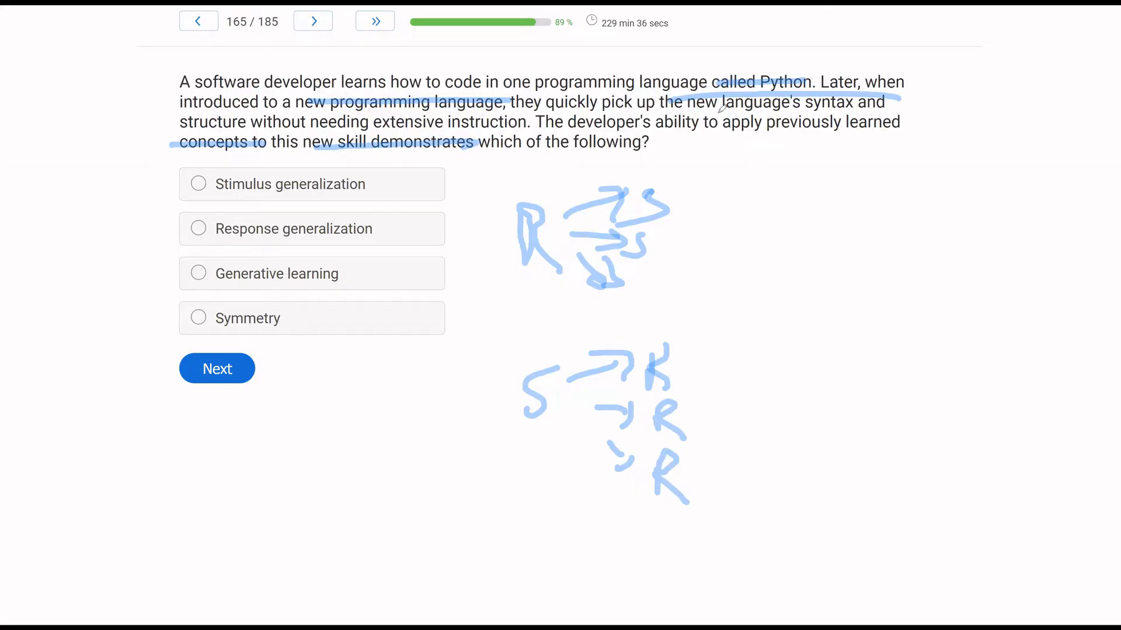
pyautogui.moveTo(760, 170)
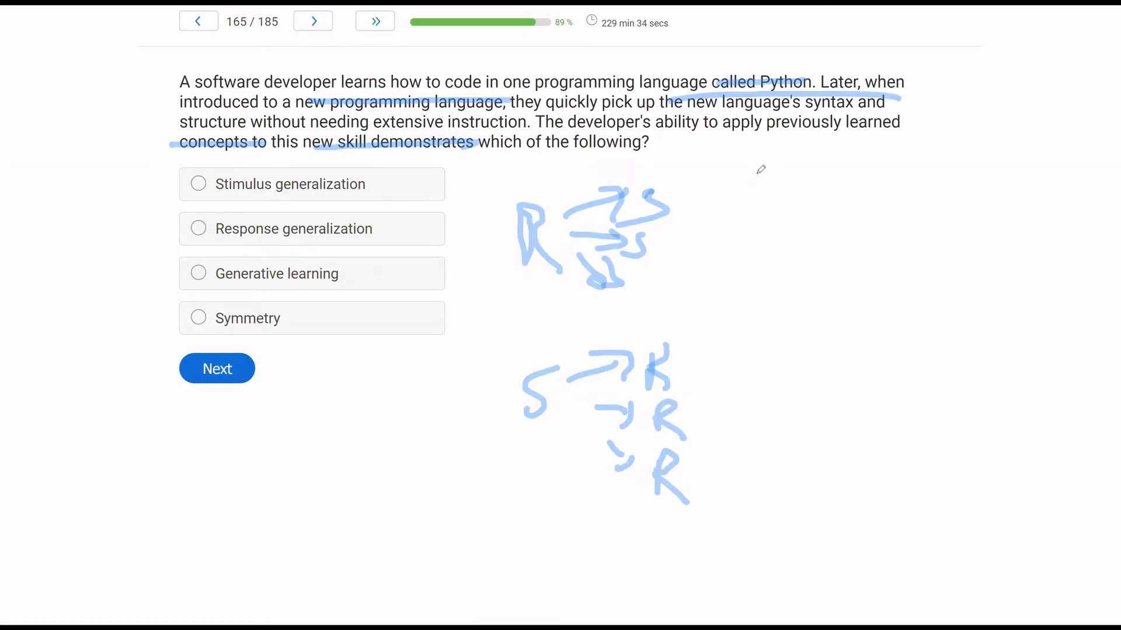
pyautogui.moveTo(466, 267)
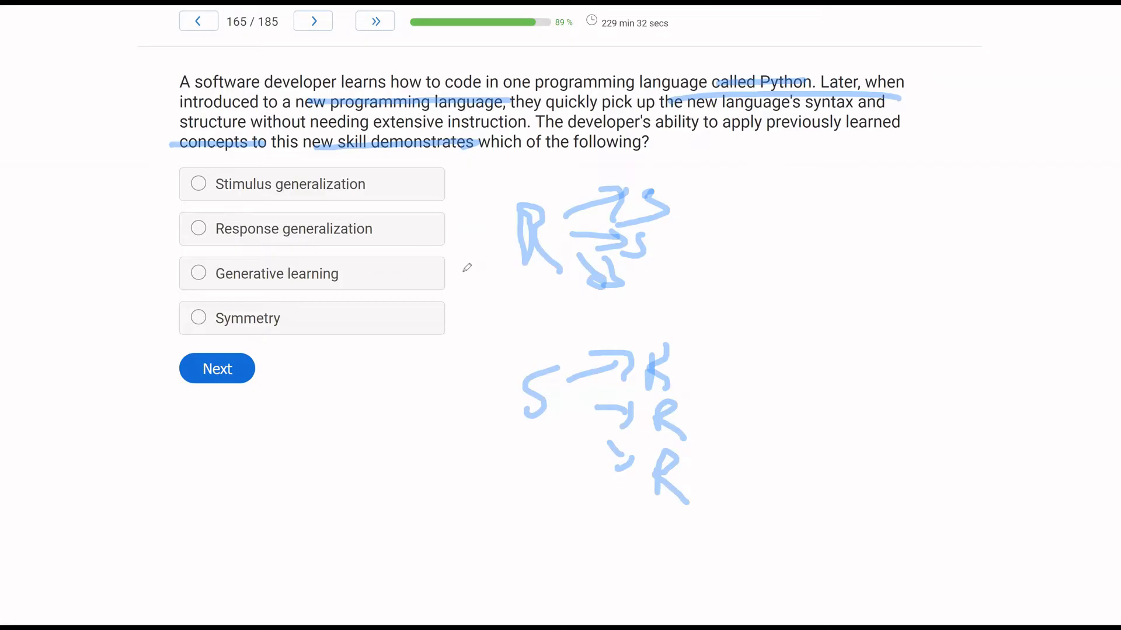
pyautogui.moveTo(330, 280)
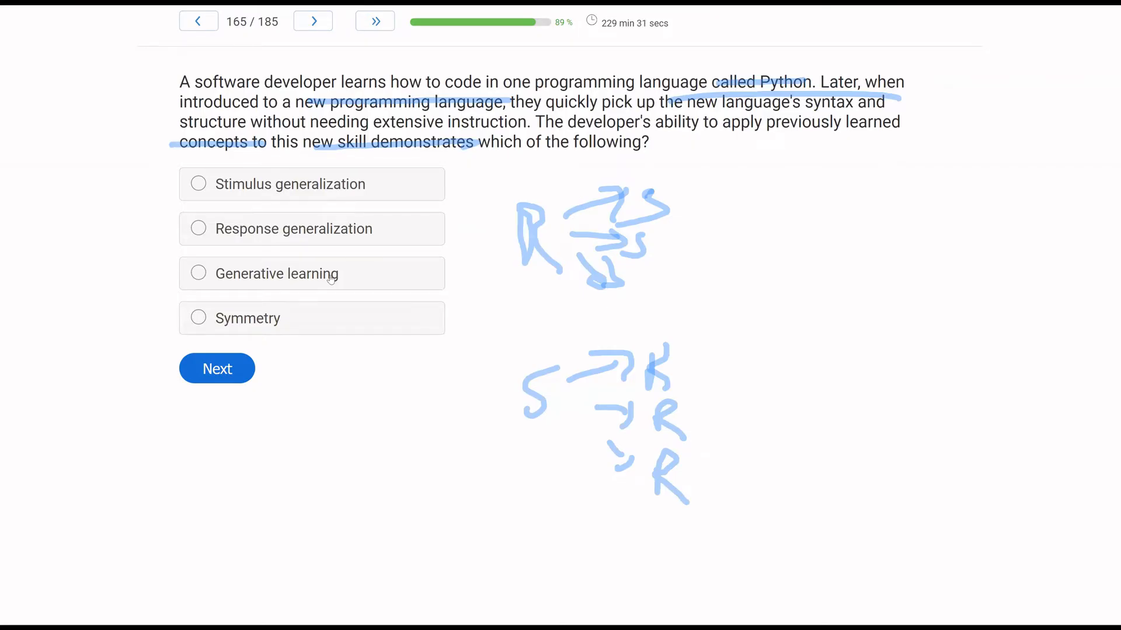
# Step: Mark Generative learning for the programming-language question and advance to question 166
pyautogui.click(198, 274)
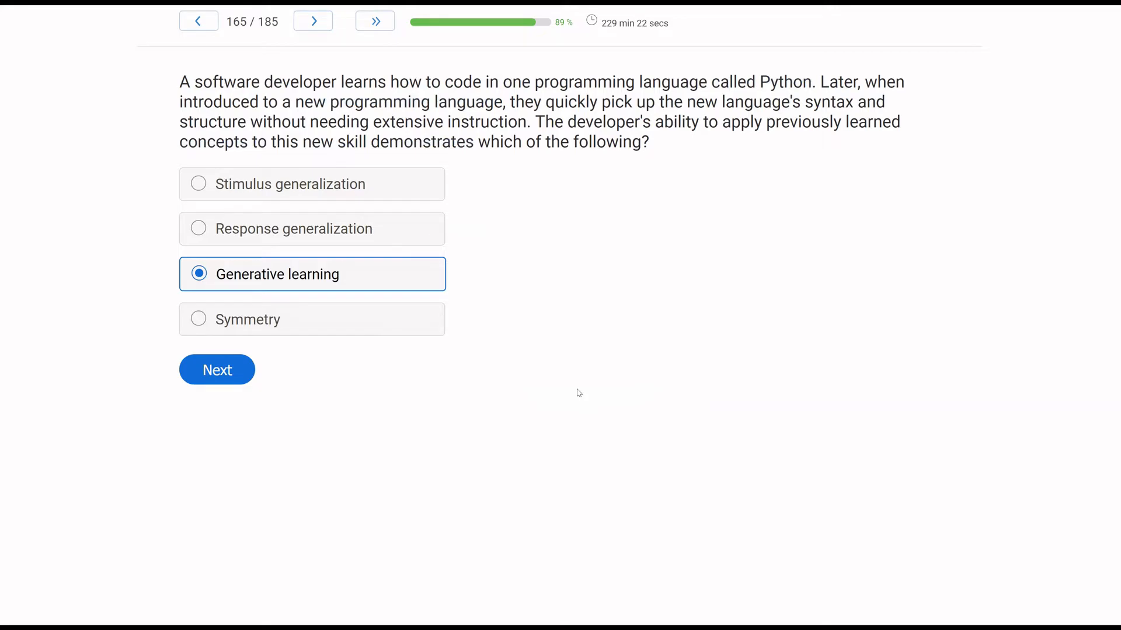
pyautogui.moveTo(547, 349)
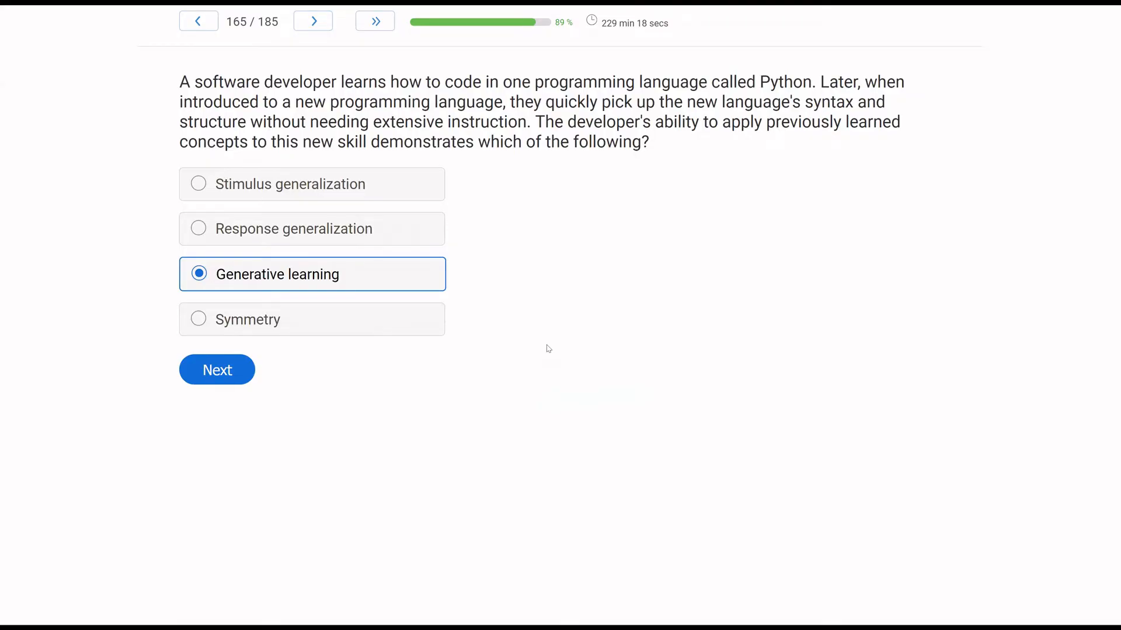
pyautogui.moveTo(246, 427)
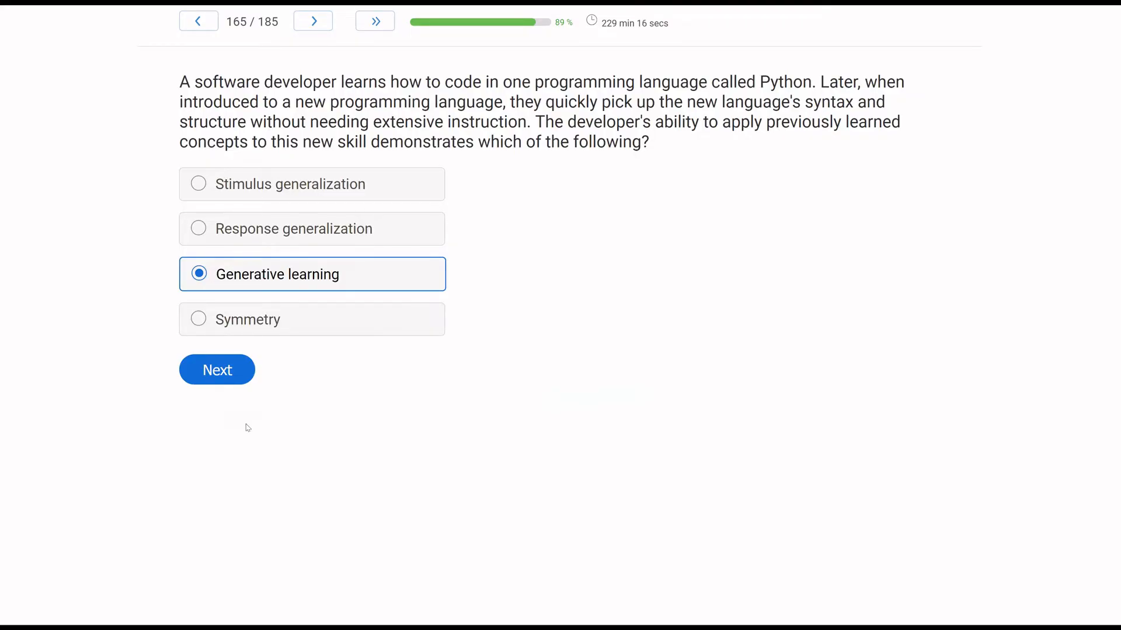
pyautogui.moveTo(216, 370)
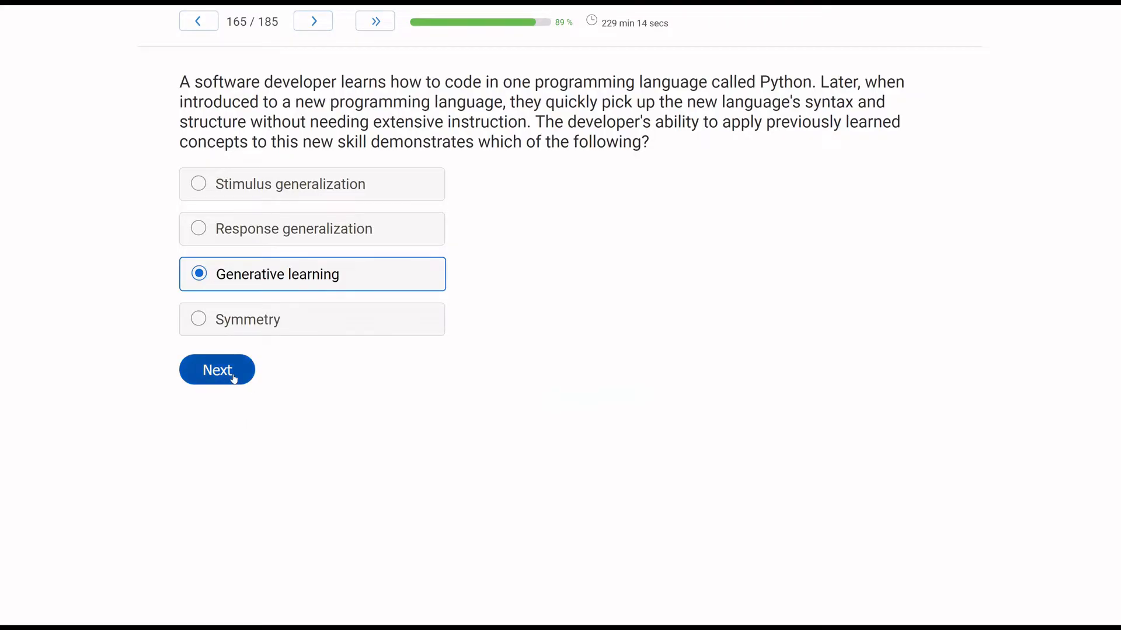
pyautogui.click(217, 370)
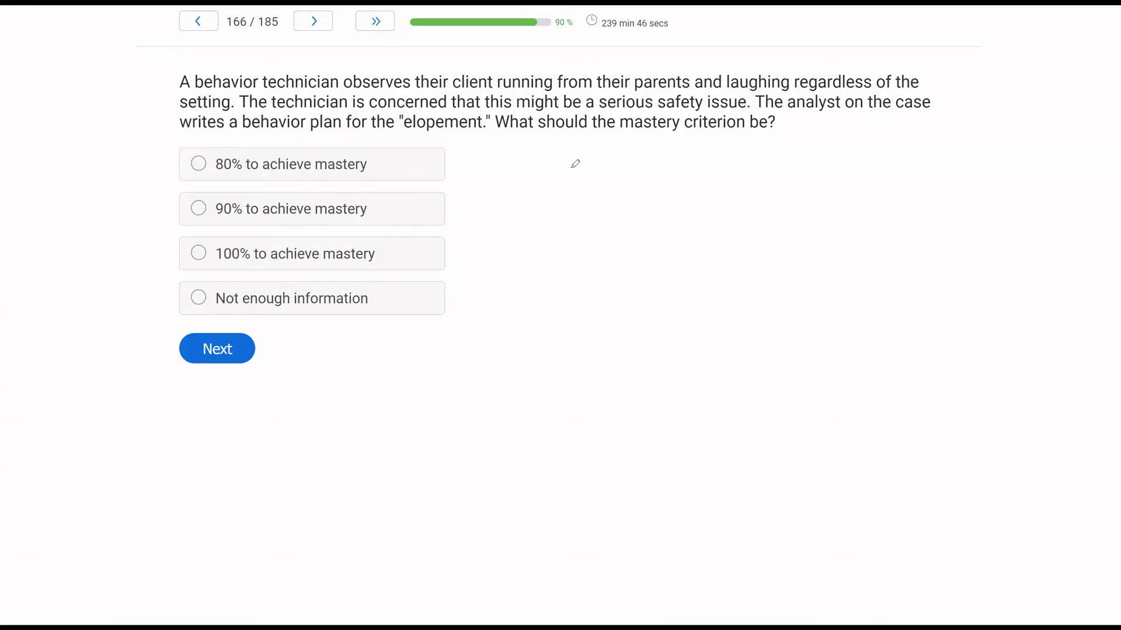
pyautogui.moveTo(766, 355)
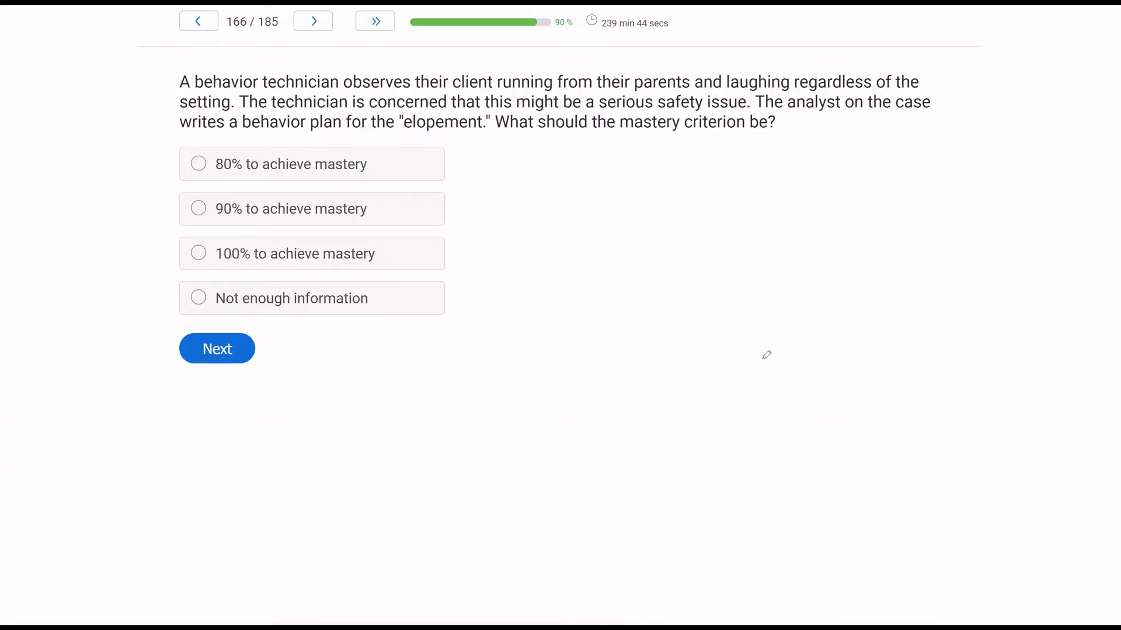
pyautogui.moveTo(586, 203)
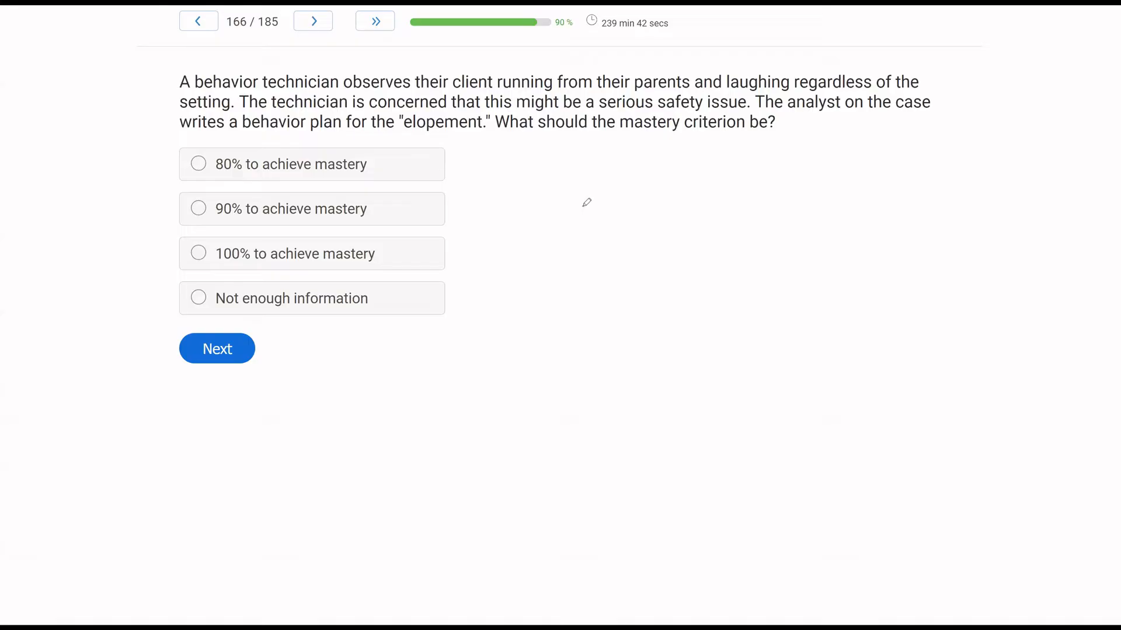
pyautogui.moveTo(556, 195)
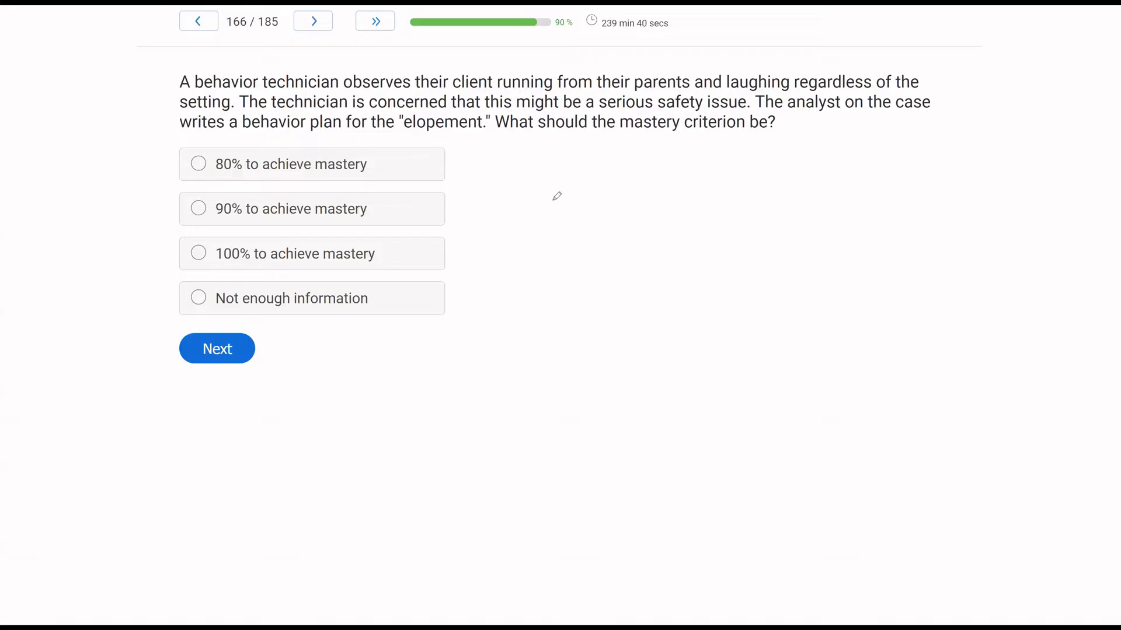
pyautogui.moveTo(719, 179)
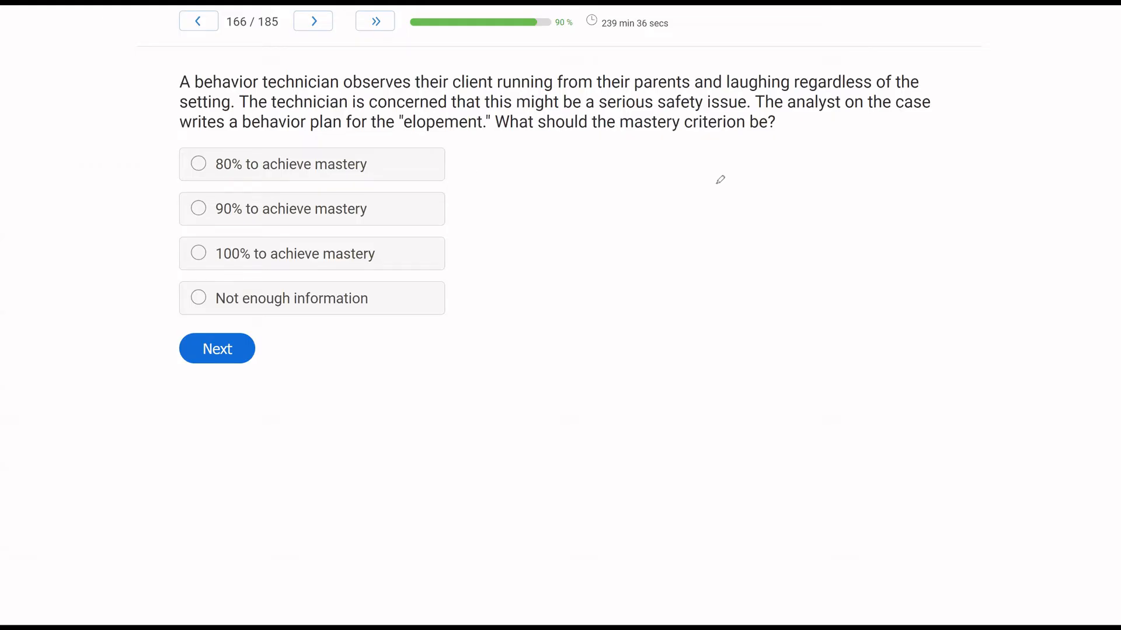
pyautogui.moveTo(469, 175)
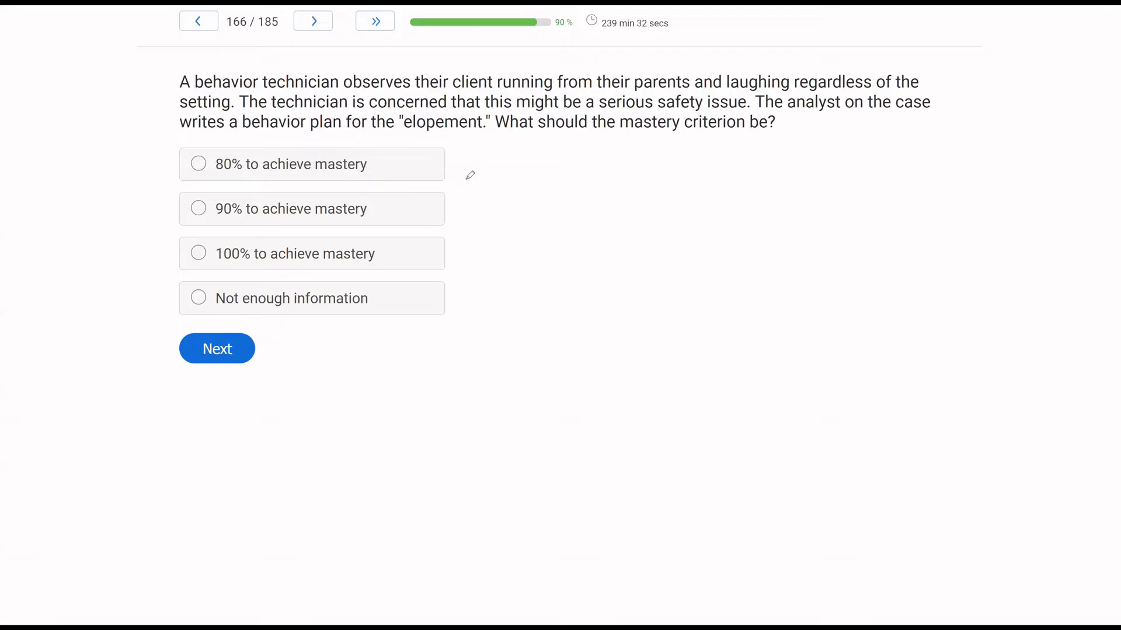
pyautogui.moveTo(413, 286)
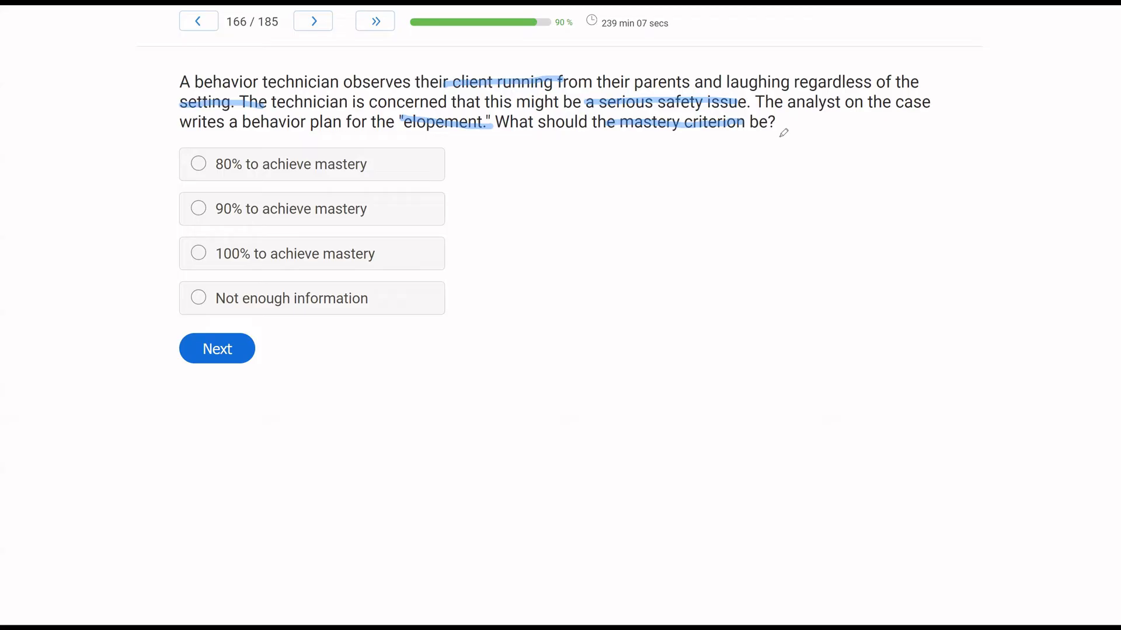
pyautogui.moveTo(773, 231)
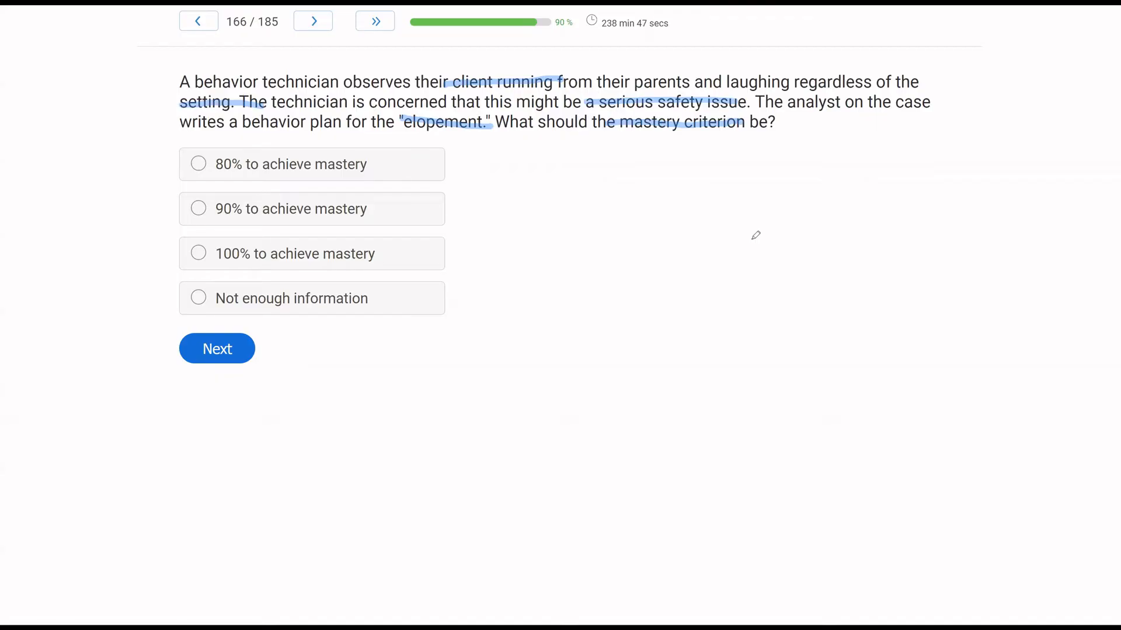
pyautogui.moveTo(290, 222)
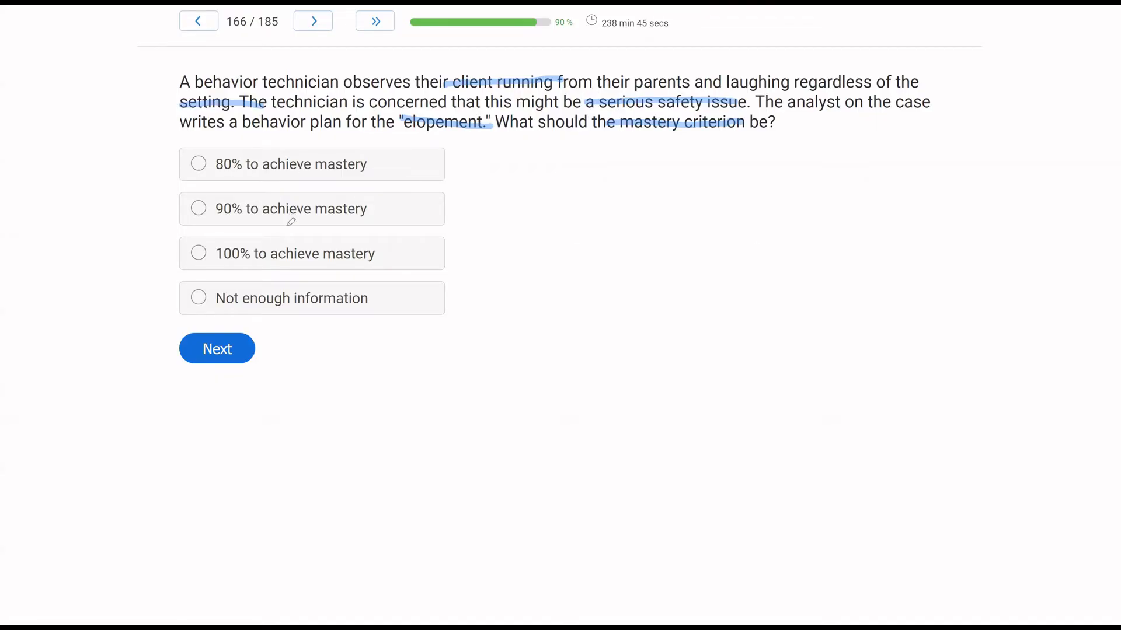
# Step: Mark '100% to achieve mastery' for the elopement criterion and advance to question 167
pyautogui.click(198, 253)
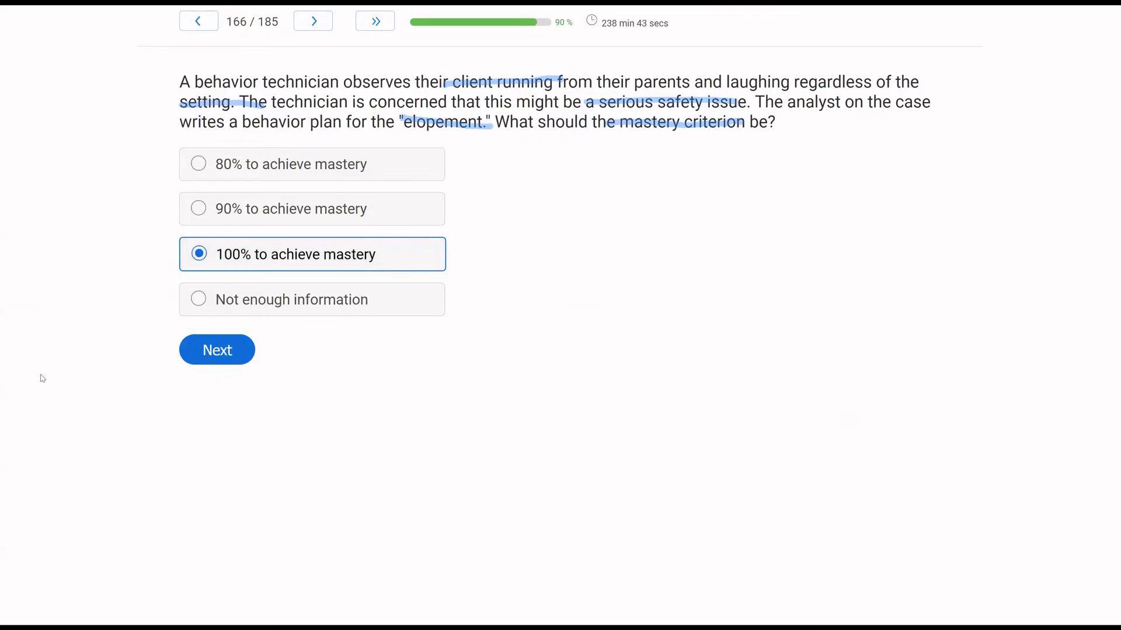
pyautogui.moveTo(370, 210)
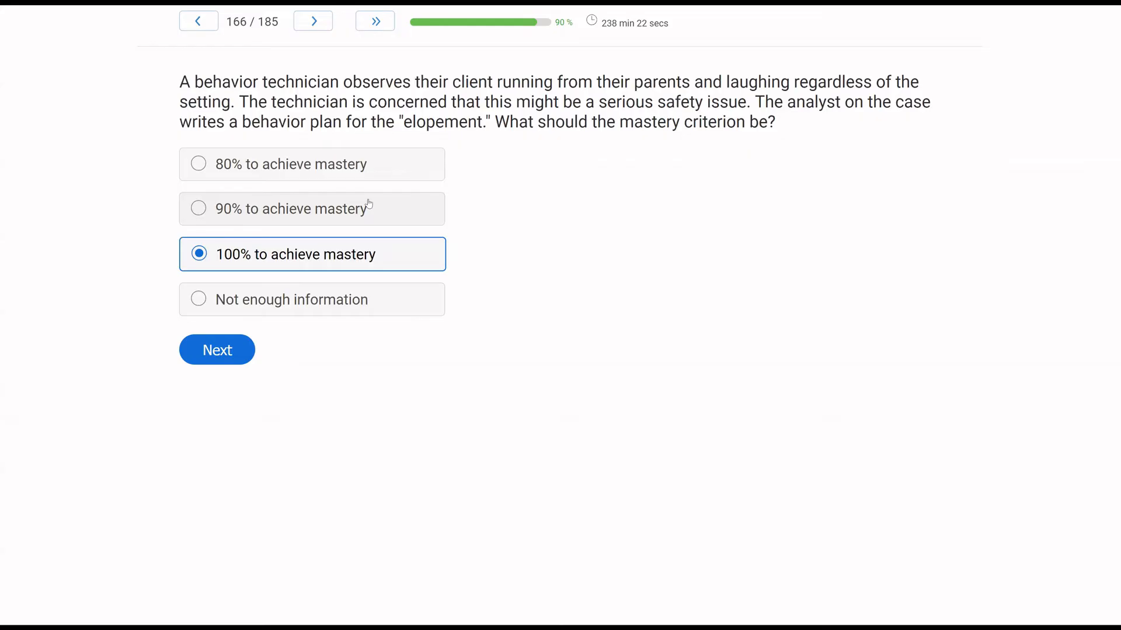
pyautogui.moveTo(598, 139)
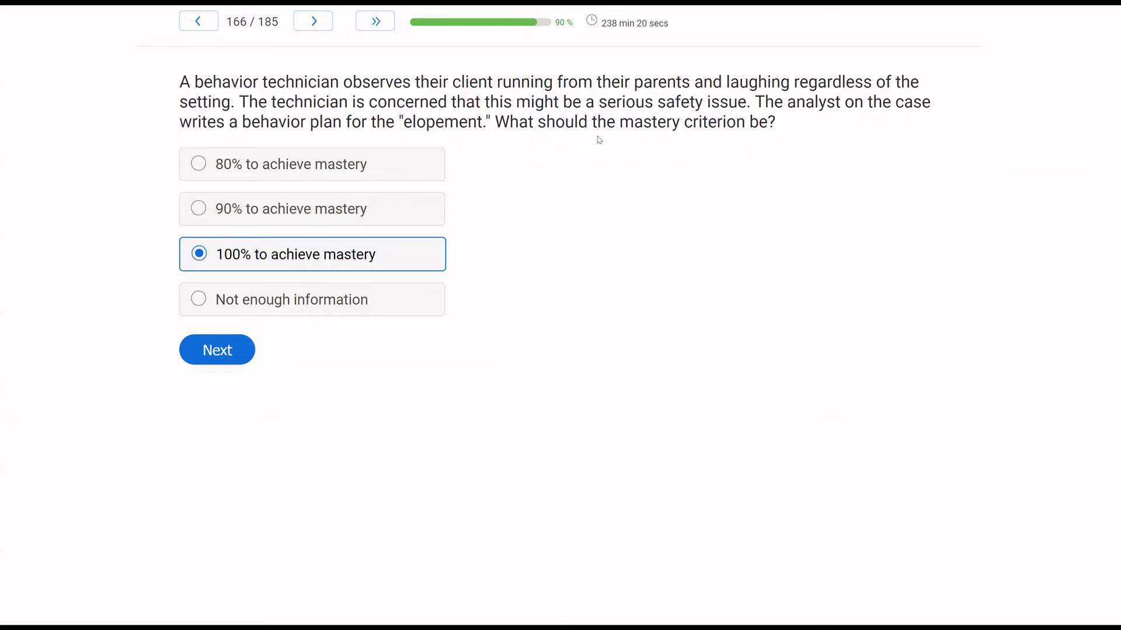
pyautogui.moveTo(599, 187)
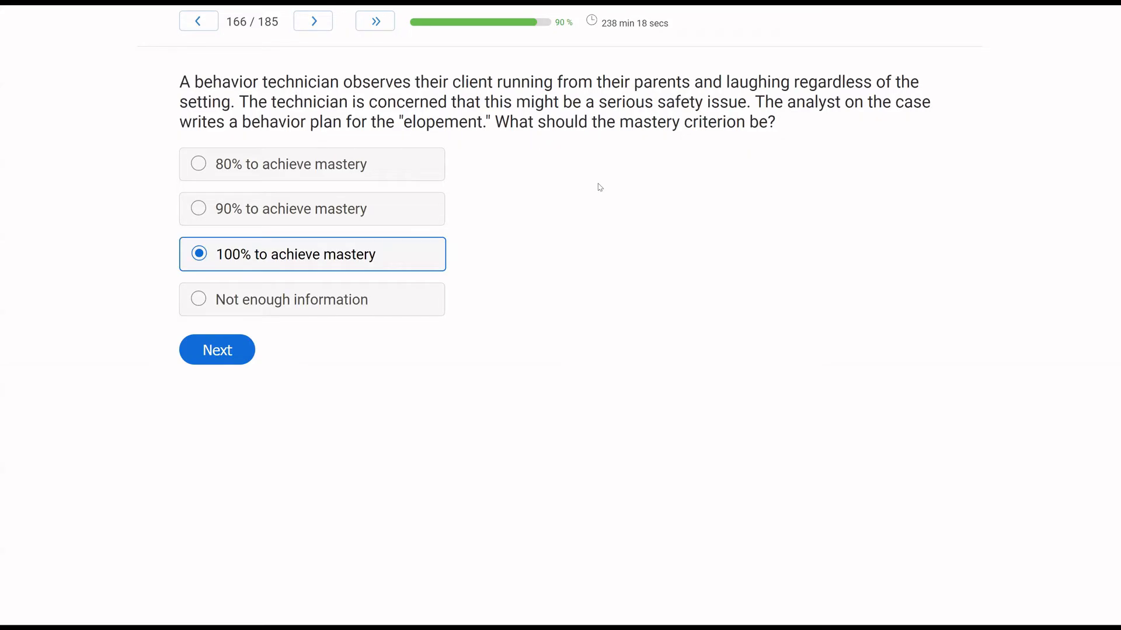
pyautogui.moveTo(337, 378)
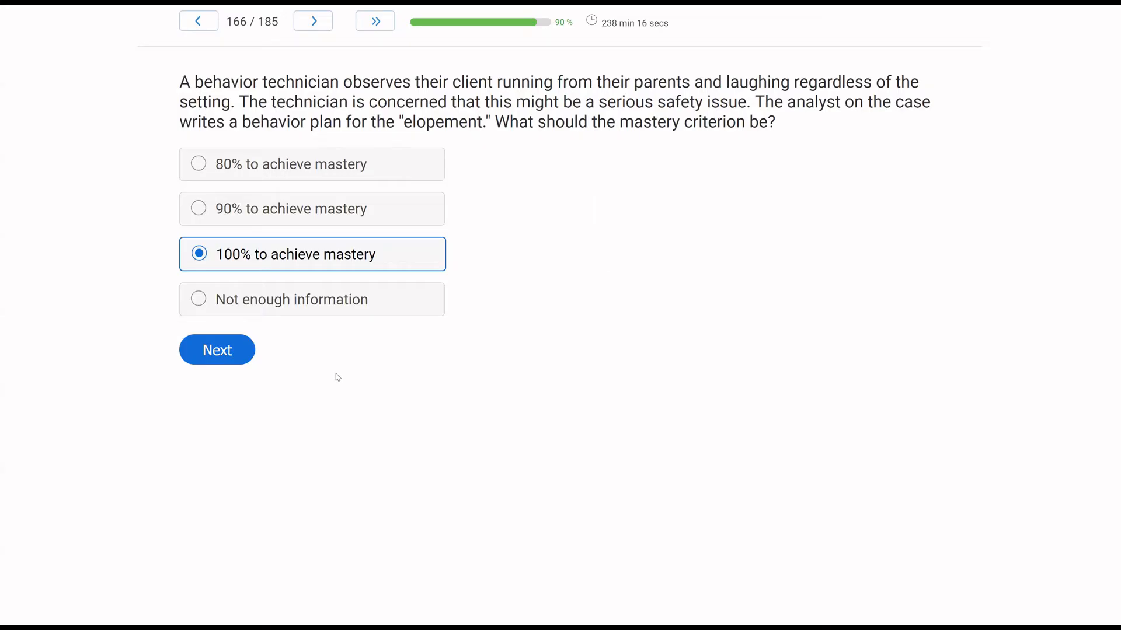
pyautogui.moveTo(217, 350)
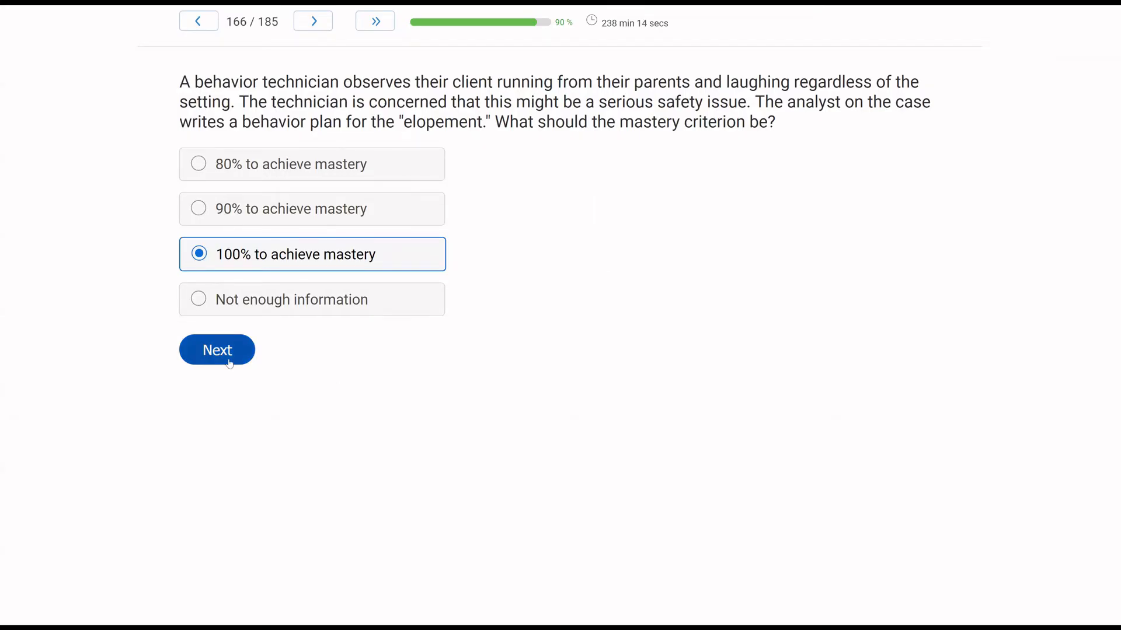
pyautogui.click(216, 350)
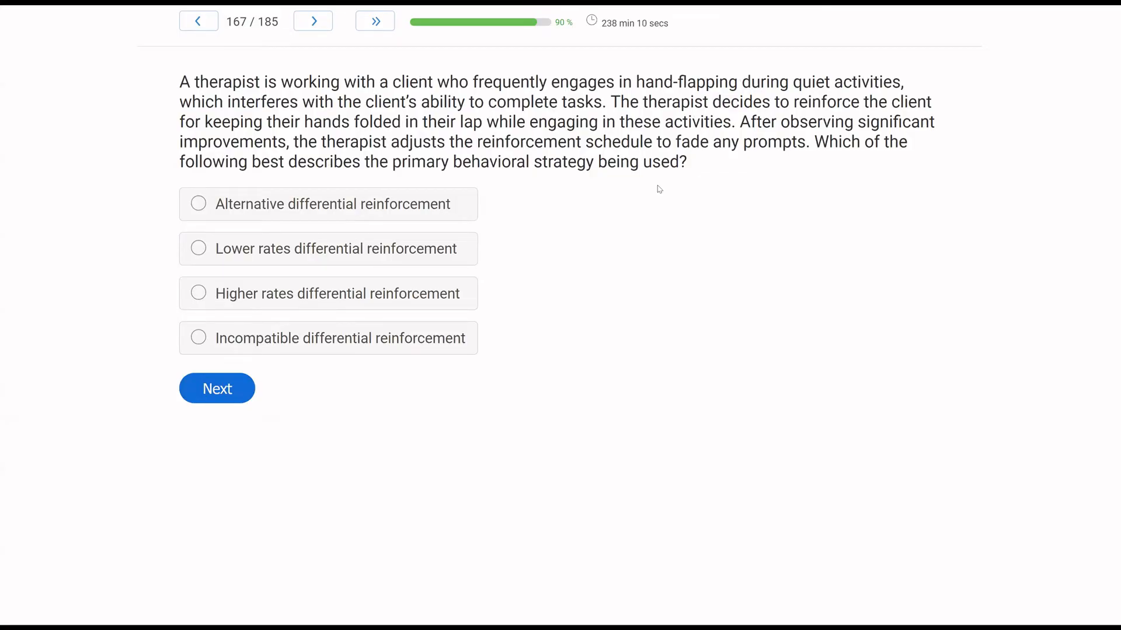
pyautogui.moveTo(575, 203)
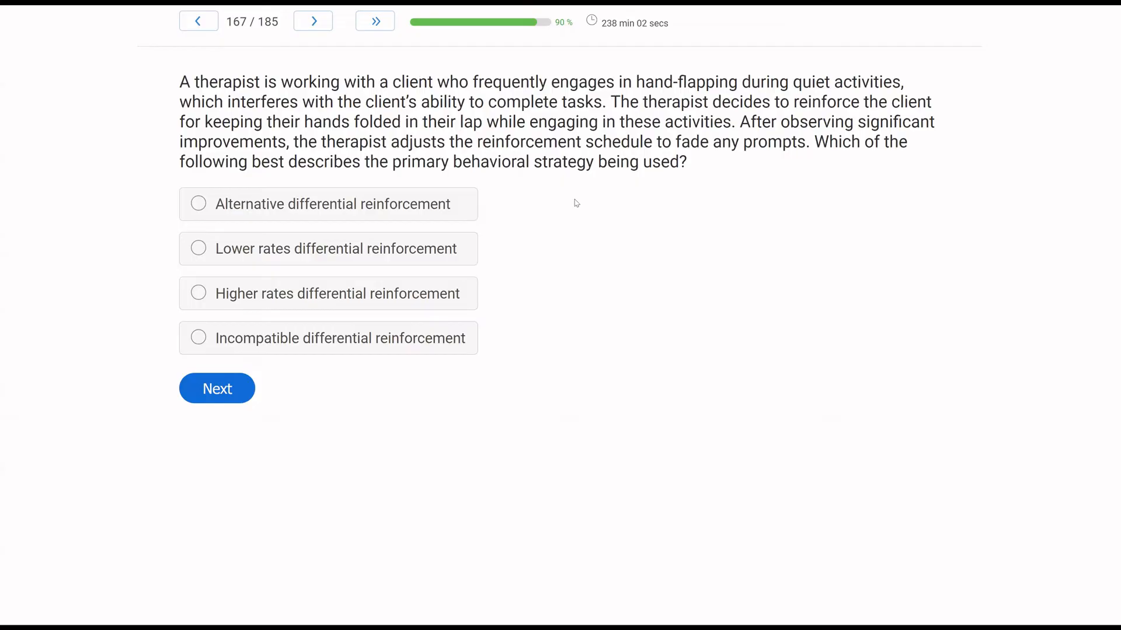
pyautogui.moveTo(191, 198)
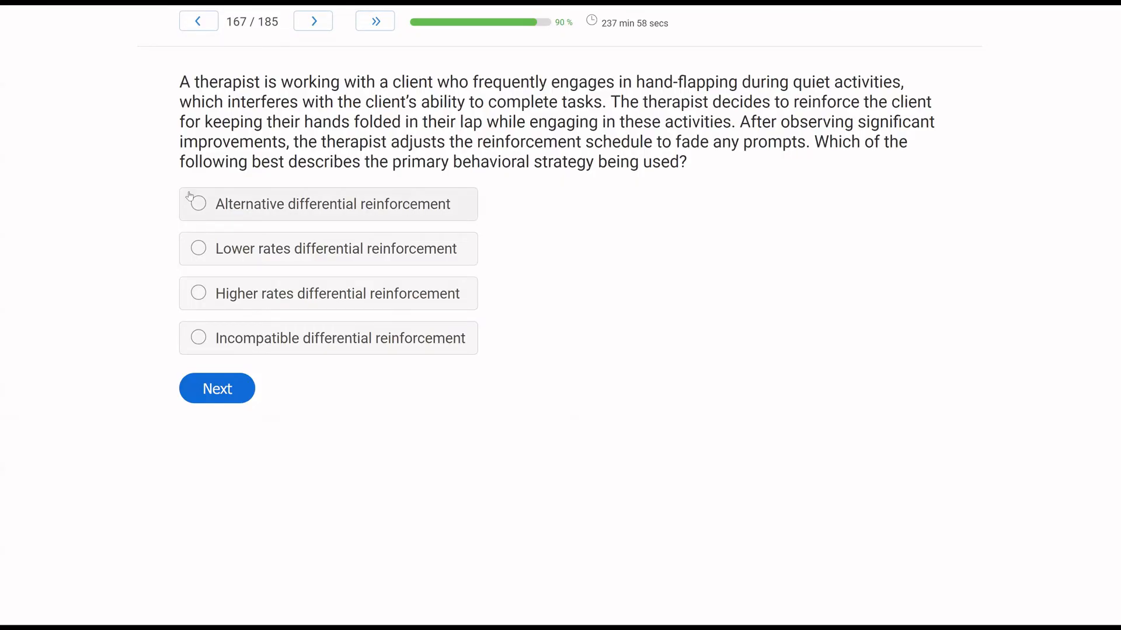
pyautogui.moveTo(474, 198)
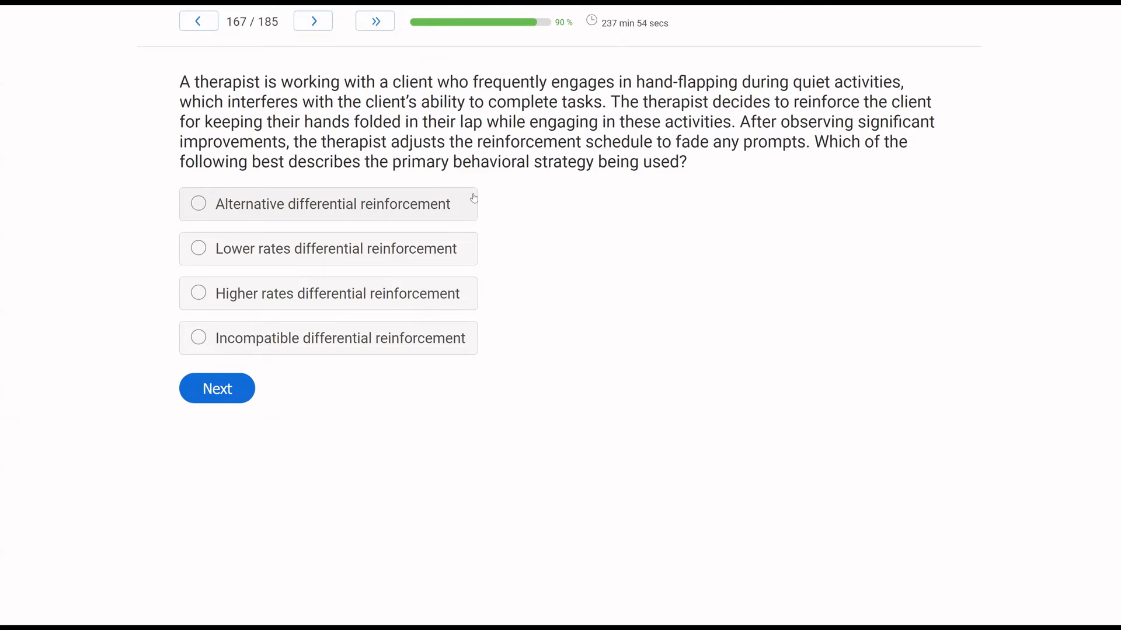
pyautogui.moveTo(157, 223)
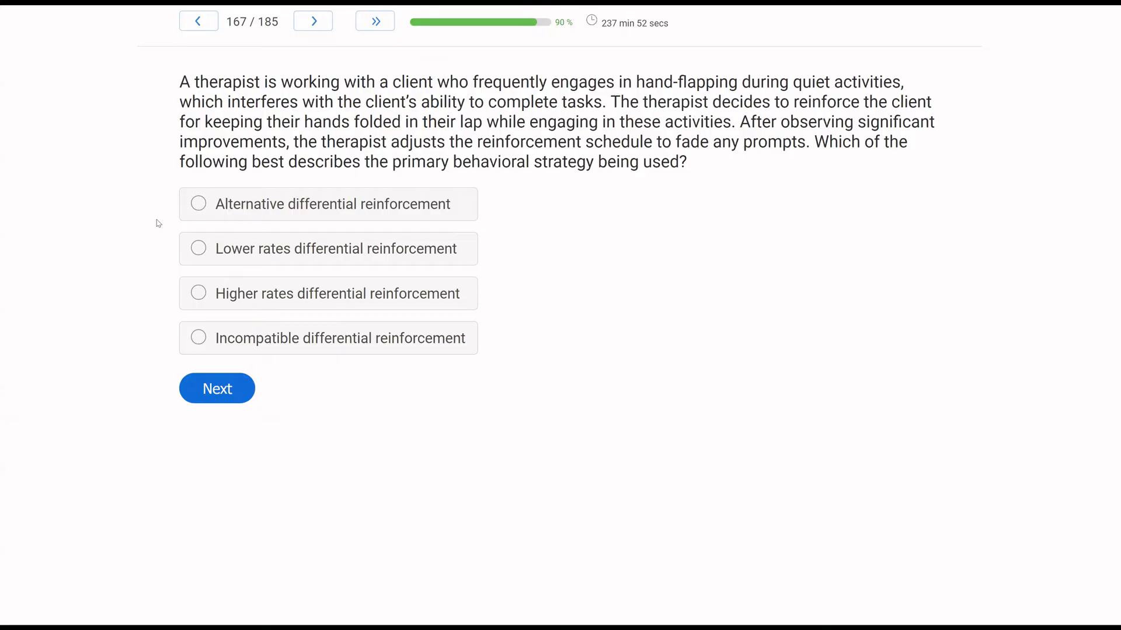
pyautogui.moveTo(111, 227)
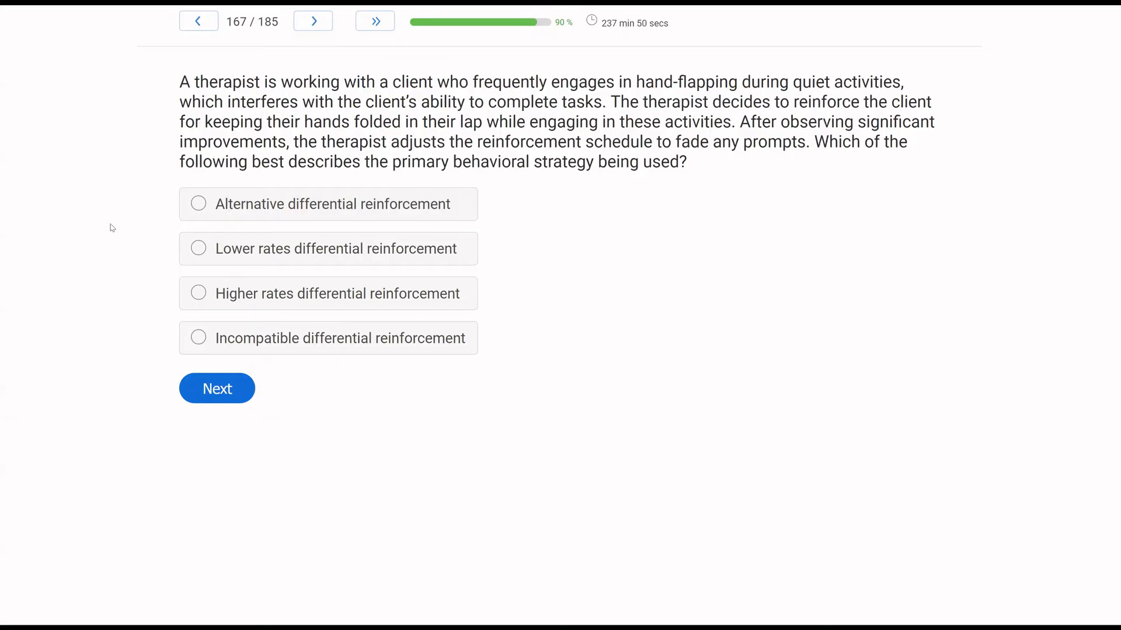
pyautogui.moveTo(74, 246)
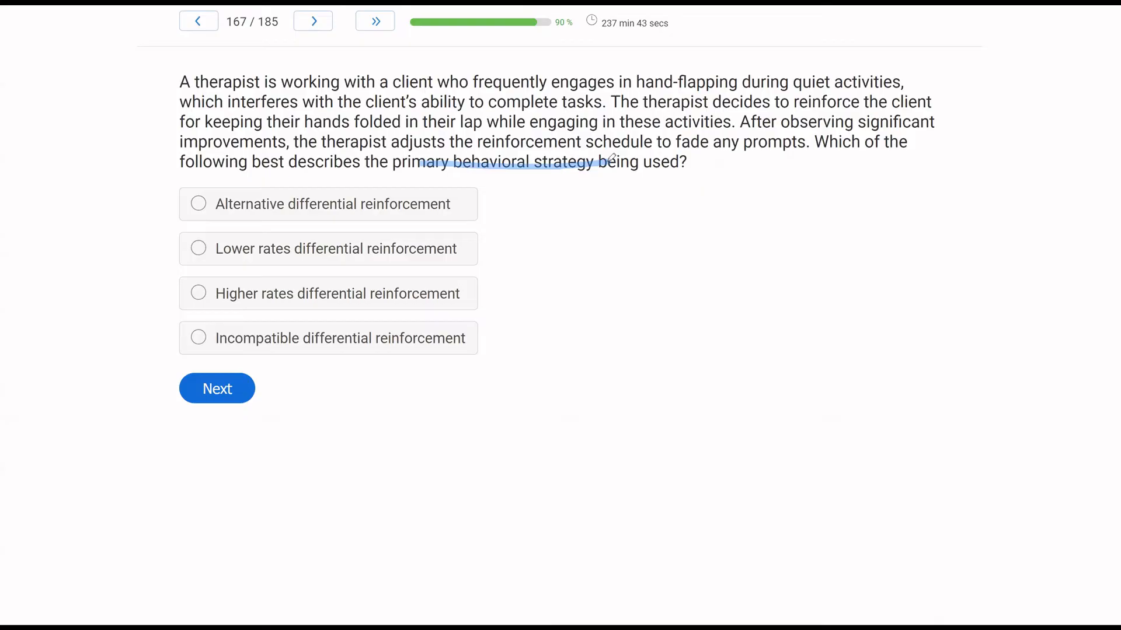
pyautogui.moveTo(509, 77)
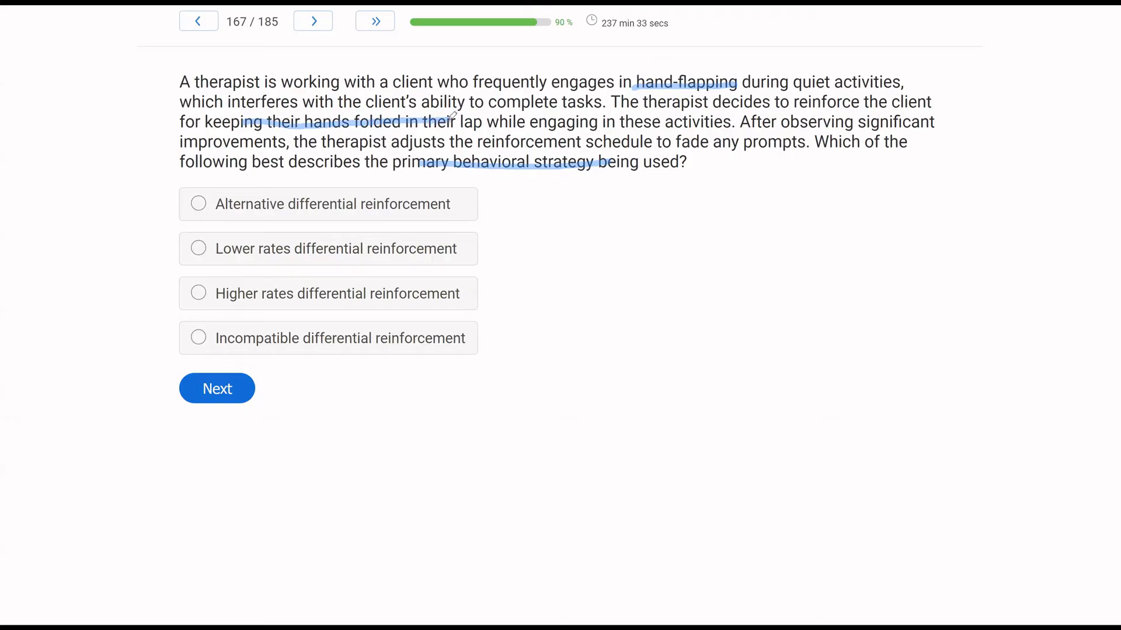
pyautogui.moveTo(672, 232)
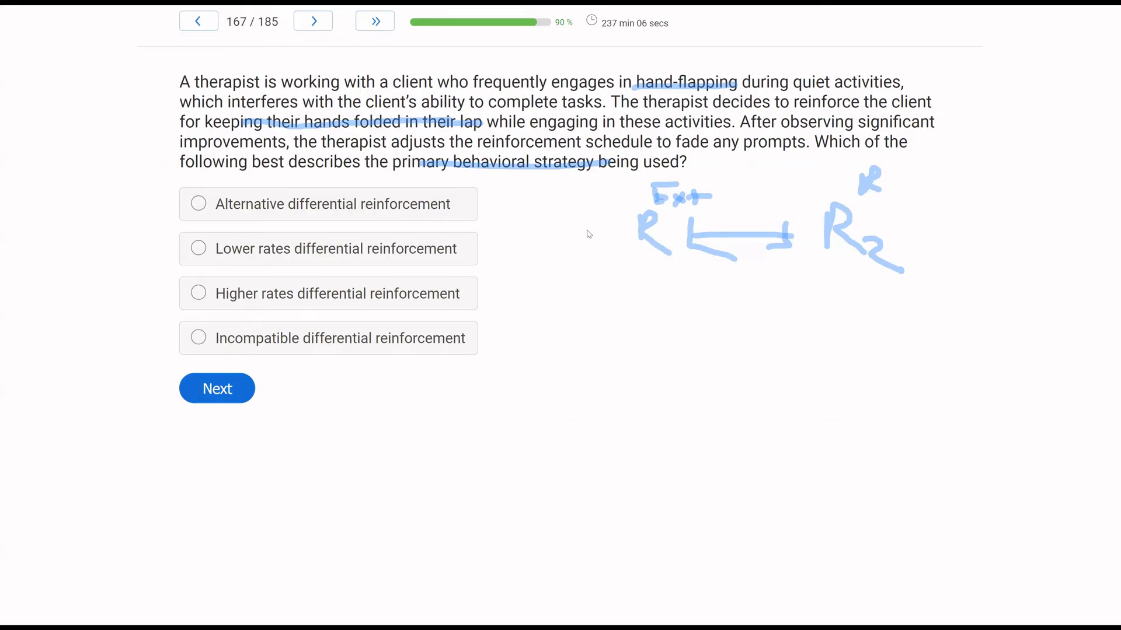
pyautogui.moveTo(711, 259)
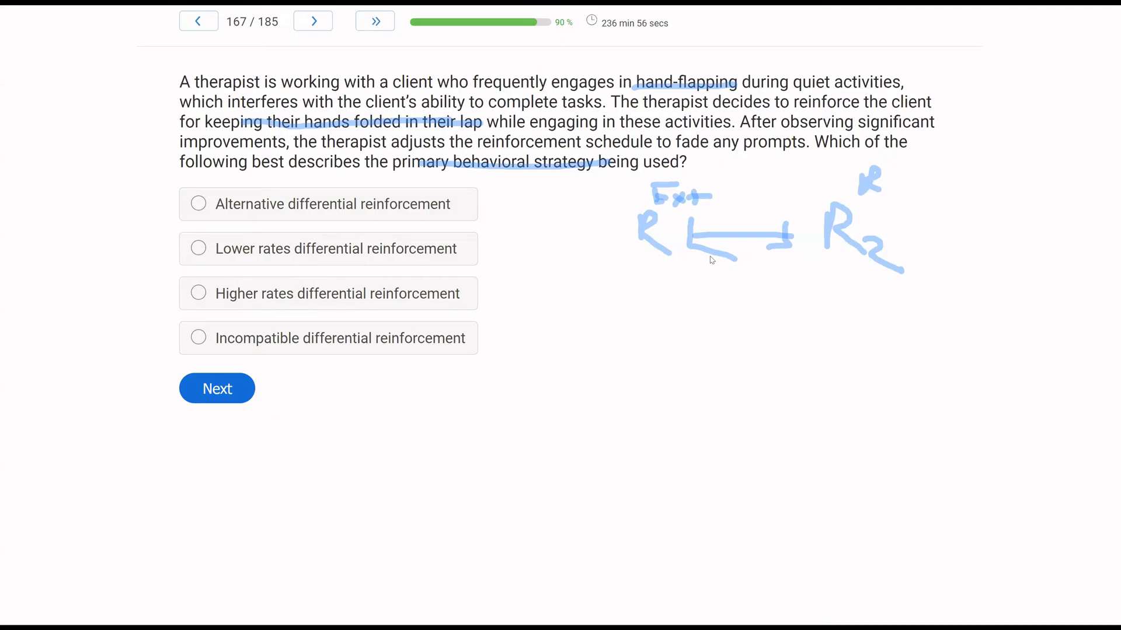
pyautogui.moveTo(666, 273)
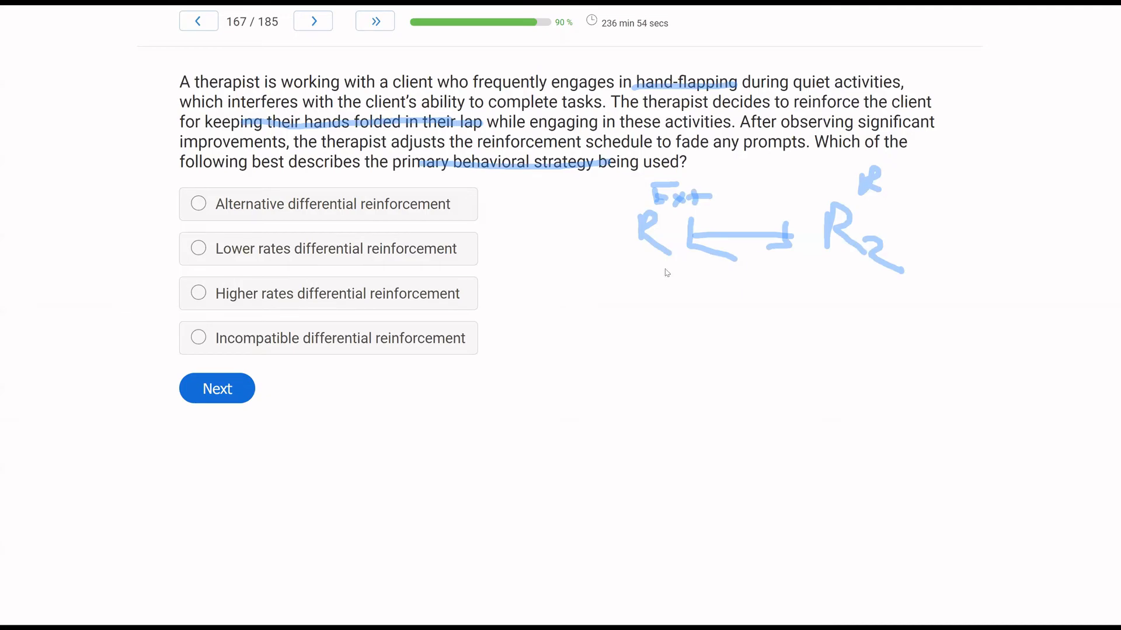
pyautogui.moveTo(64, 257)
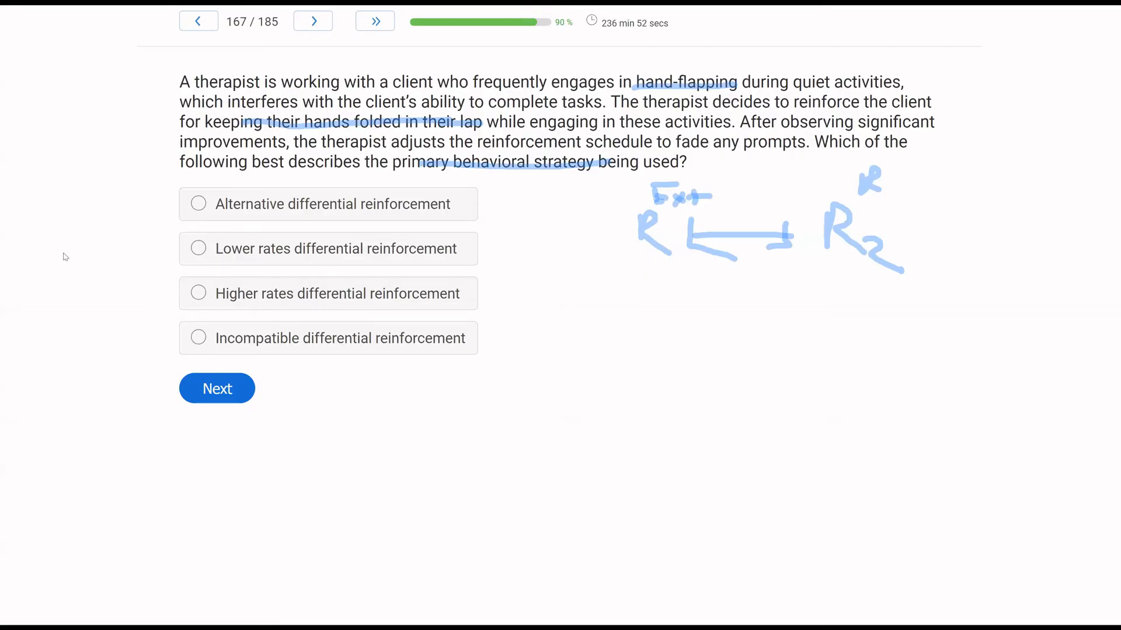
# Step: Select 'Incompatible differential reinforcement' for the hand-flapping question
pyautogui.click(198, 338)
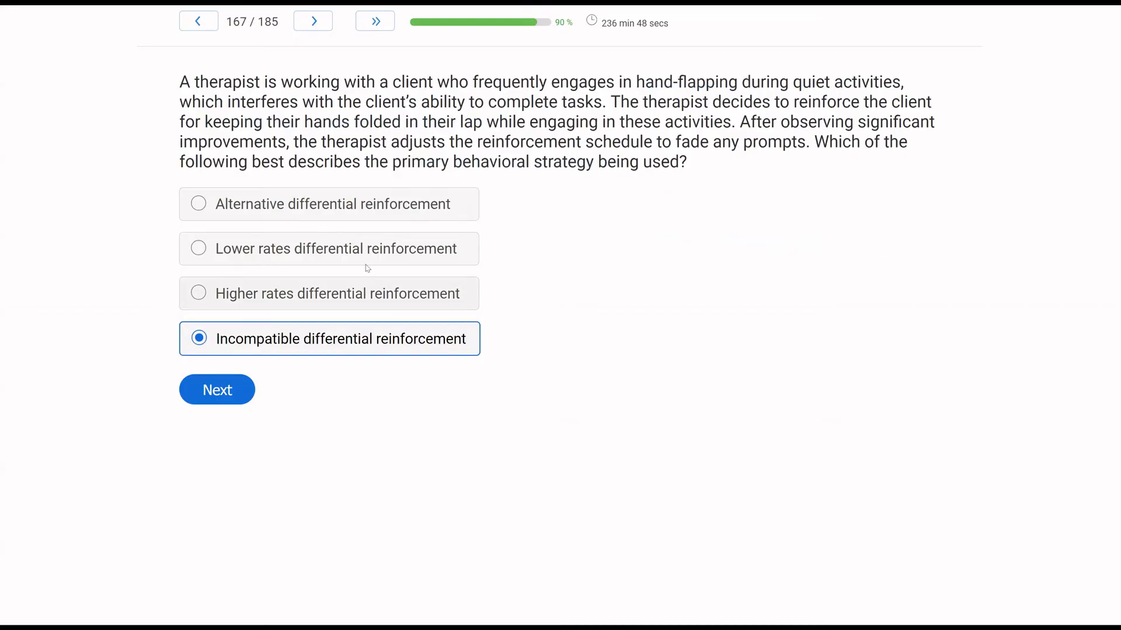
pyautogui.moveTo(551, 289)
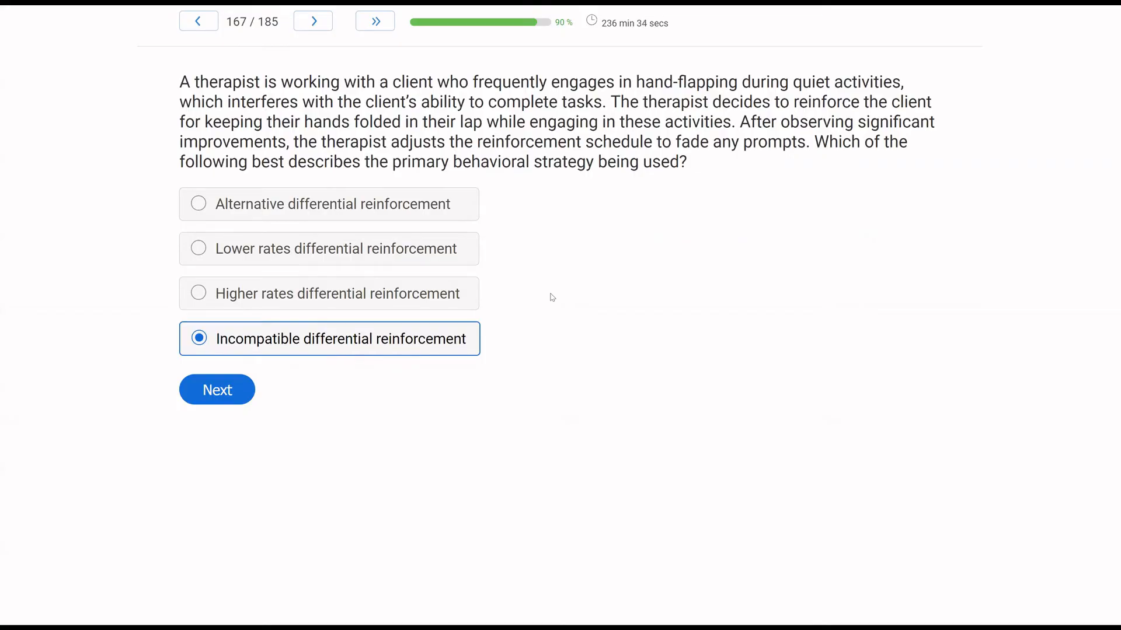
pyautogui.moveTo(422, 392)
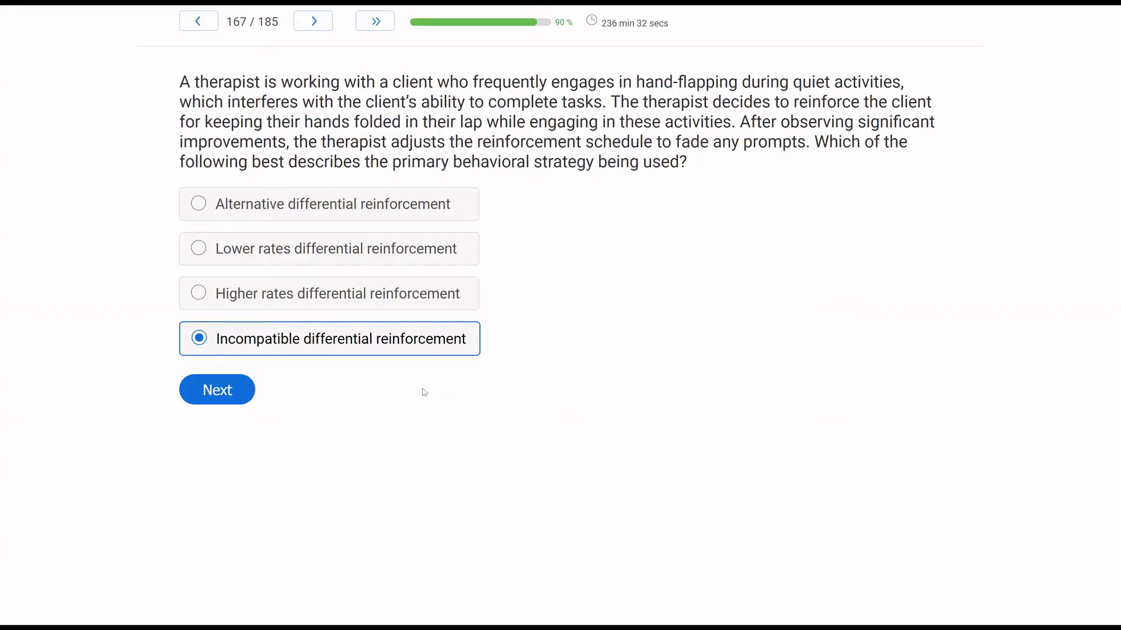
pyautogui.moveTo(341, 389)
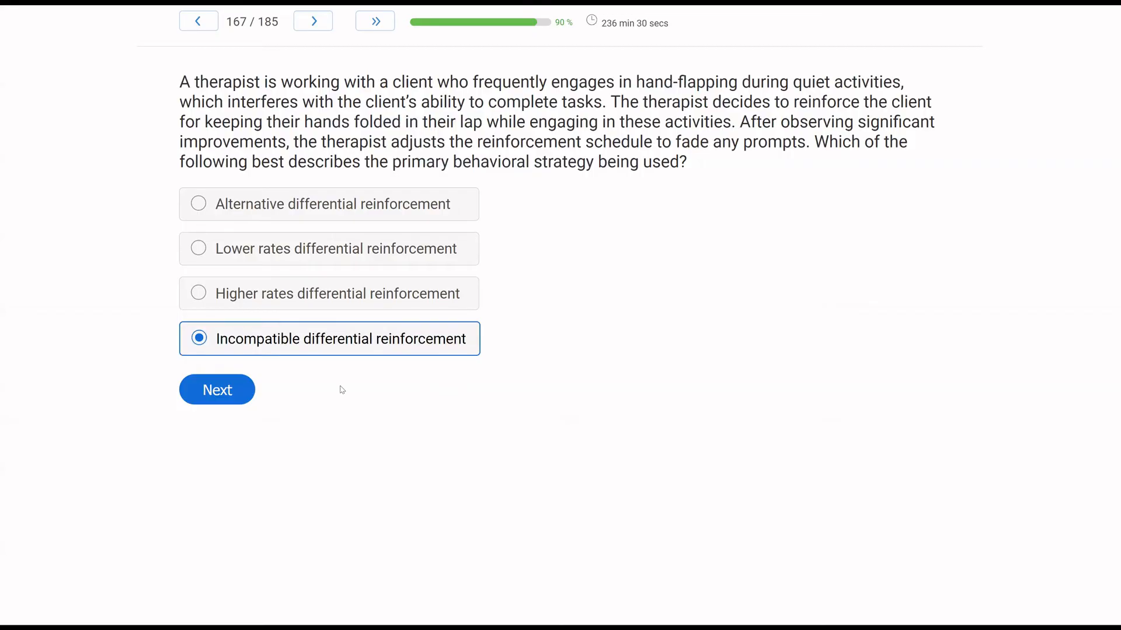
# Step: Advance to question 168, pick Automatic as the function, and submit to reach question 169
pyautogui.click(216, 389)
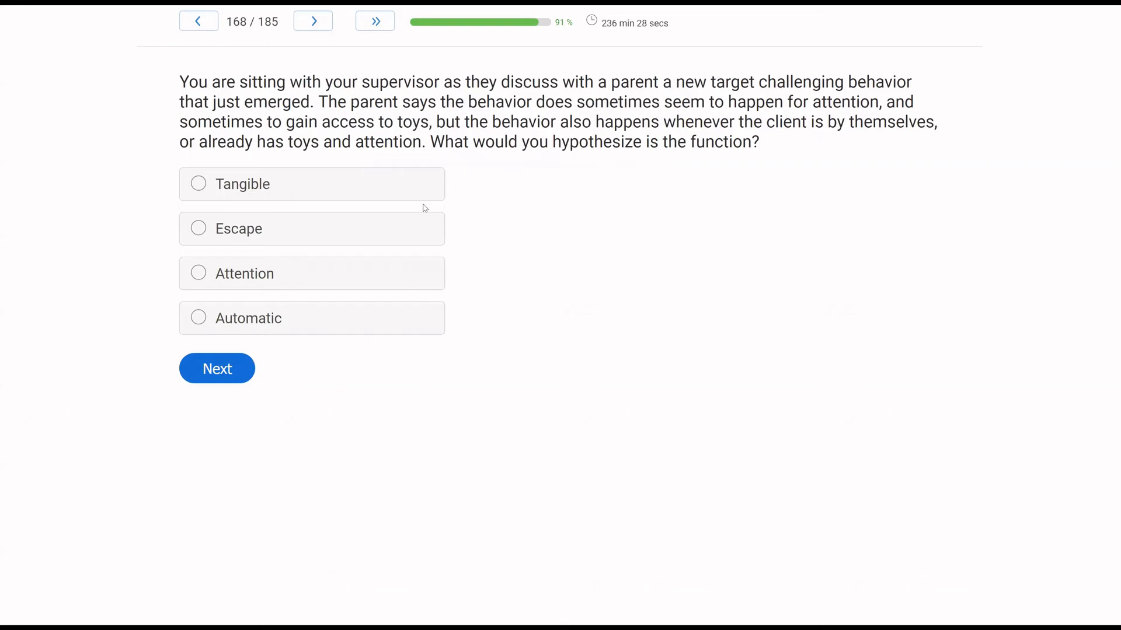
pyautogui.moveTo(651, 197)
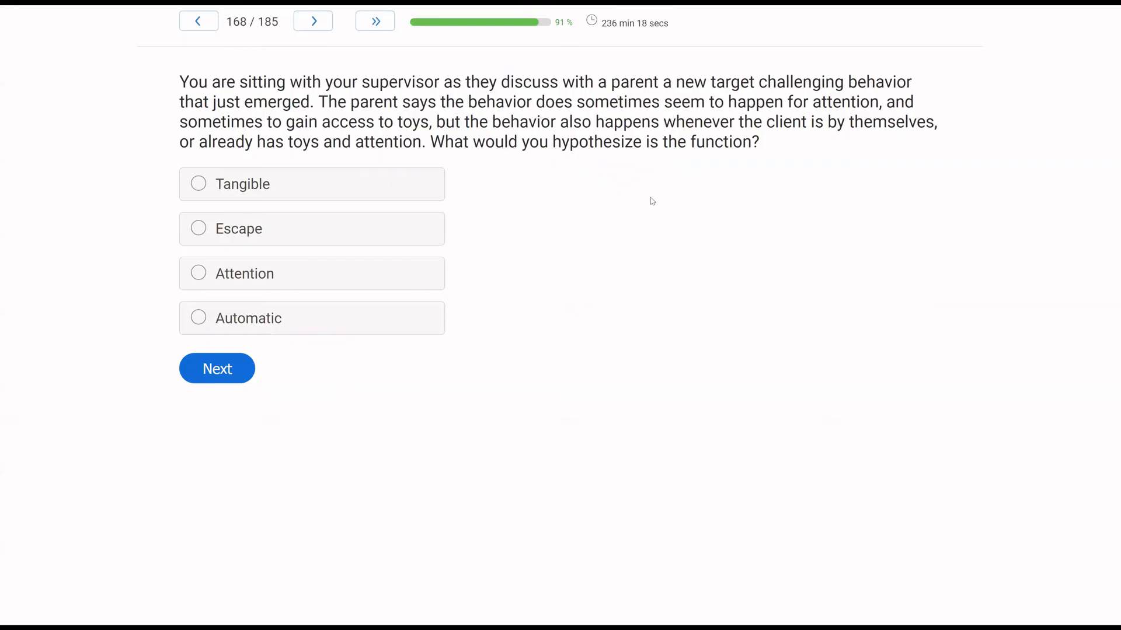
pyautogui.moveTo(463, 228)
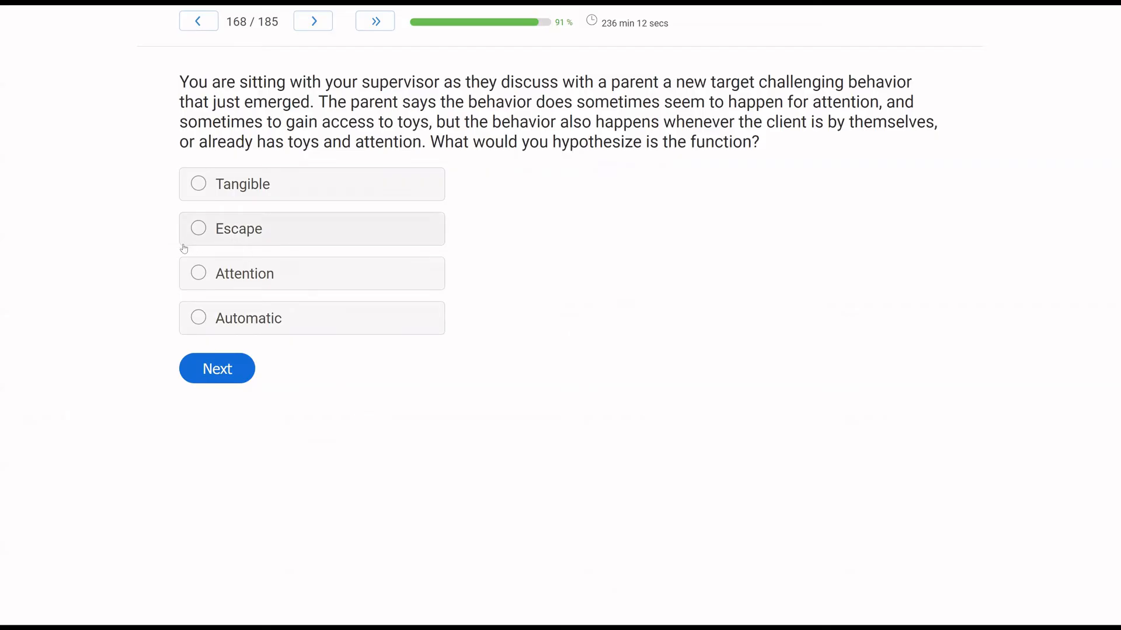
pyautogui.moveTo(140, 239)
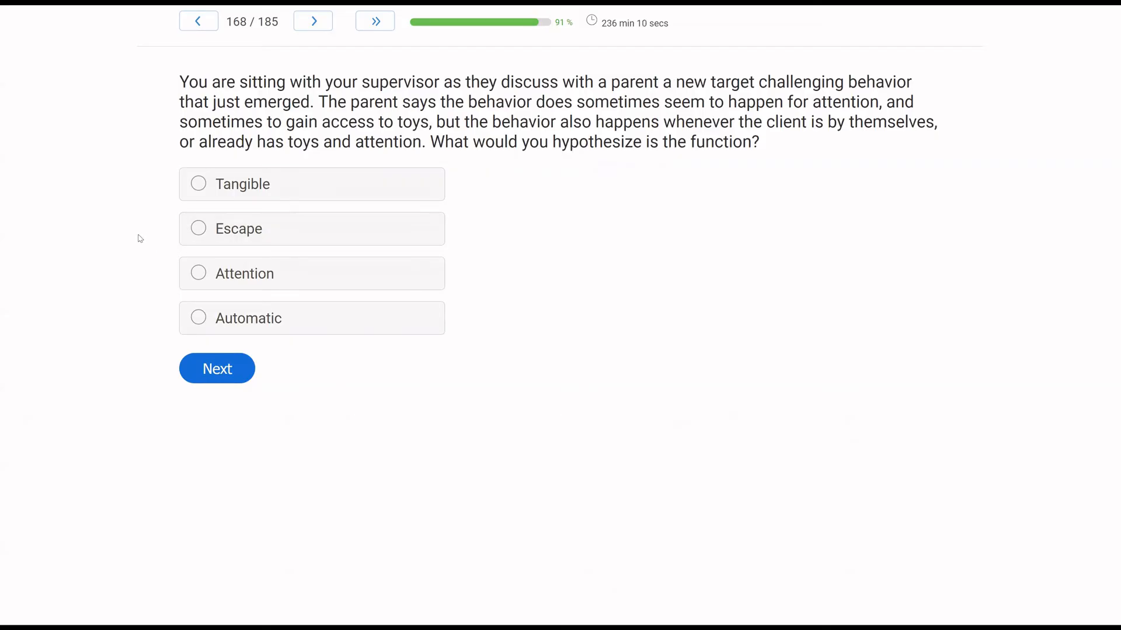
pyautogui.moveTo(77, 249)
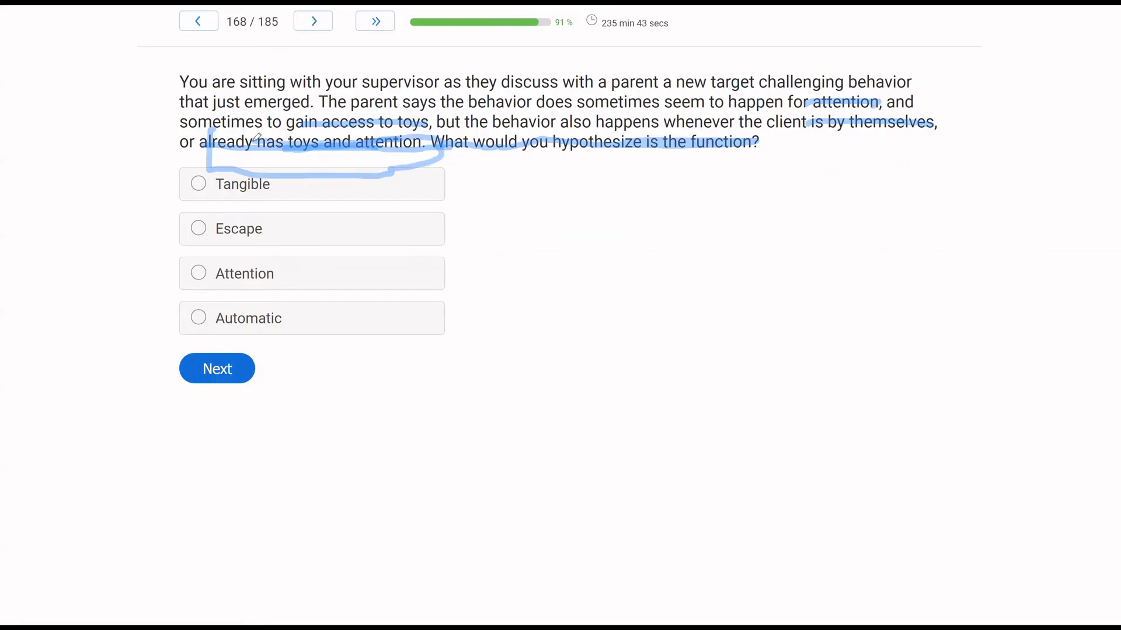
pyautogui.moveTo(539, 206)
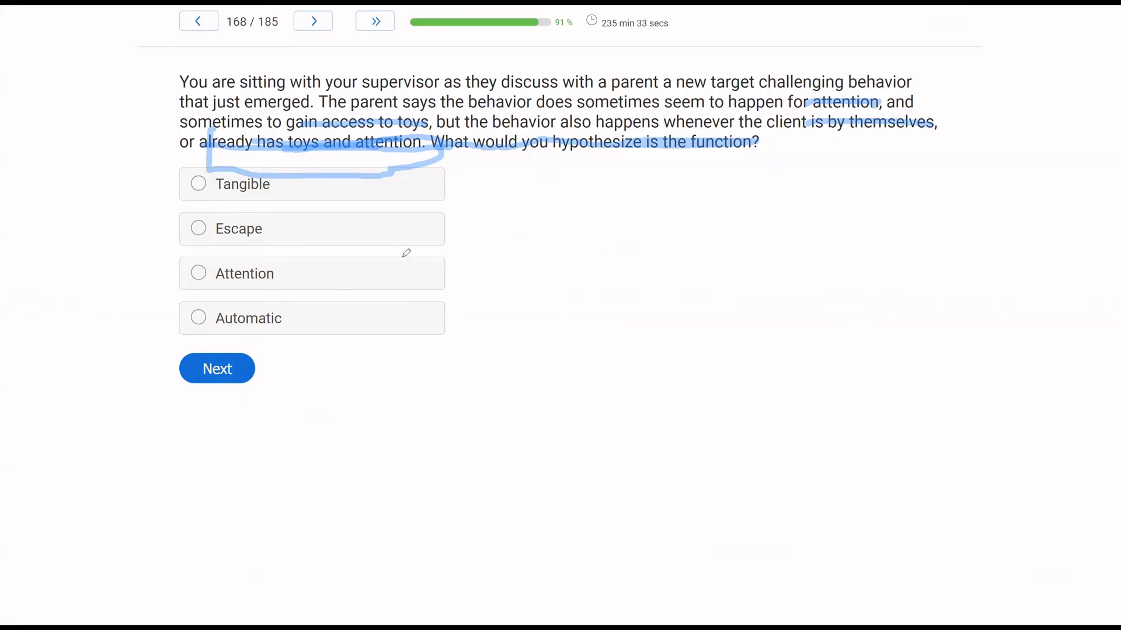
pyautogui.moveTo(609, 130)
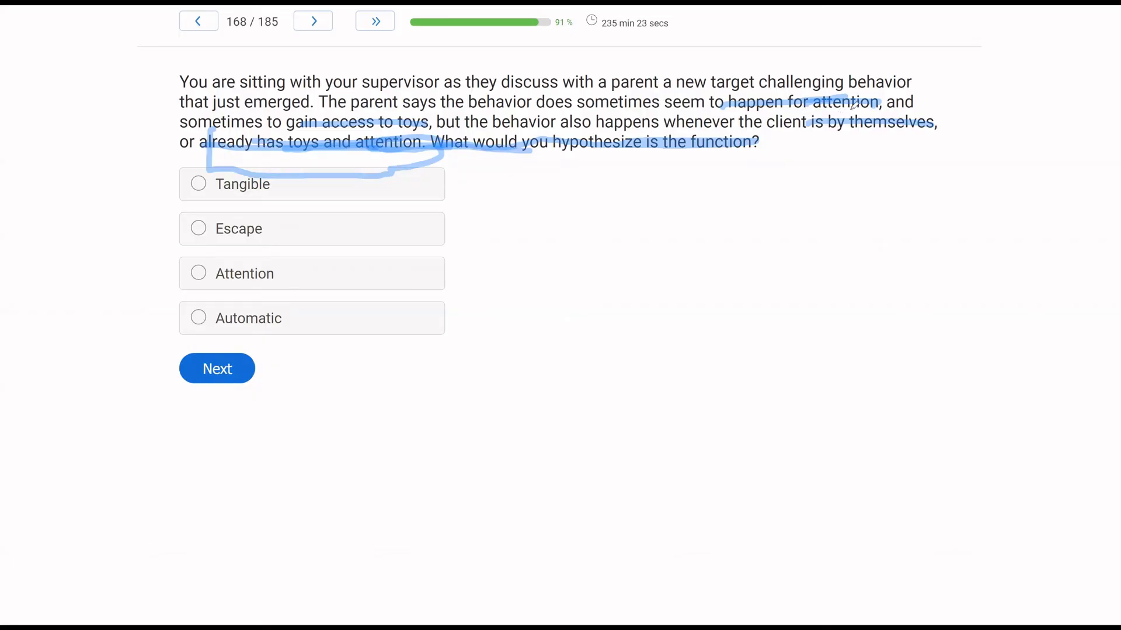
pyautogui.moveTo(50, 350)
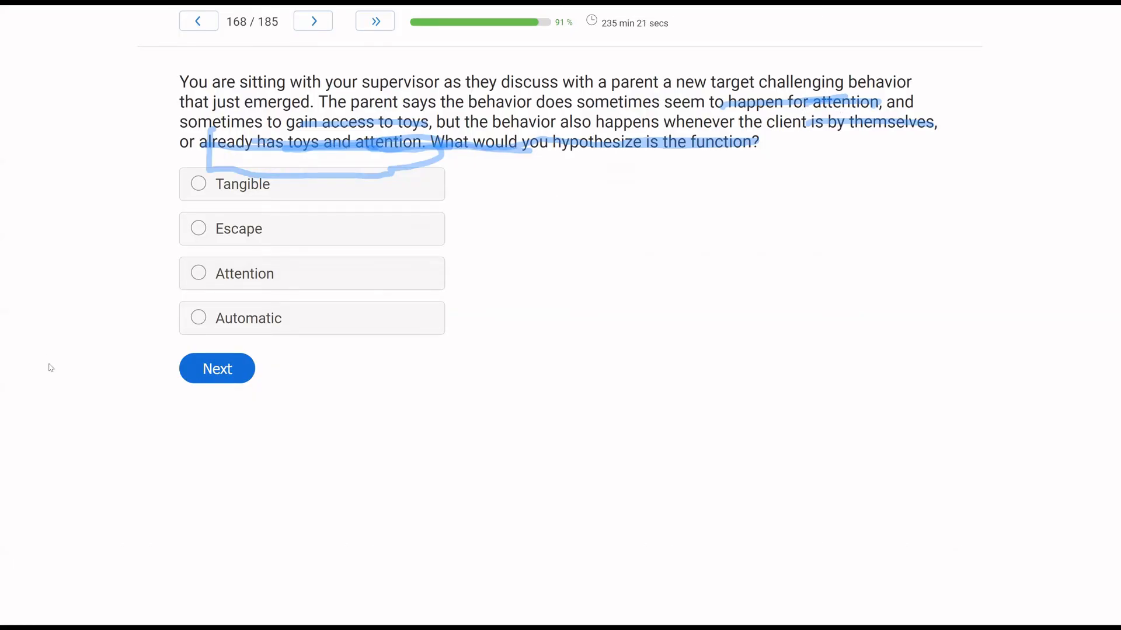
pyautogui.click(199, 318)
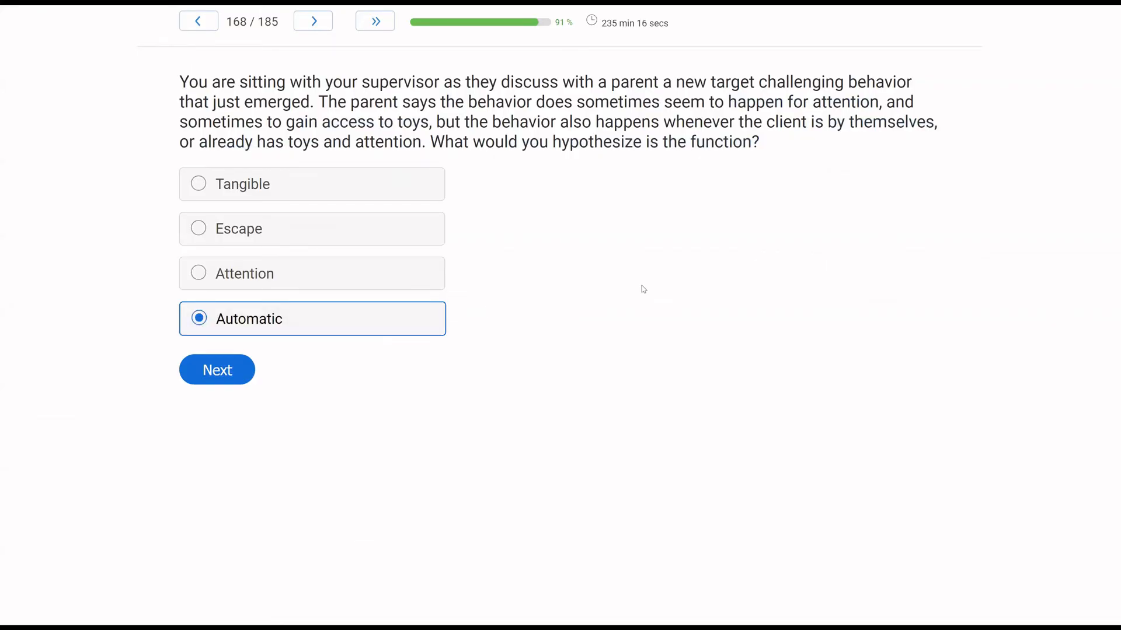
pyautogui.click(217, 370)
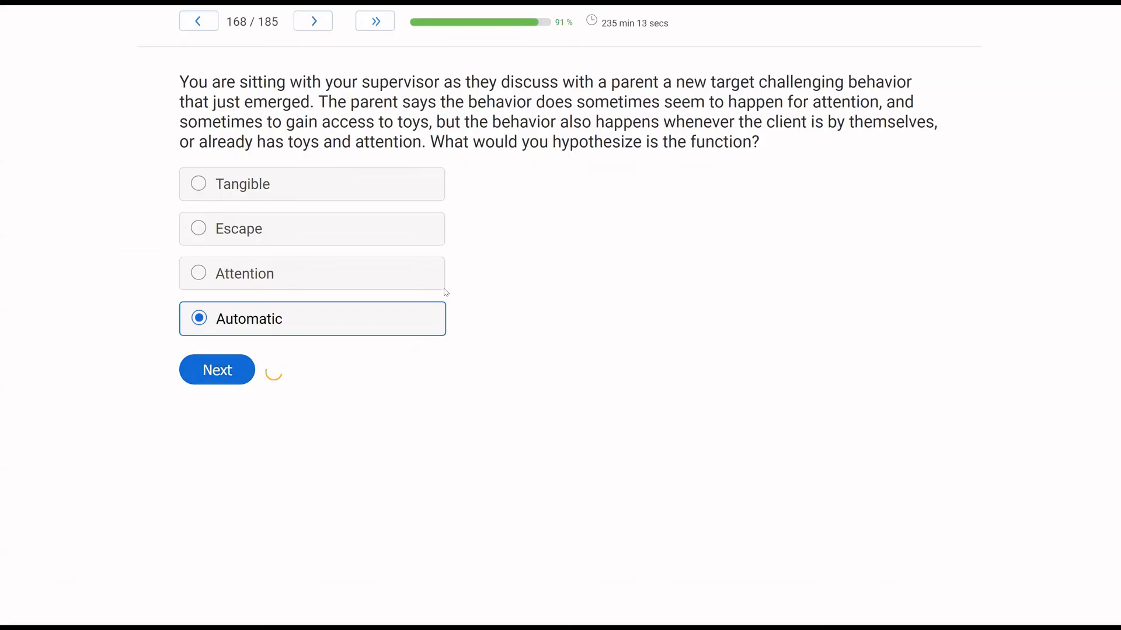
pyautogui.click(217, 369)
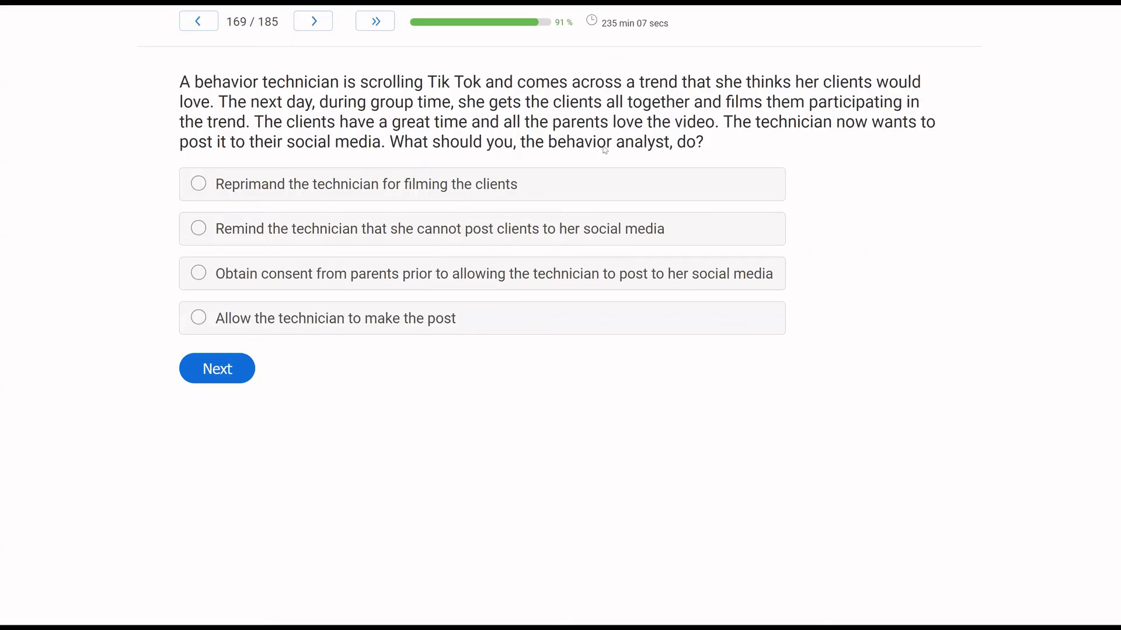
pyautogui.moveTo(772, 163)
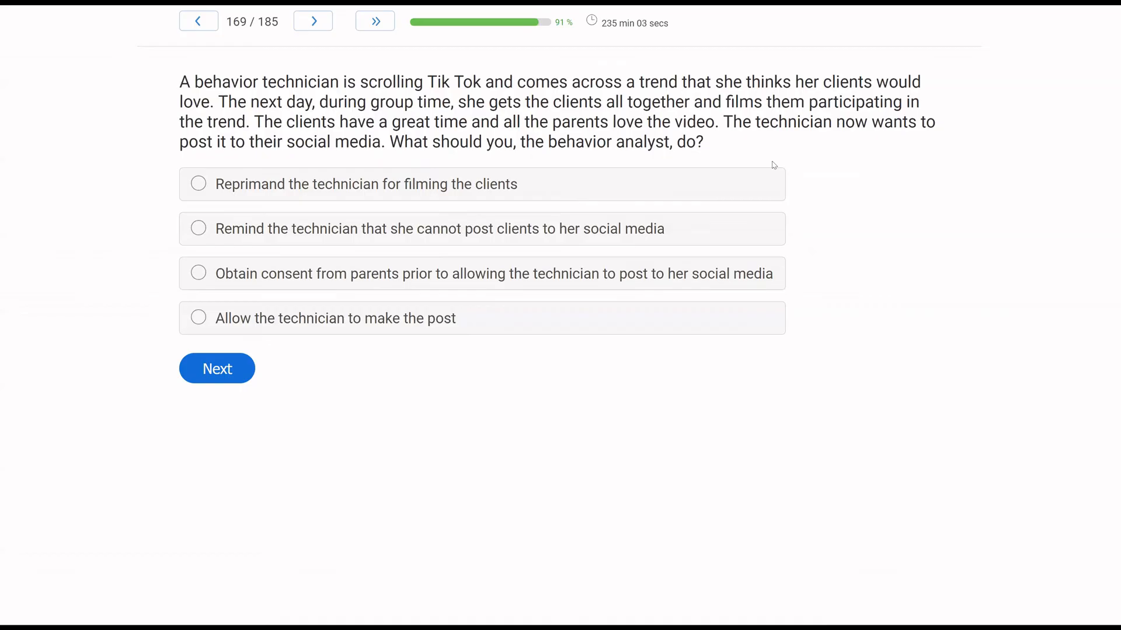
pyautogui.moveTo(611, 168)
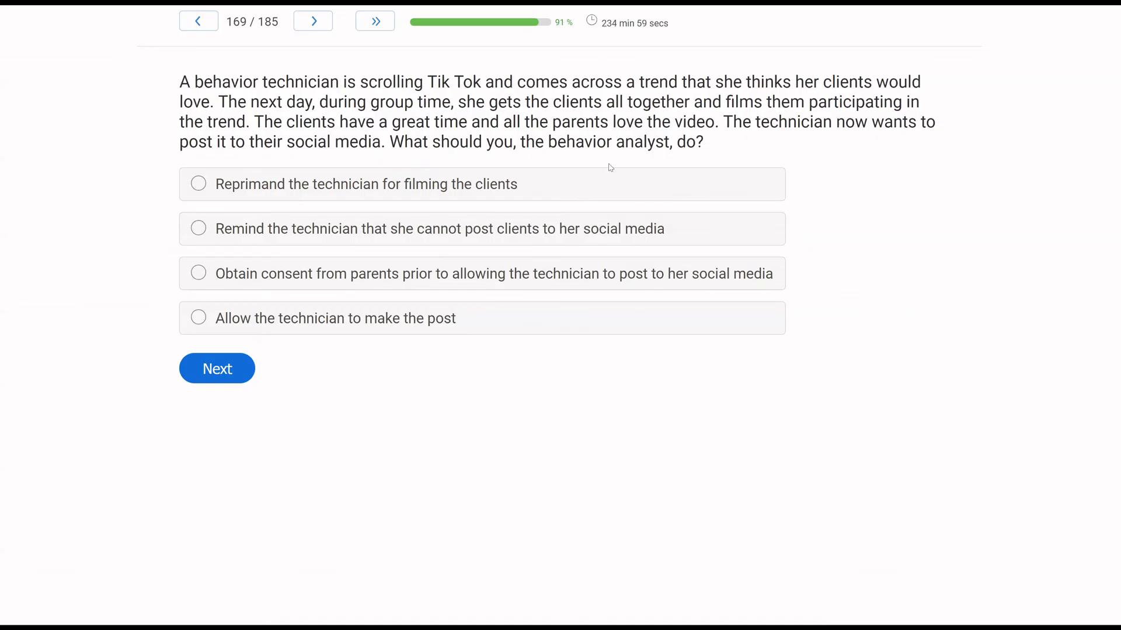
pyautogui.moveTo(167, 283)
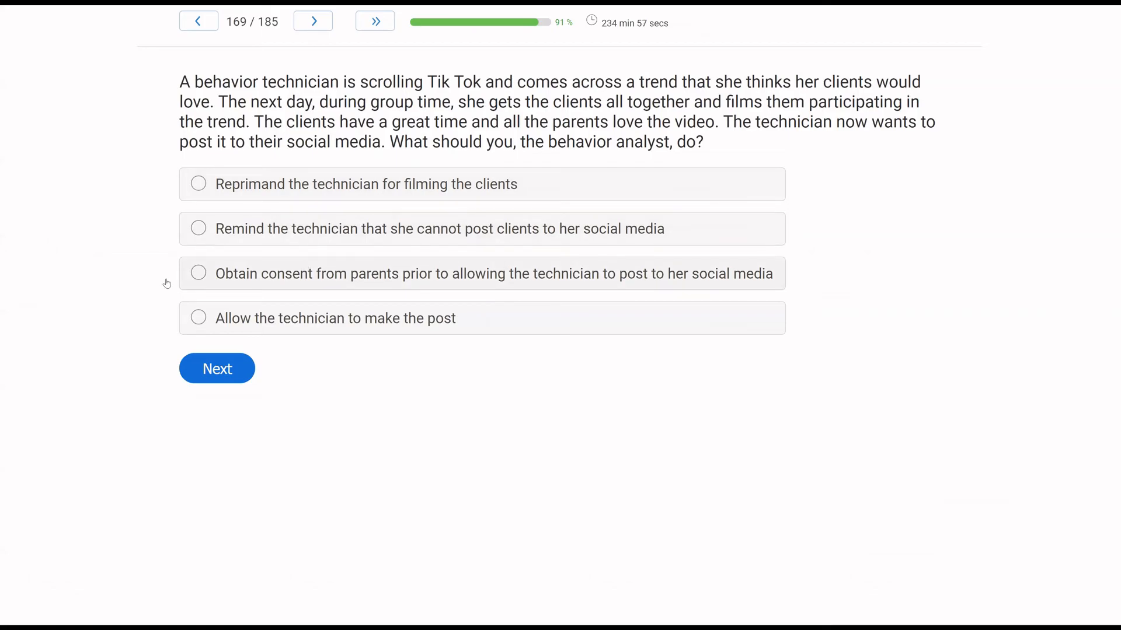
pyautogui.moveTo(32, 259)
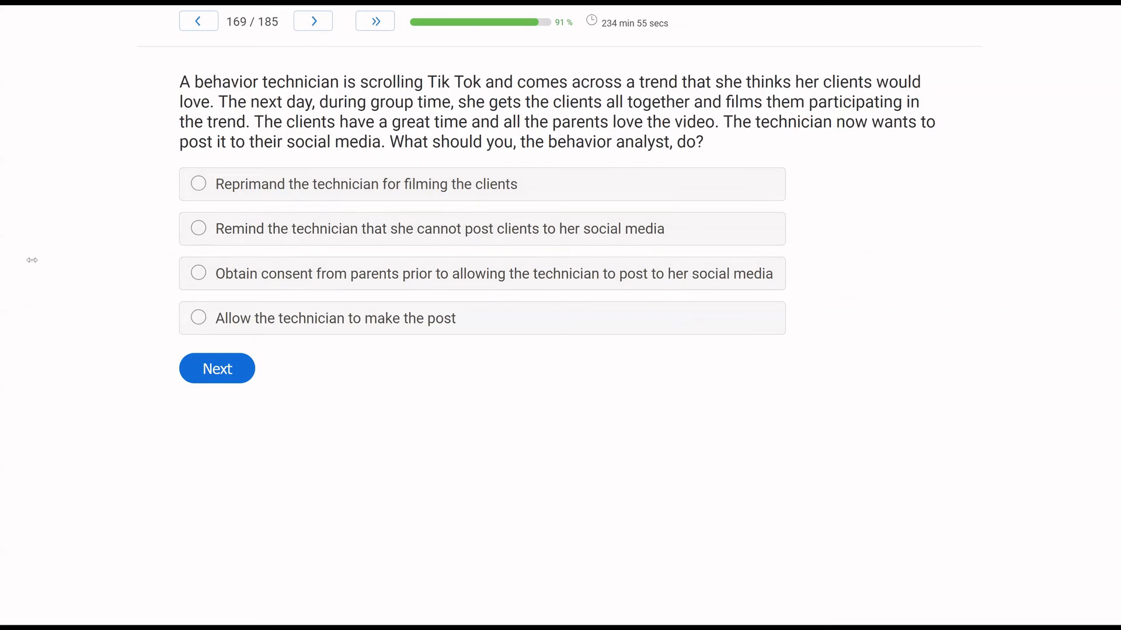
pyautogui.moveTo(75, 243)
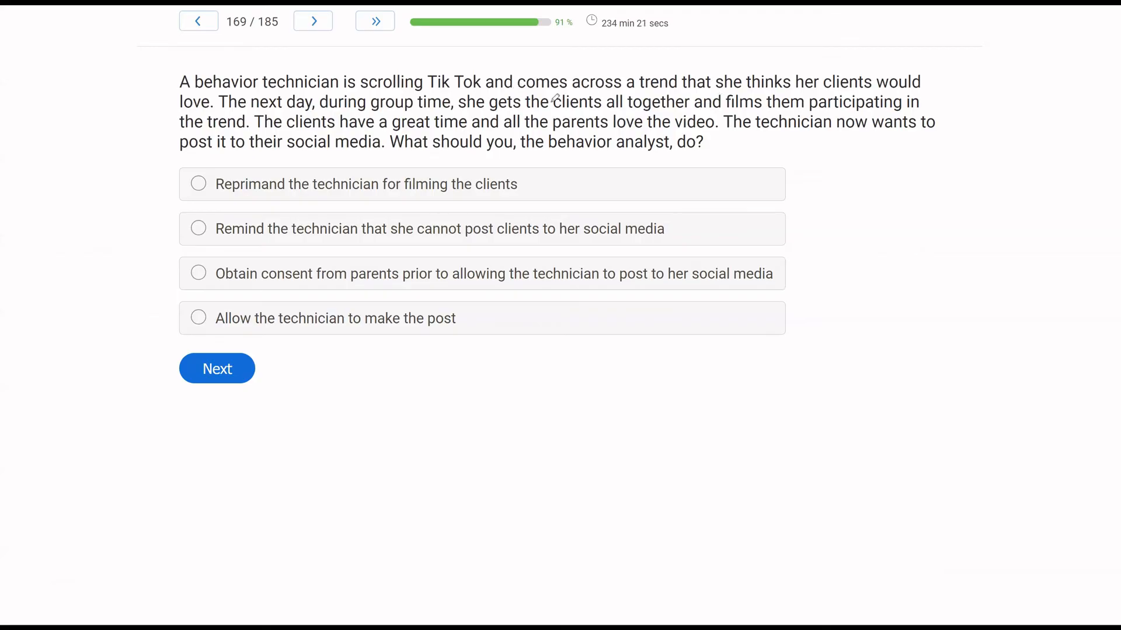
pyautogui.moveTo(722, 109)
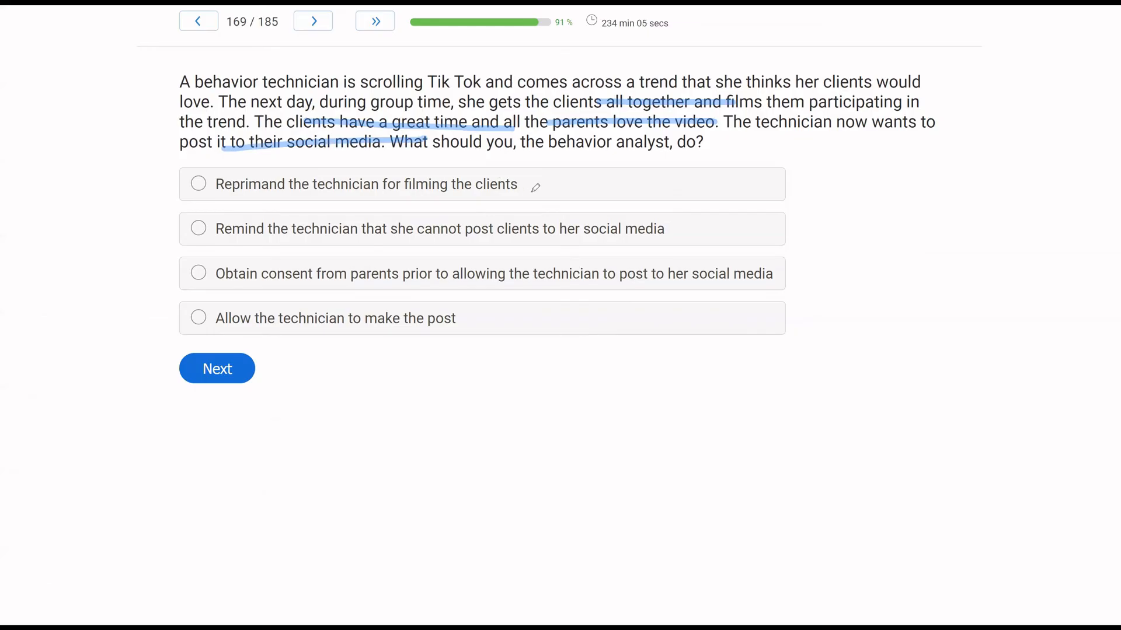
pyautogui.moveTo(547, 197)
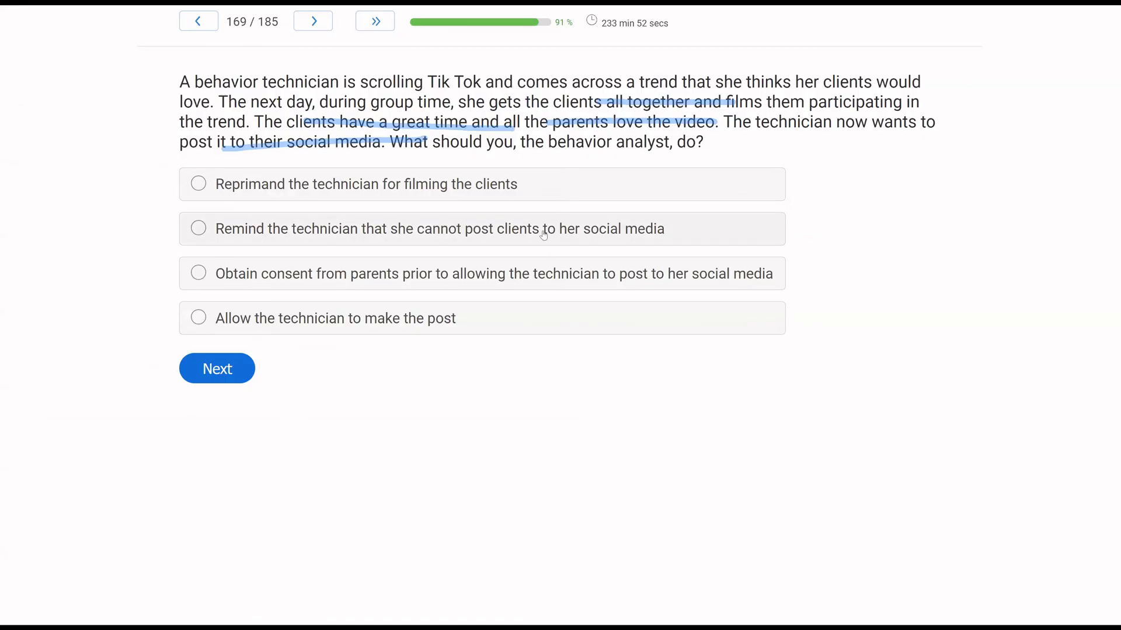
# Step: Select 'Remind the technician that she cannot post clients to her social media'
pyautogui.click(198, 229)
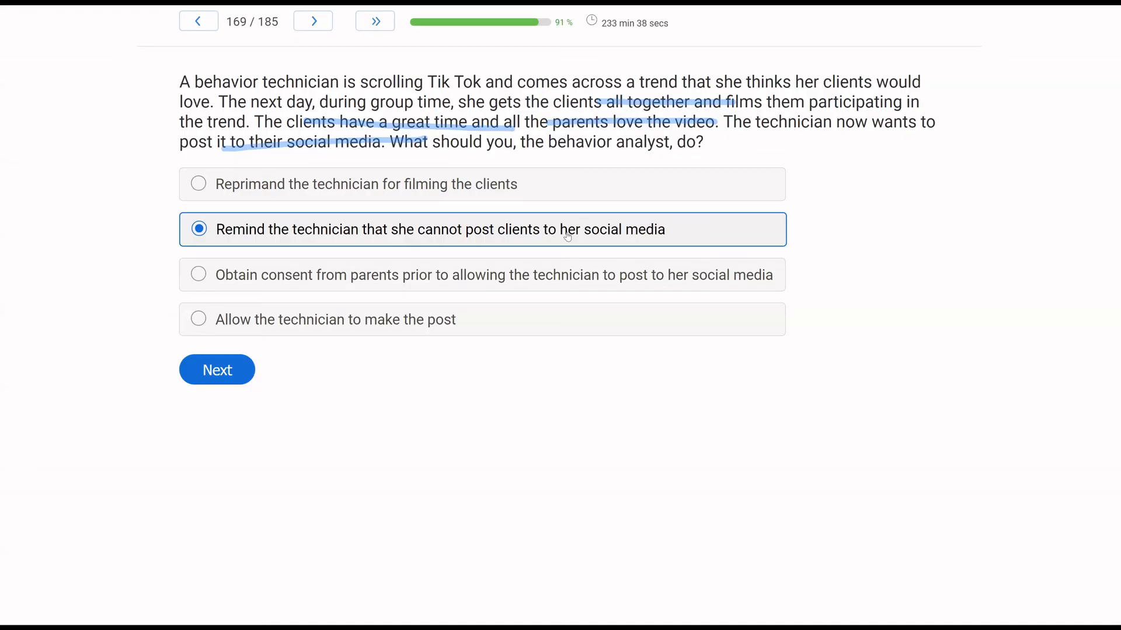
pyautogui.moveTo(589, 323)
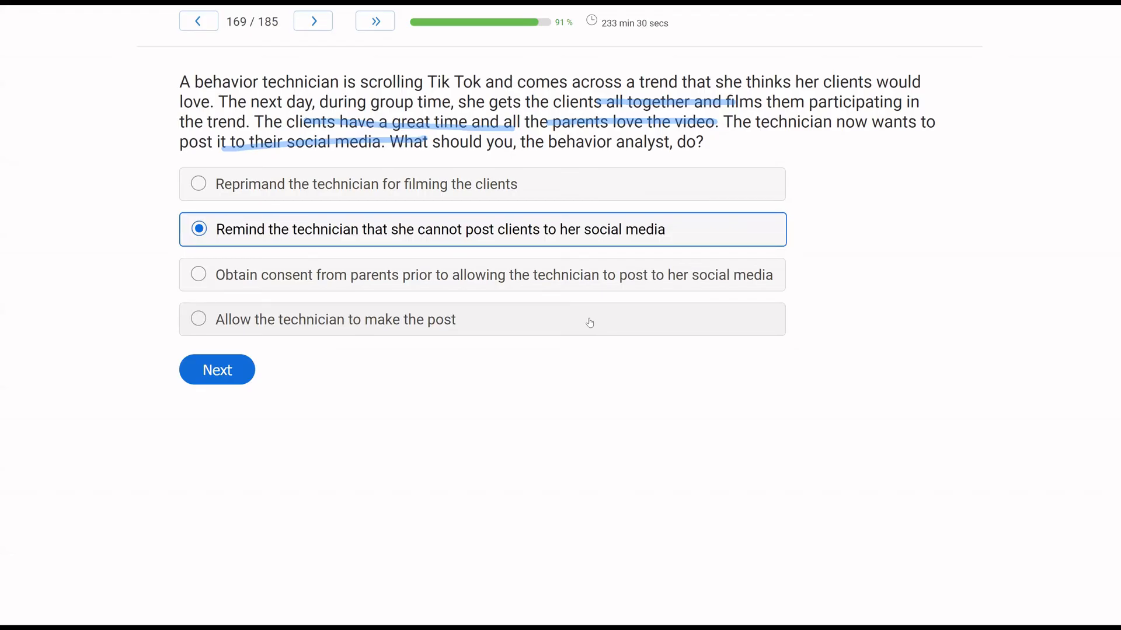
pyautogui.moveTo(460, 358)
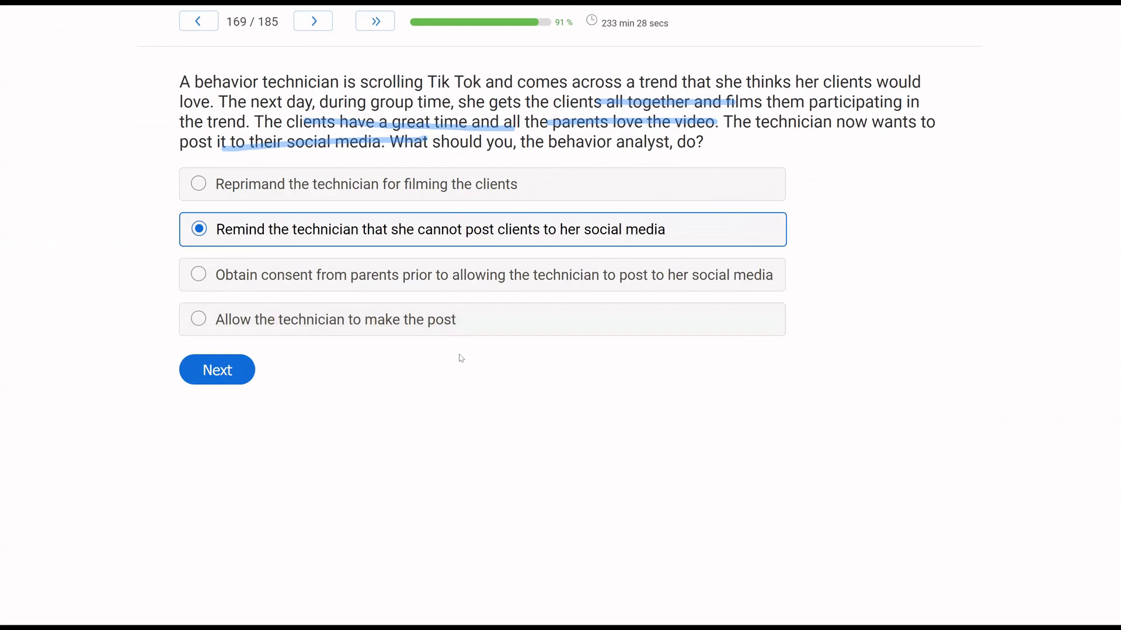
pyautogui.moveTo(77, 315)
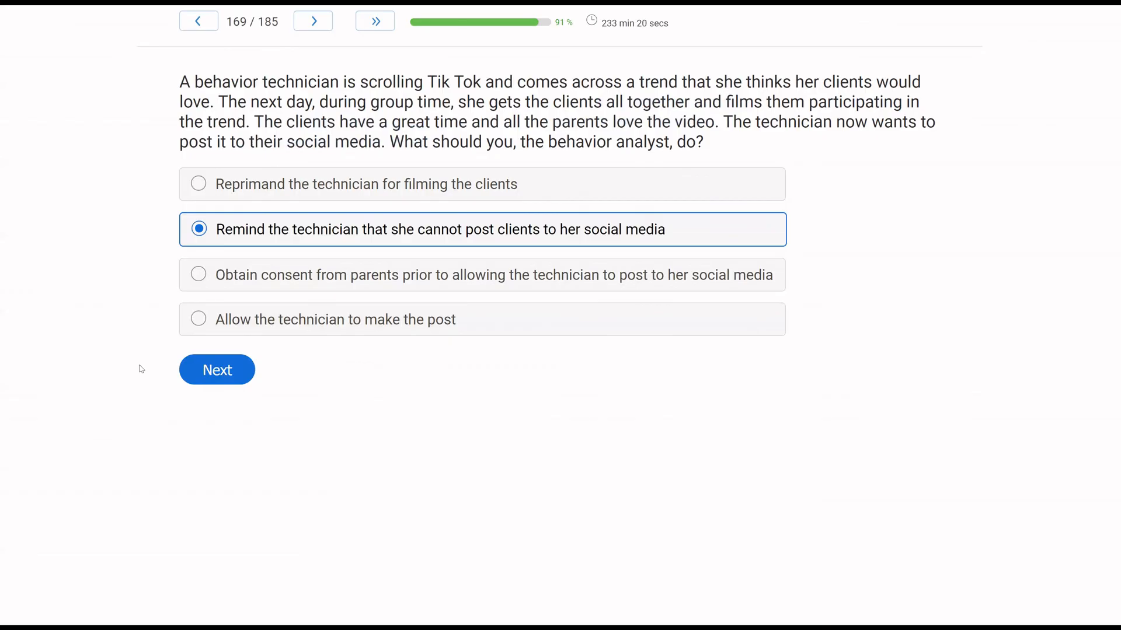
pyautogui.moveTo(41, 406)
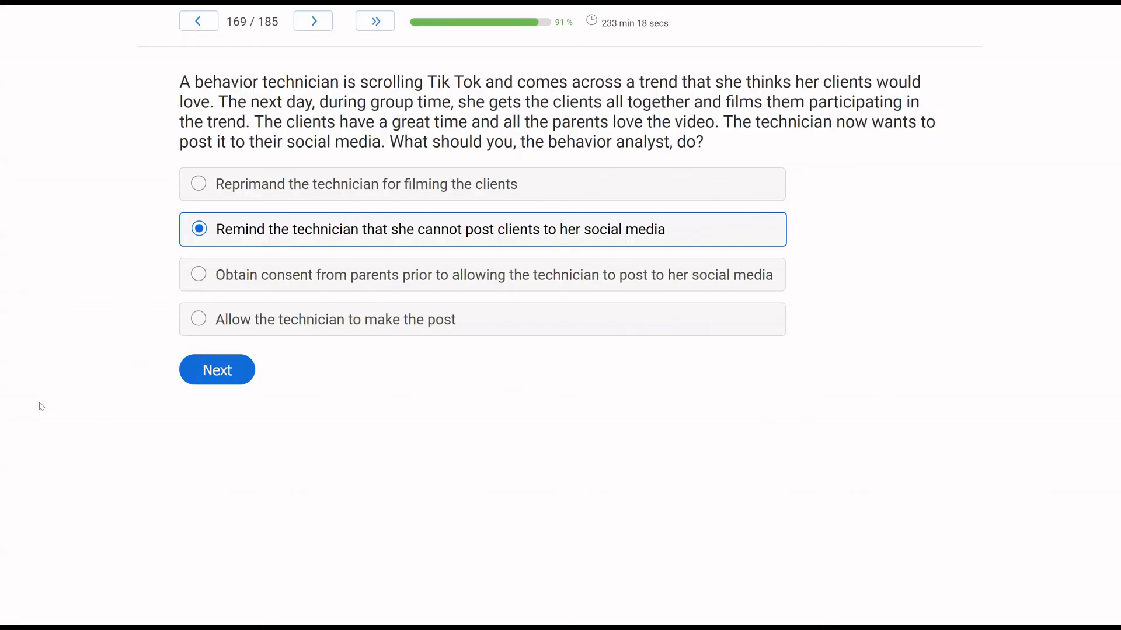
pyautogui.moveTo(446, 354)
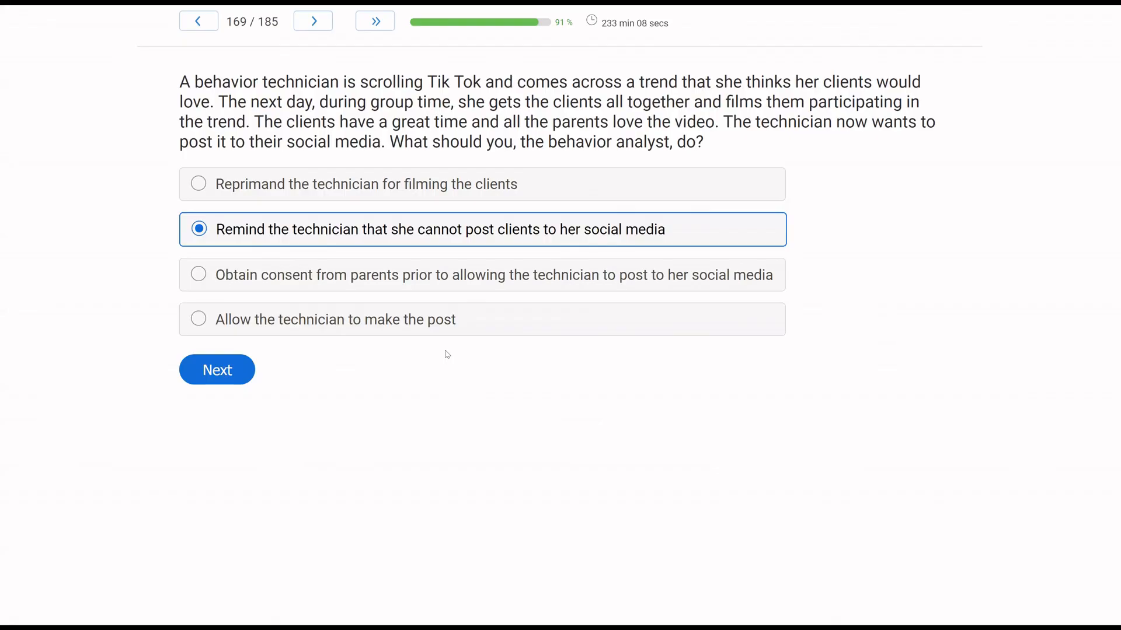
pyautogui.moveTo(364, 358)
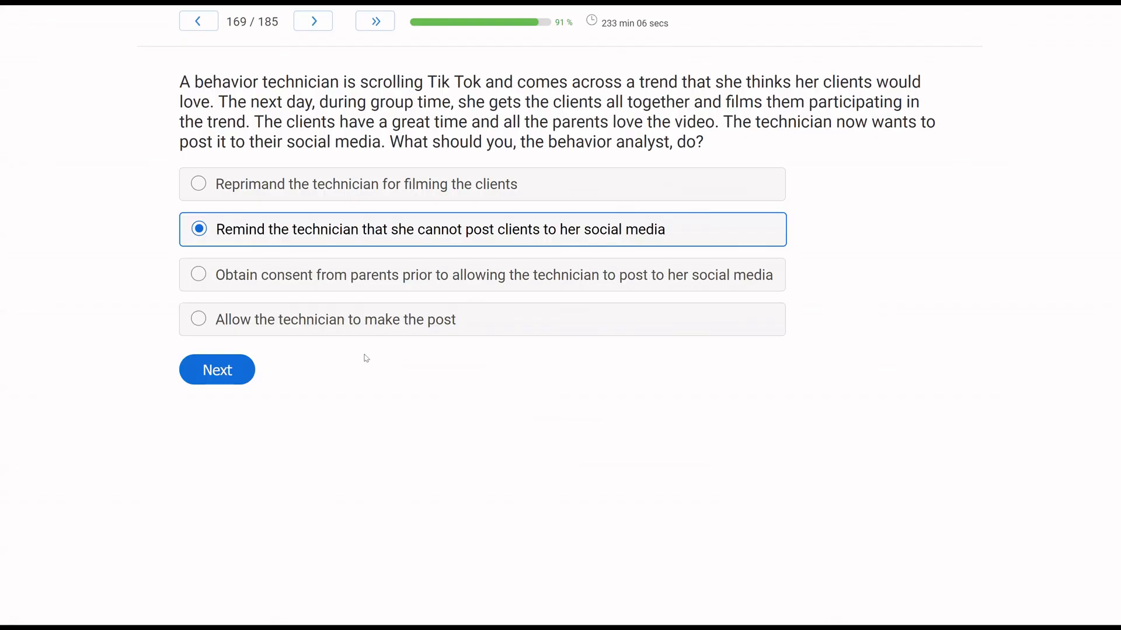
# Step: Answer question 170 on students grading themselves with 'Self-management' and advance past the last question
pyautogui.click(217, 369)
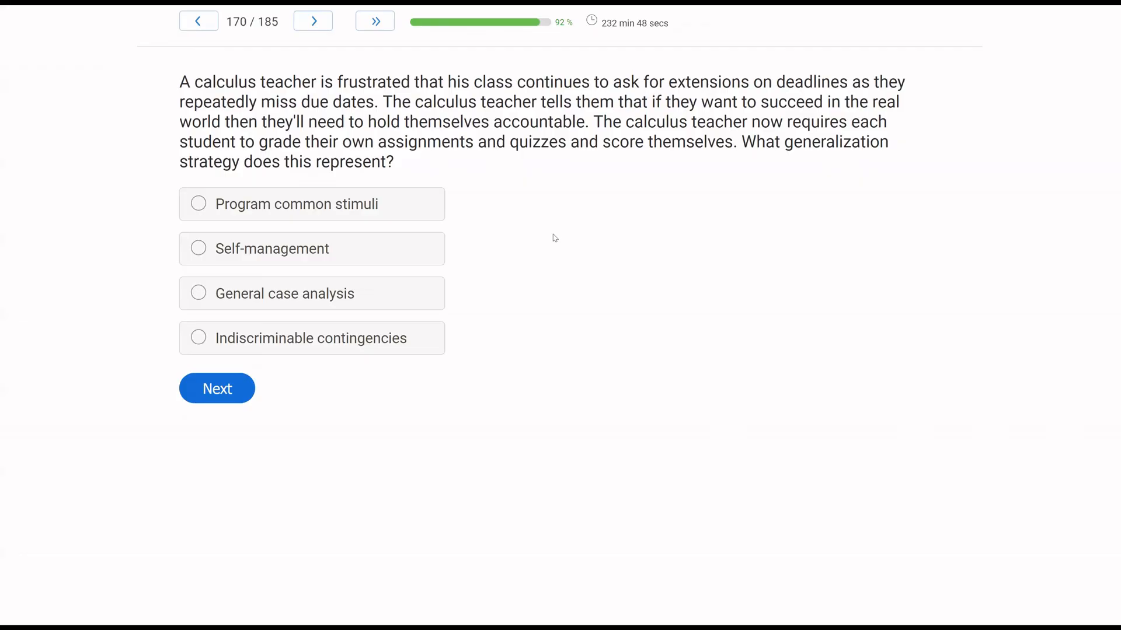
pyautogui.moveTo(32, 232)
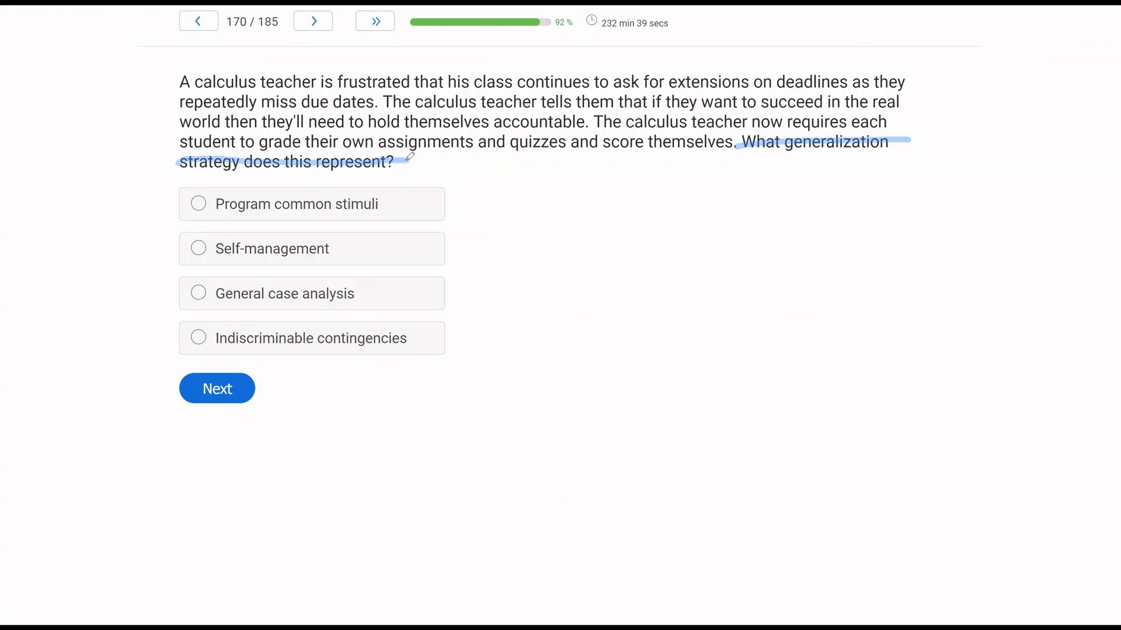
pyautogui.moveTo(593, 127)
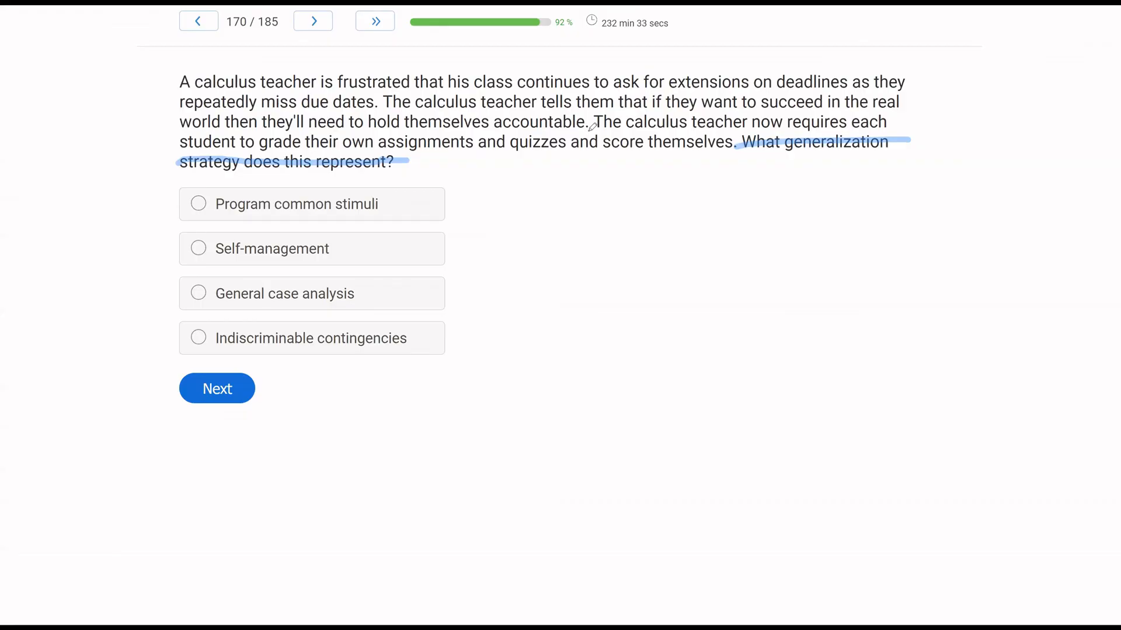
pyautogui.moveTo(386, 65)
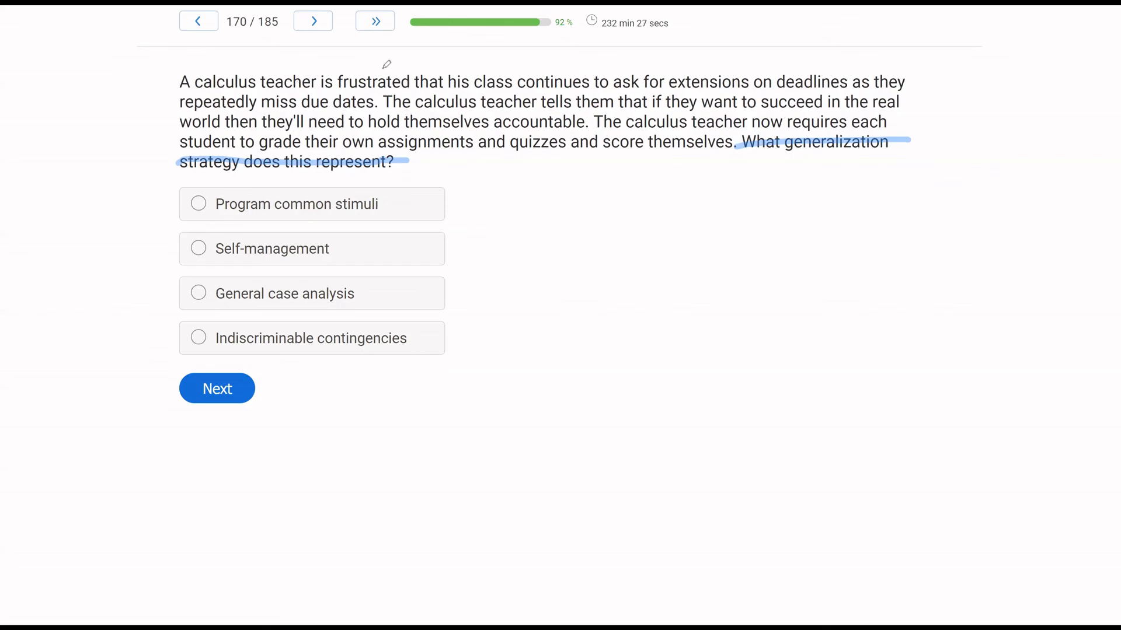
pyautogui.moveTo(475, 76)
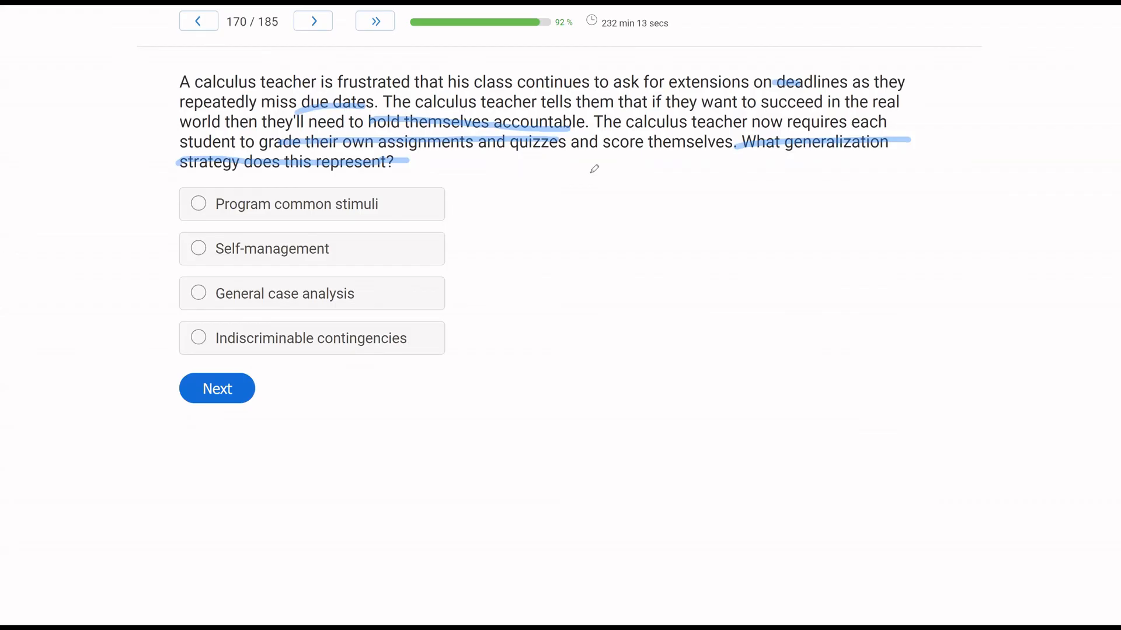
pyautogui.moveTo(585, 178)
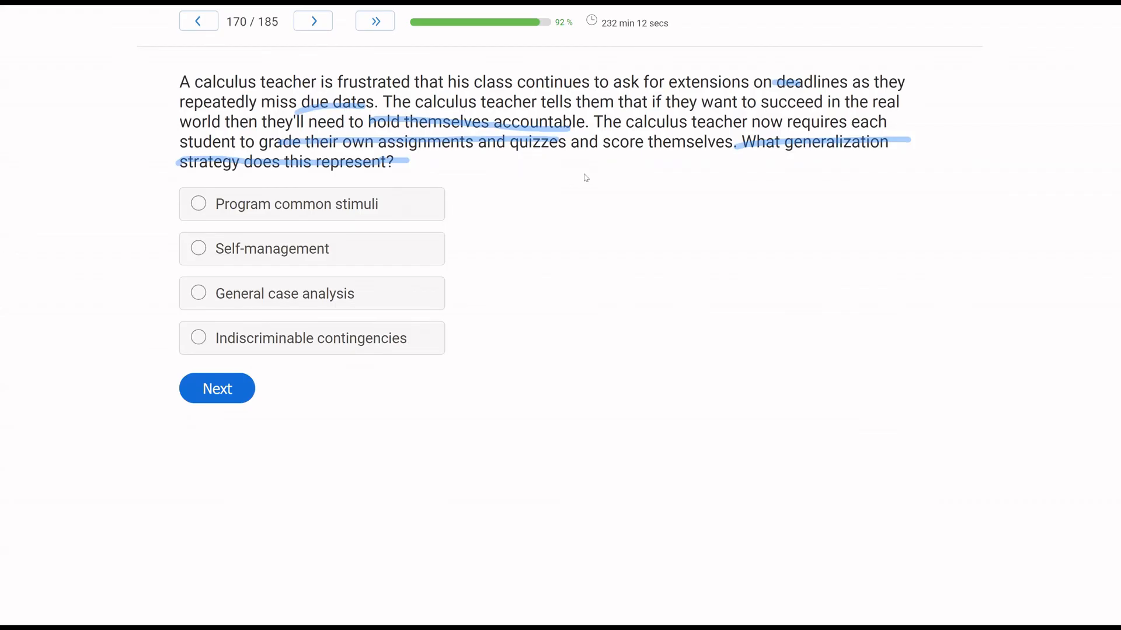
pyautogui.moveTo(457, 196)
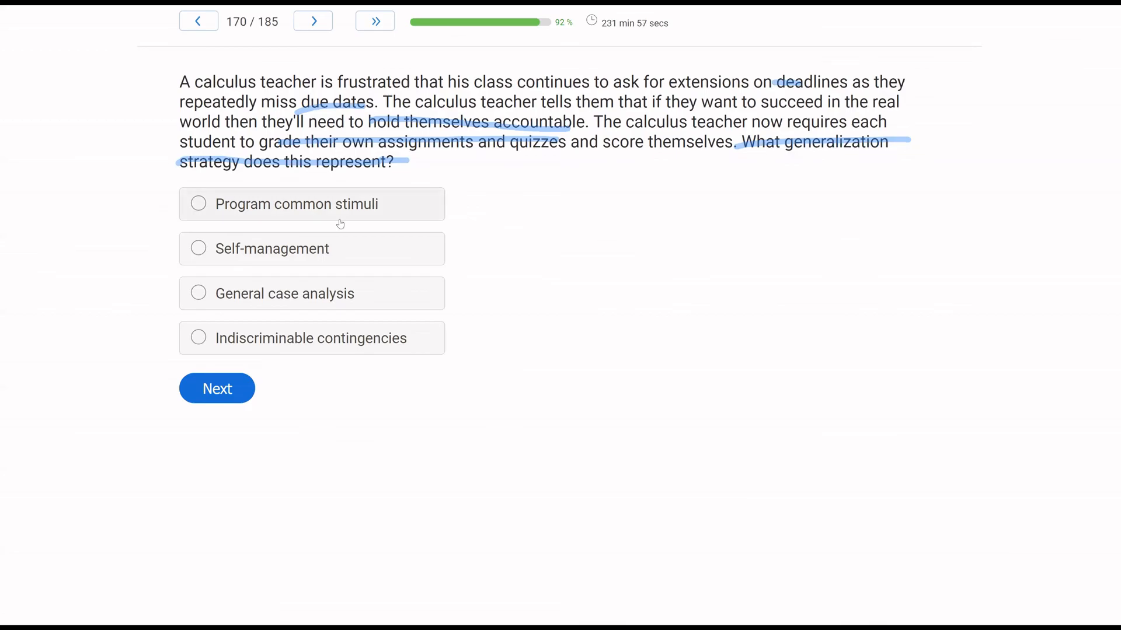
pyautogui.moveTo(380, 252)
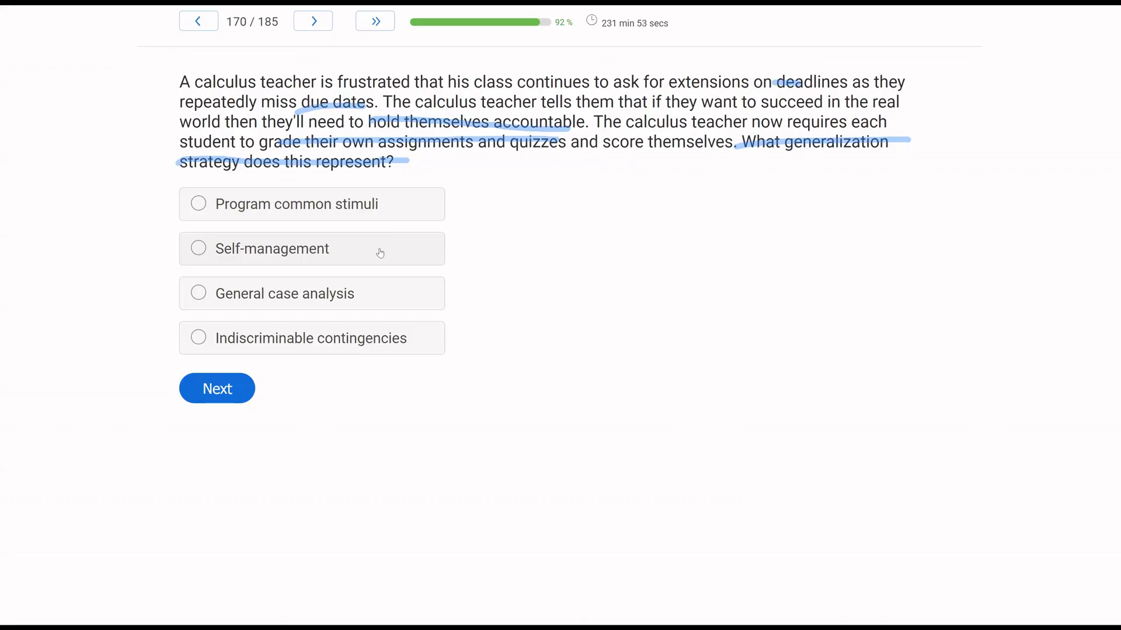
pyautogui.moveTo(423, 296)
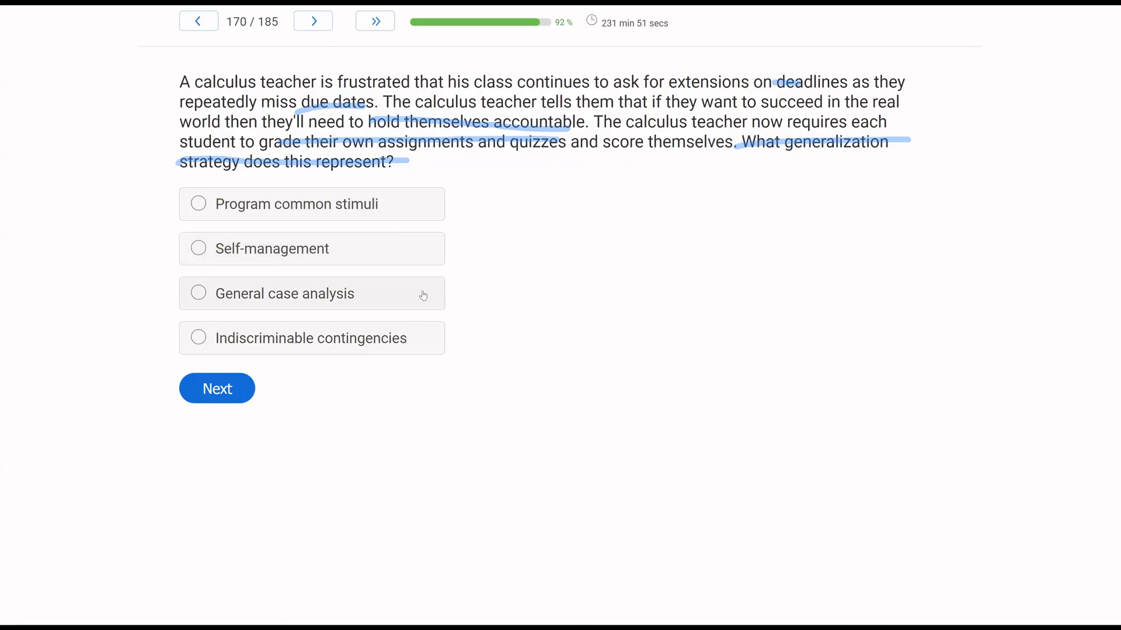
pyautogui.moveTo(524, 370)
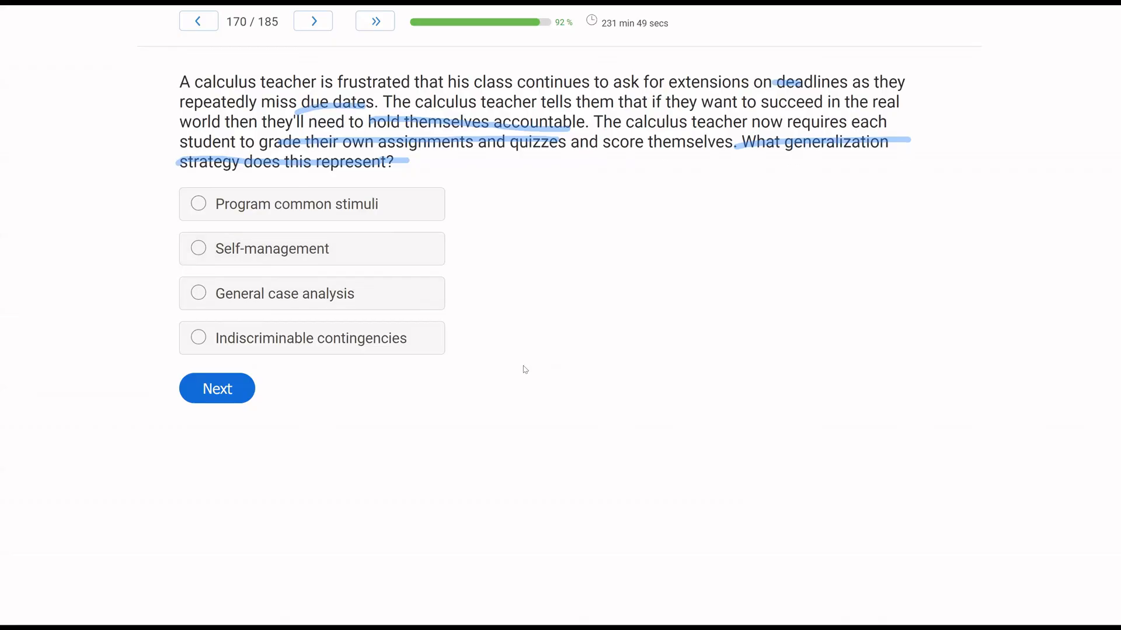
pyautogui.moveTo(436, 373)
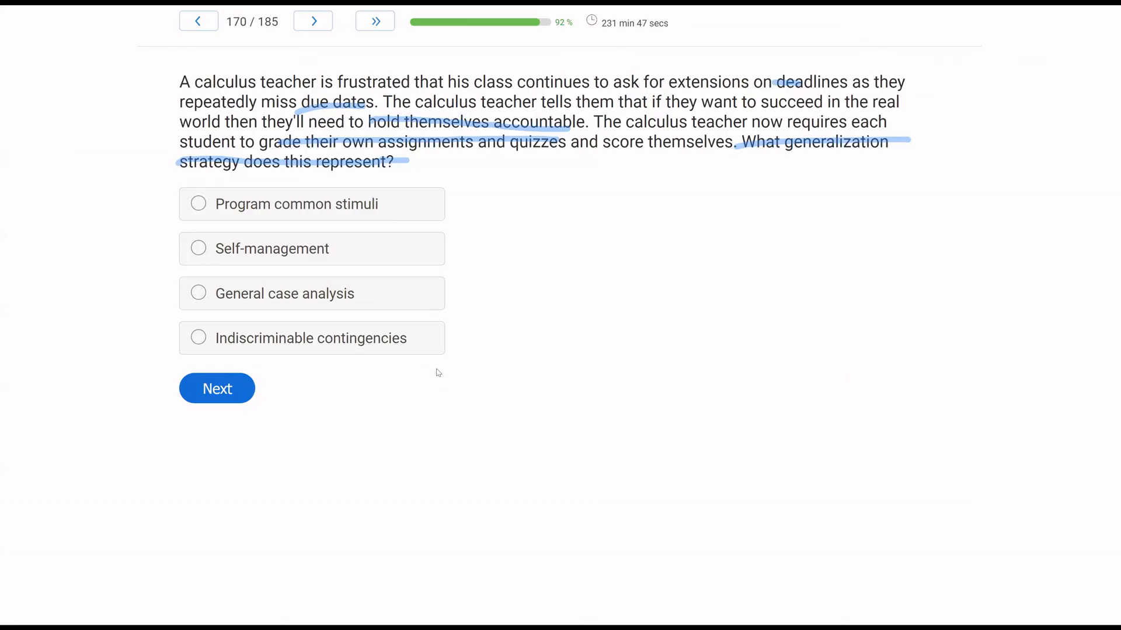
pyautogui.moveTo(434, 355)
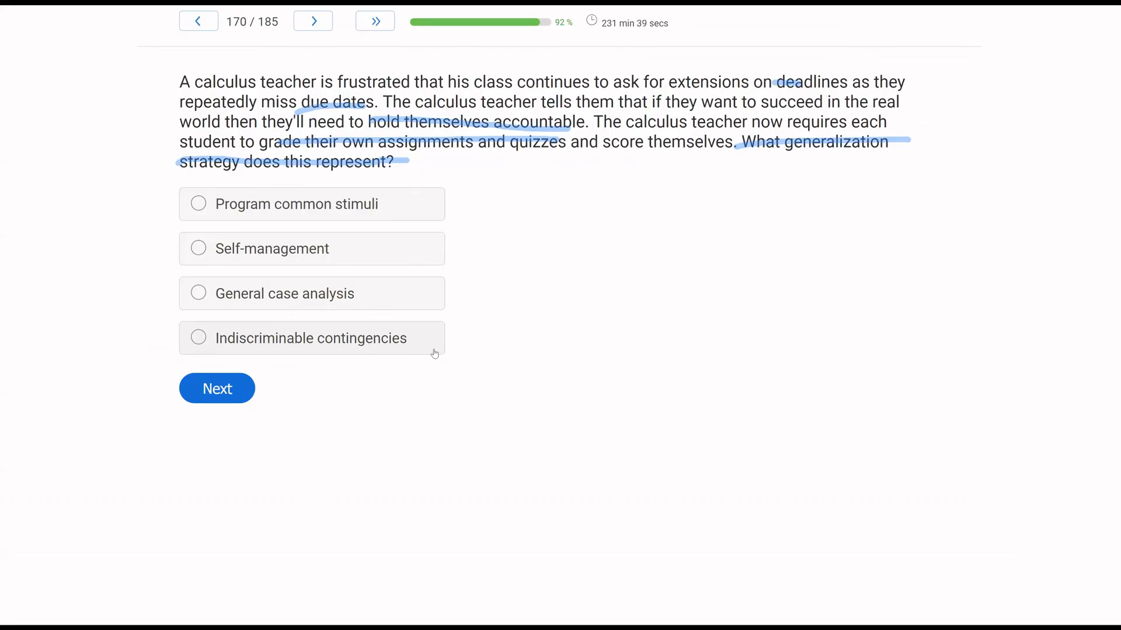
pyautogui.moveTo(58, 376)
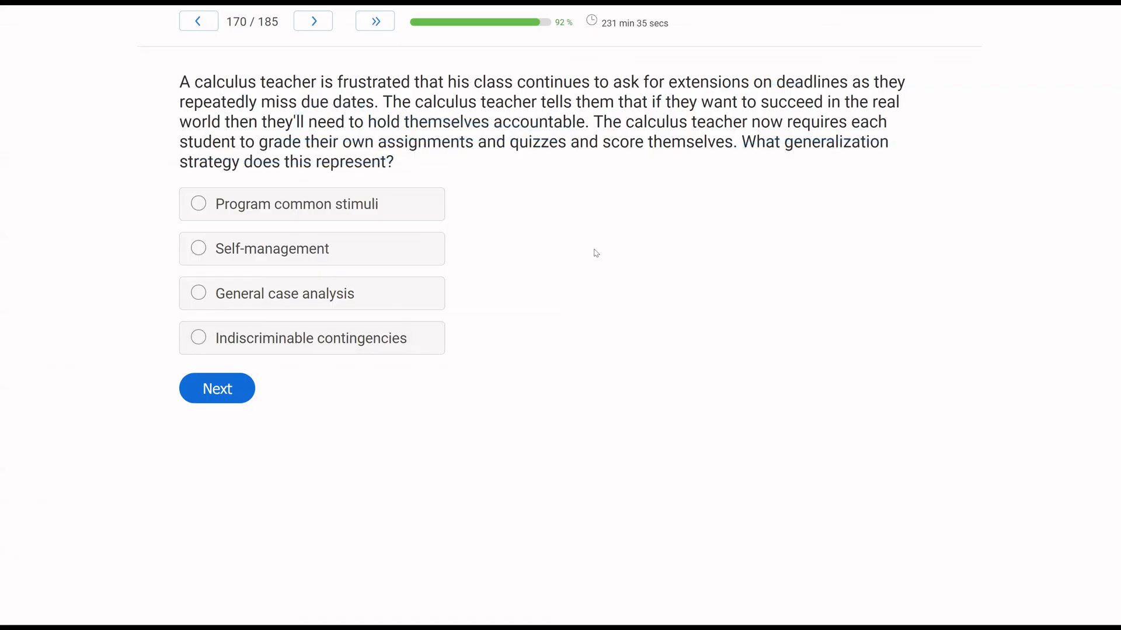
pyautogui.click(198, 248)
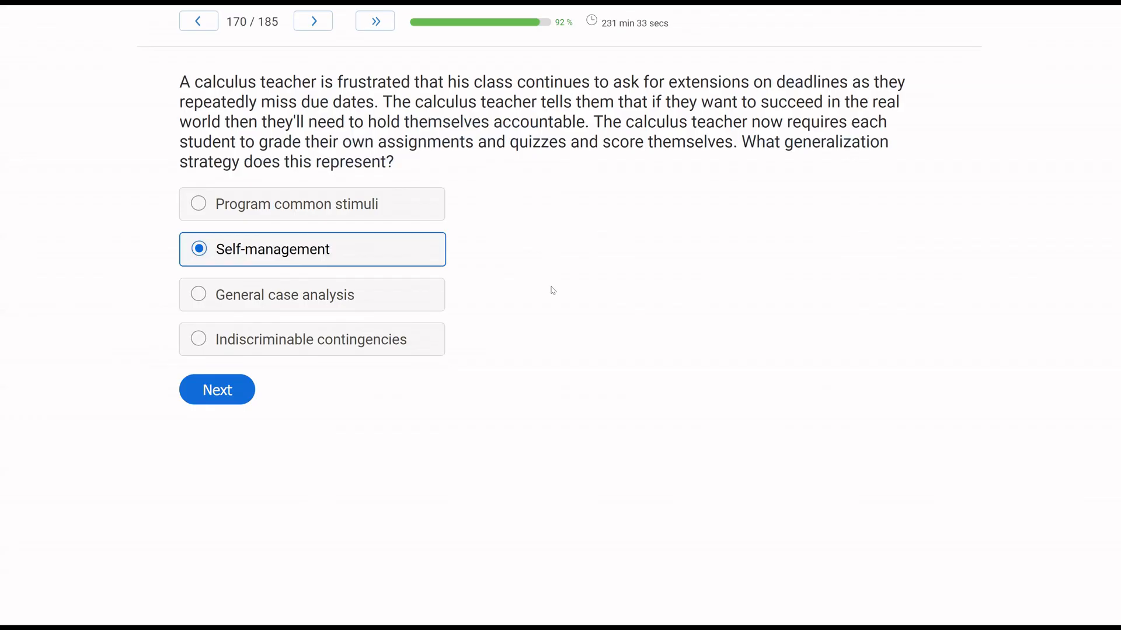
pyautogui.click(217, 389)
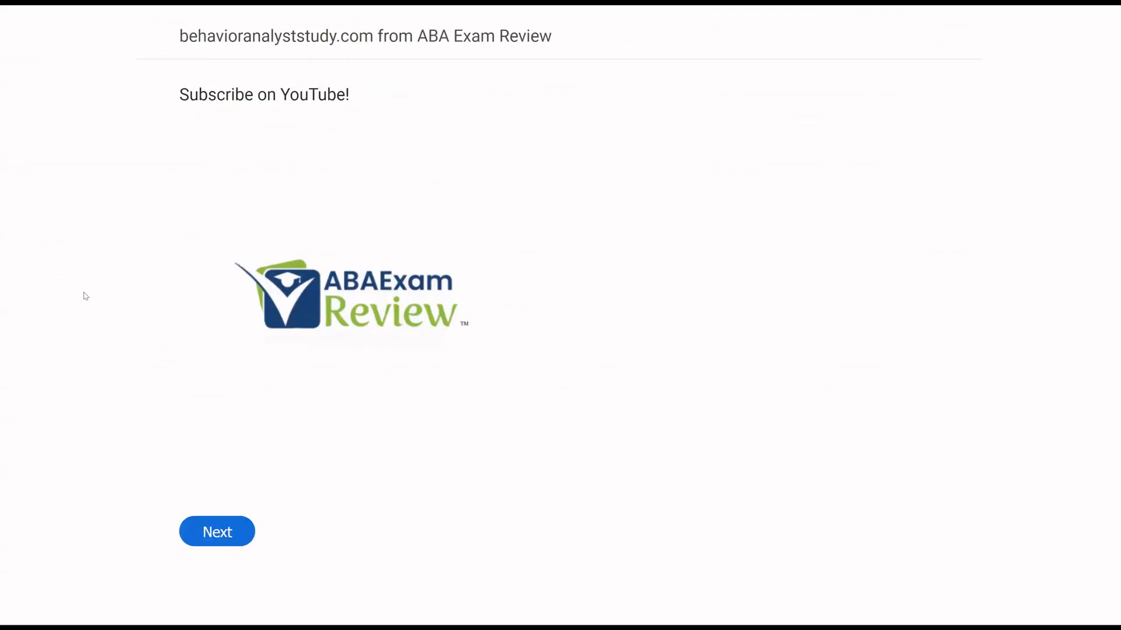